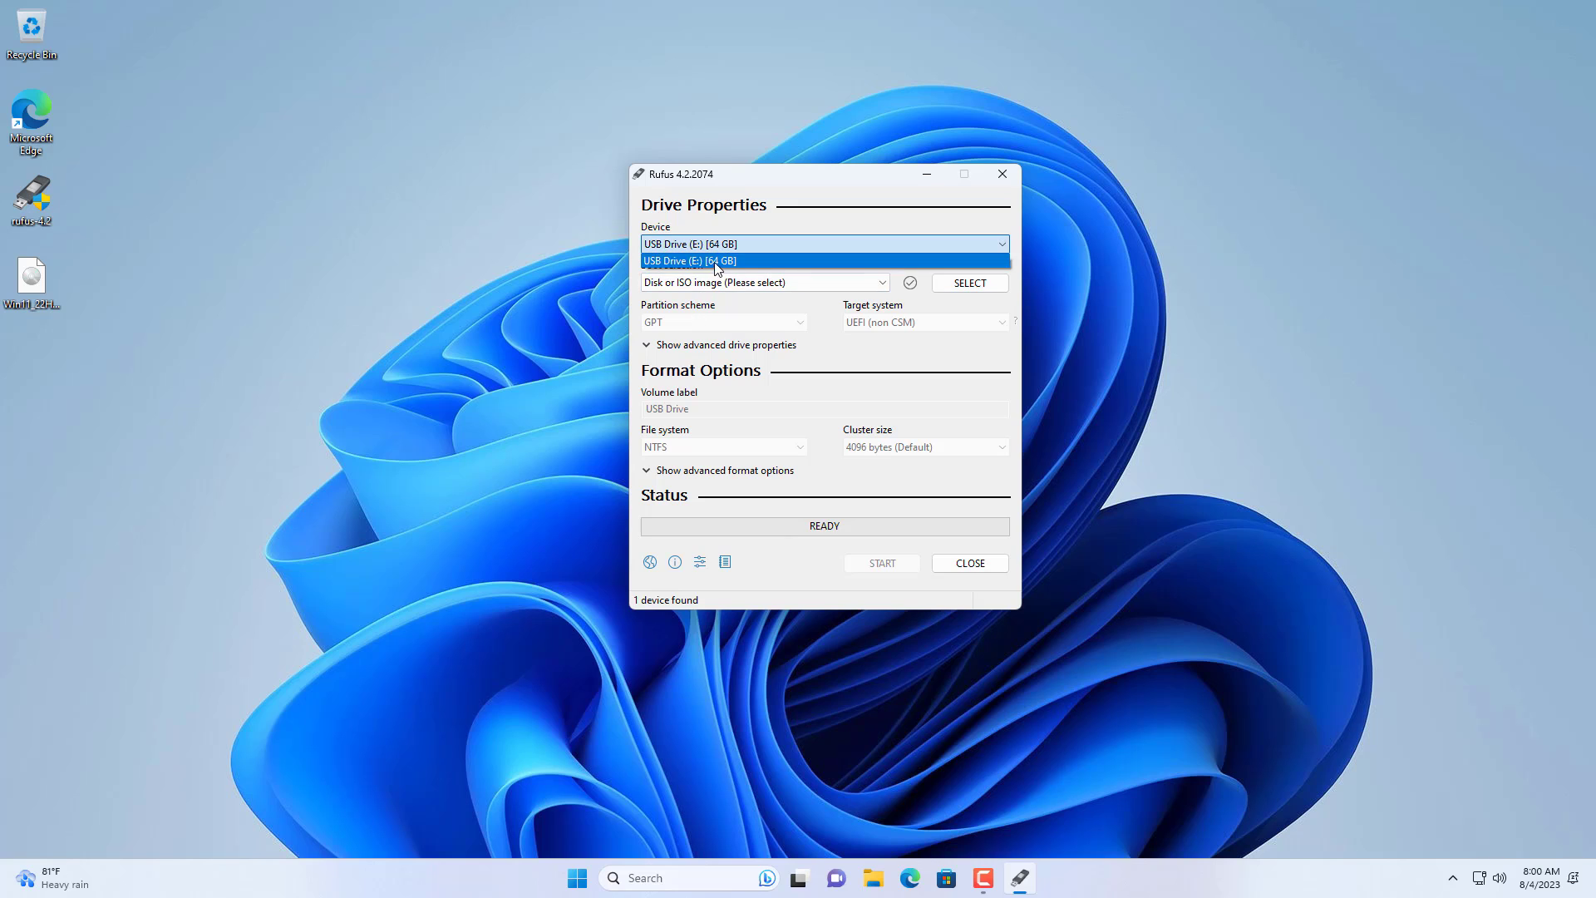
In Rufus, write Win11_22H2_English_x64v2.iso from the Desktop onto USB Drive (E:).
click(692, 259)
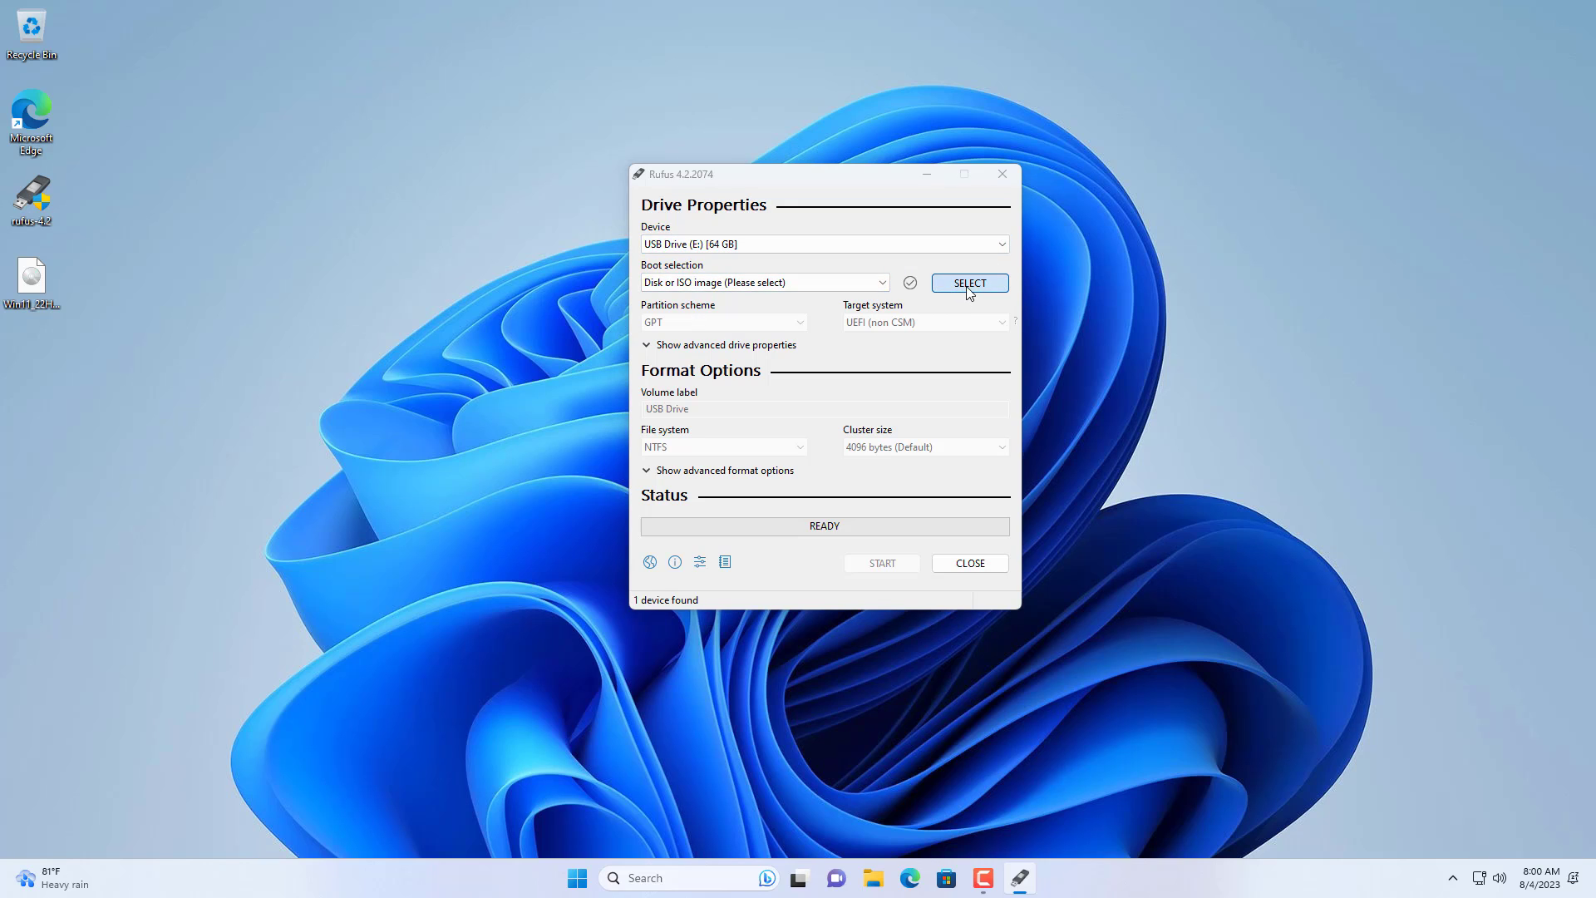
click(967, 281)
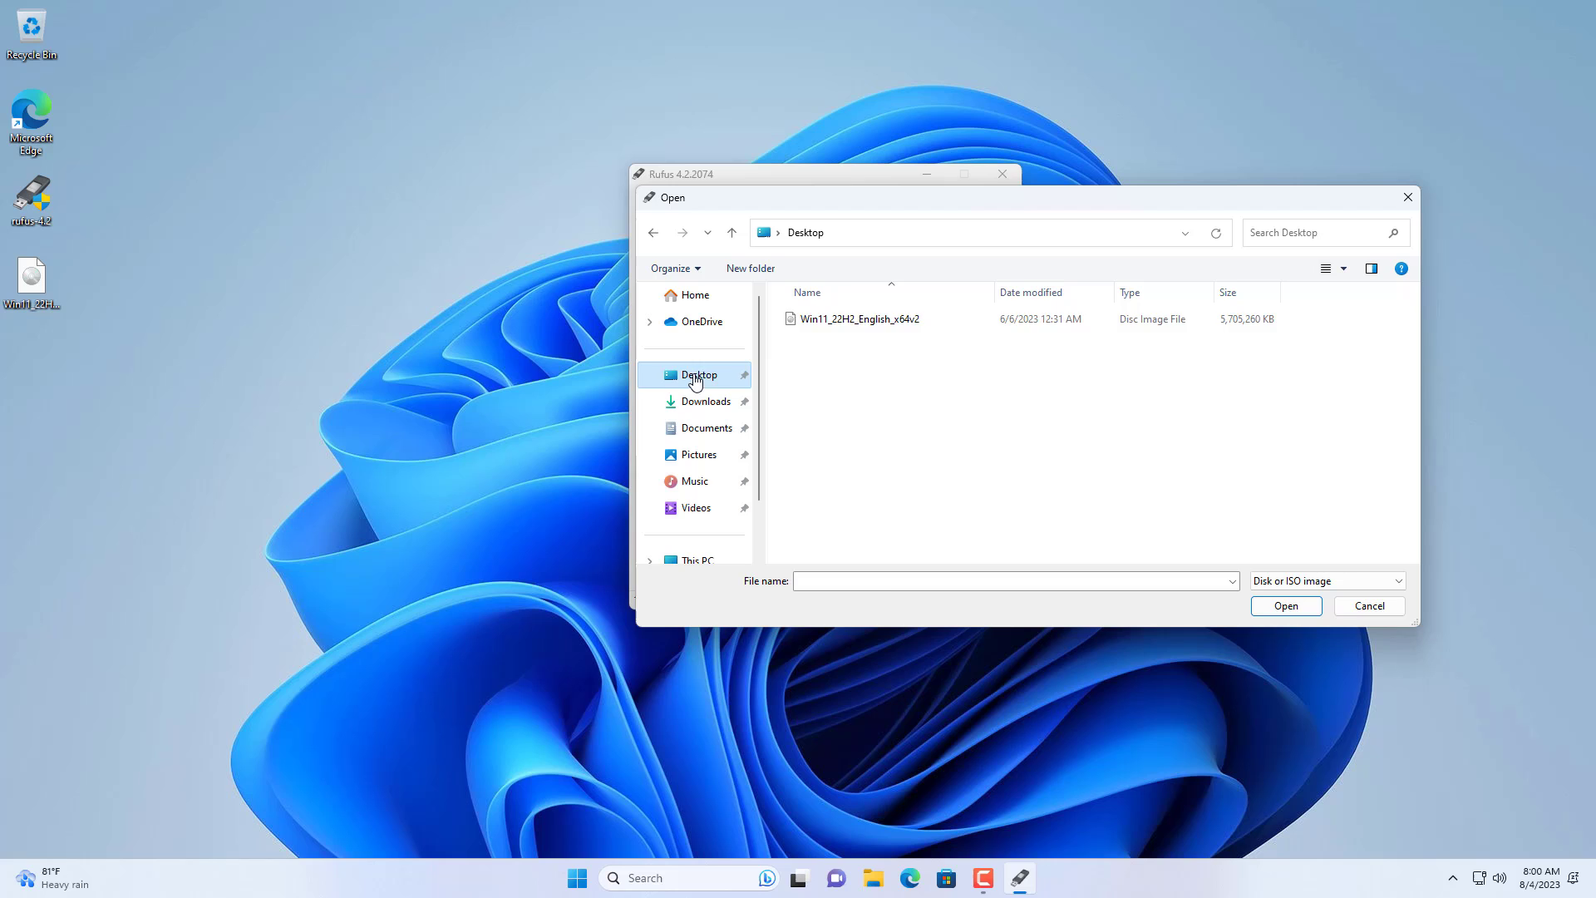
click(858, 319)
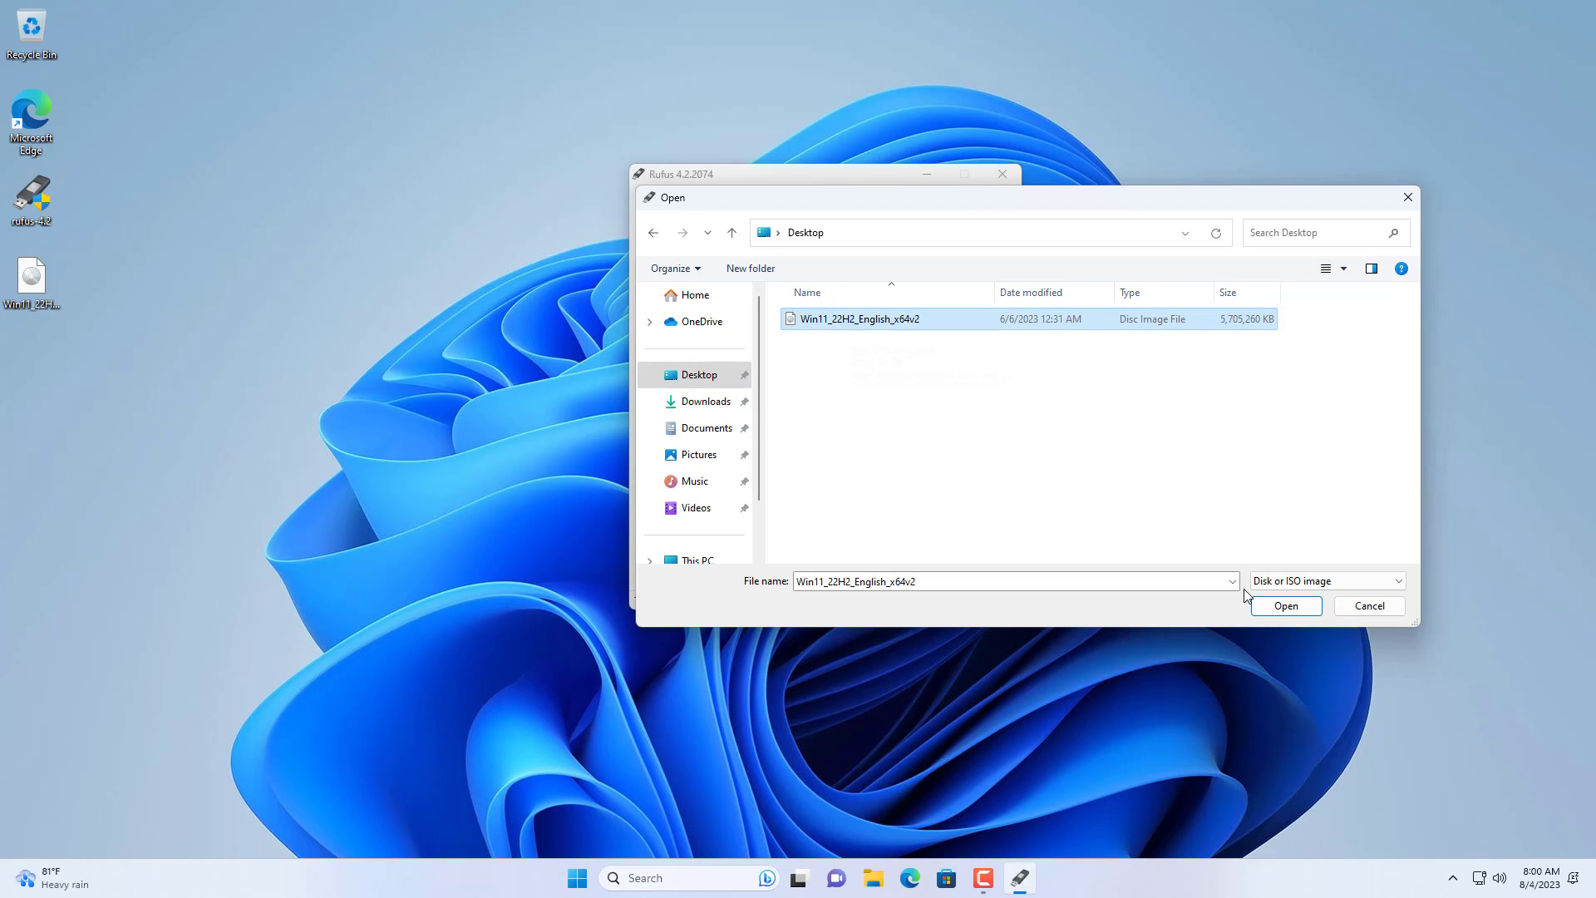
click(1284, 606)
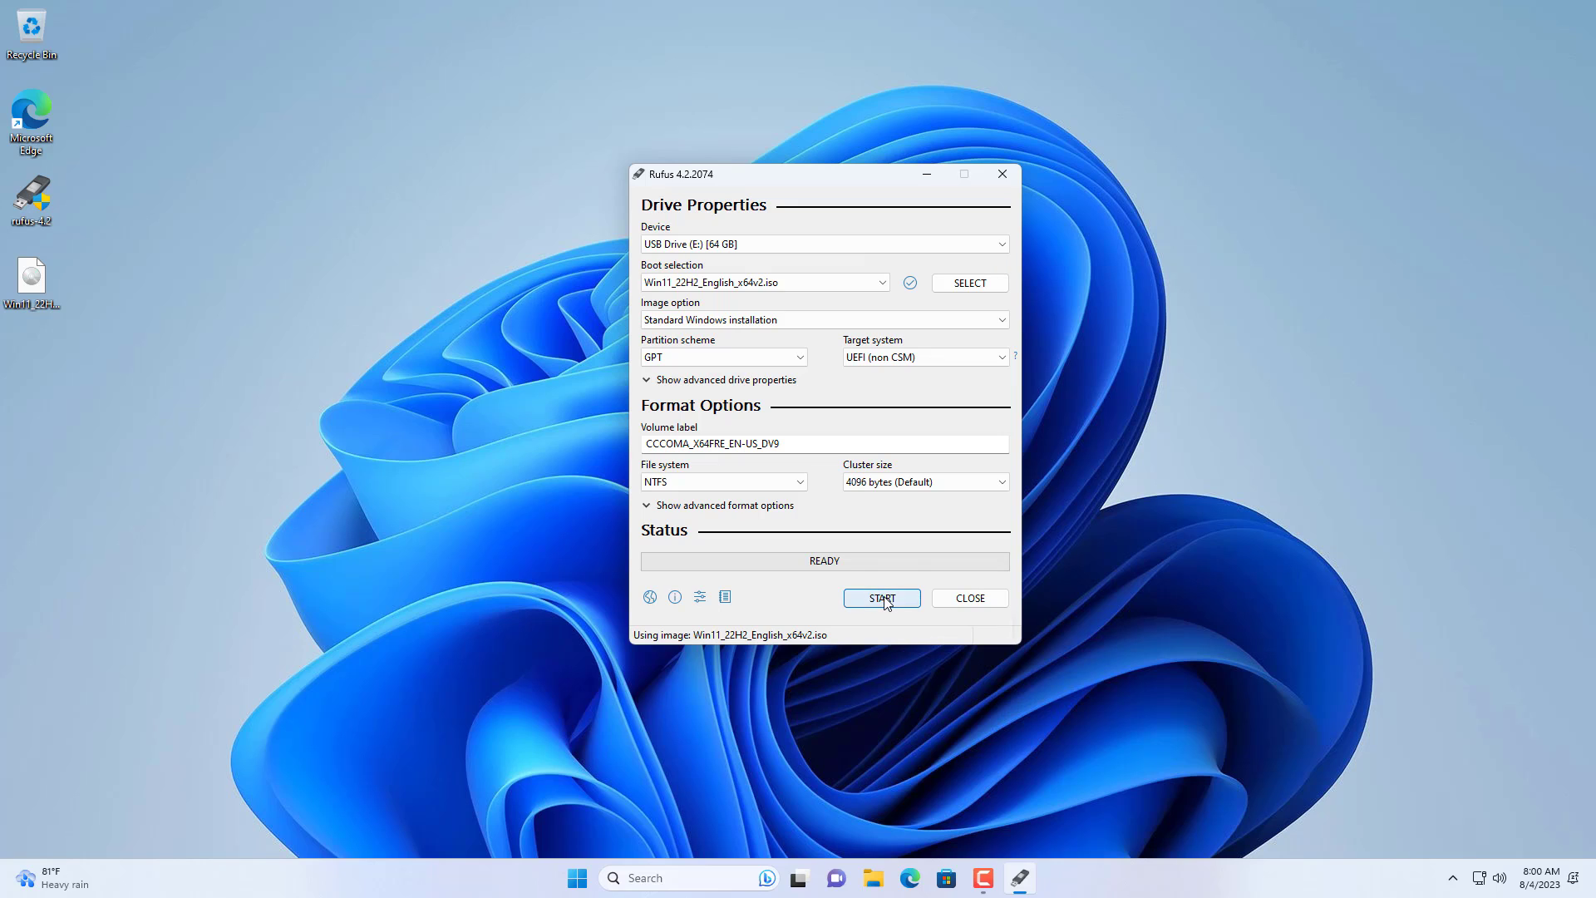
click(880, 598)
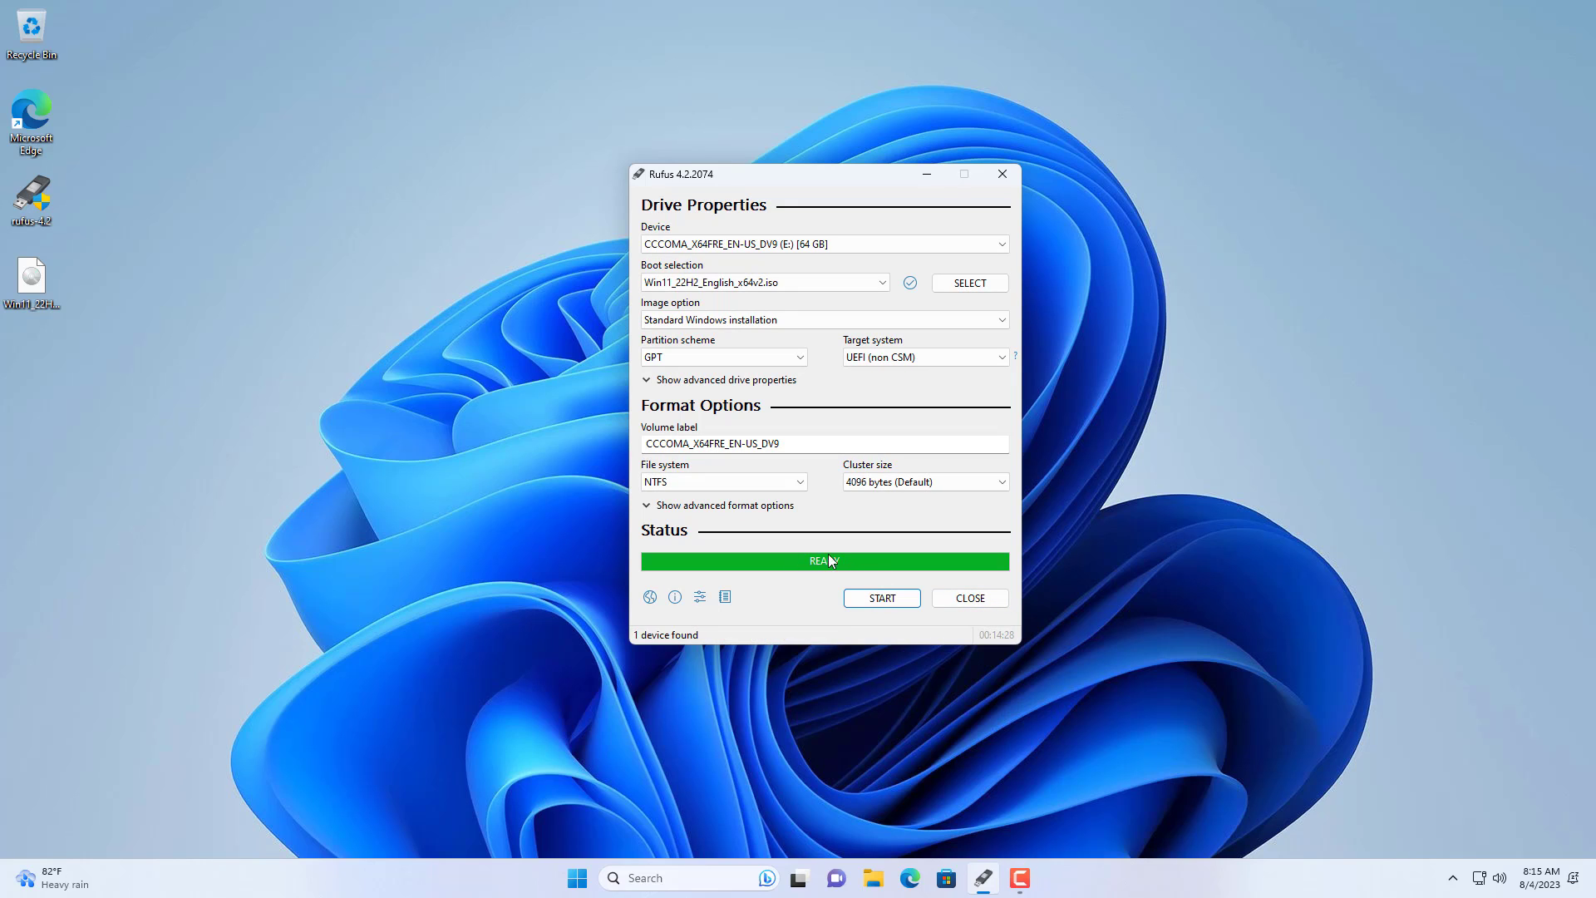
click(968, 598)
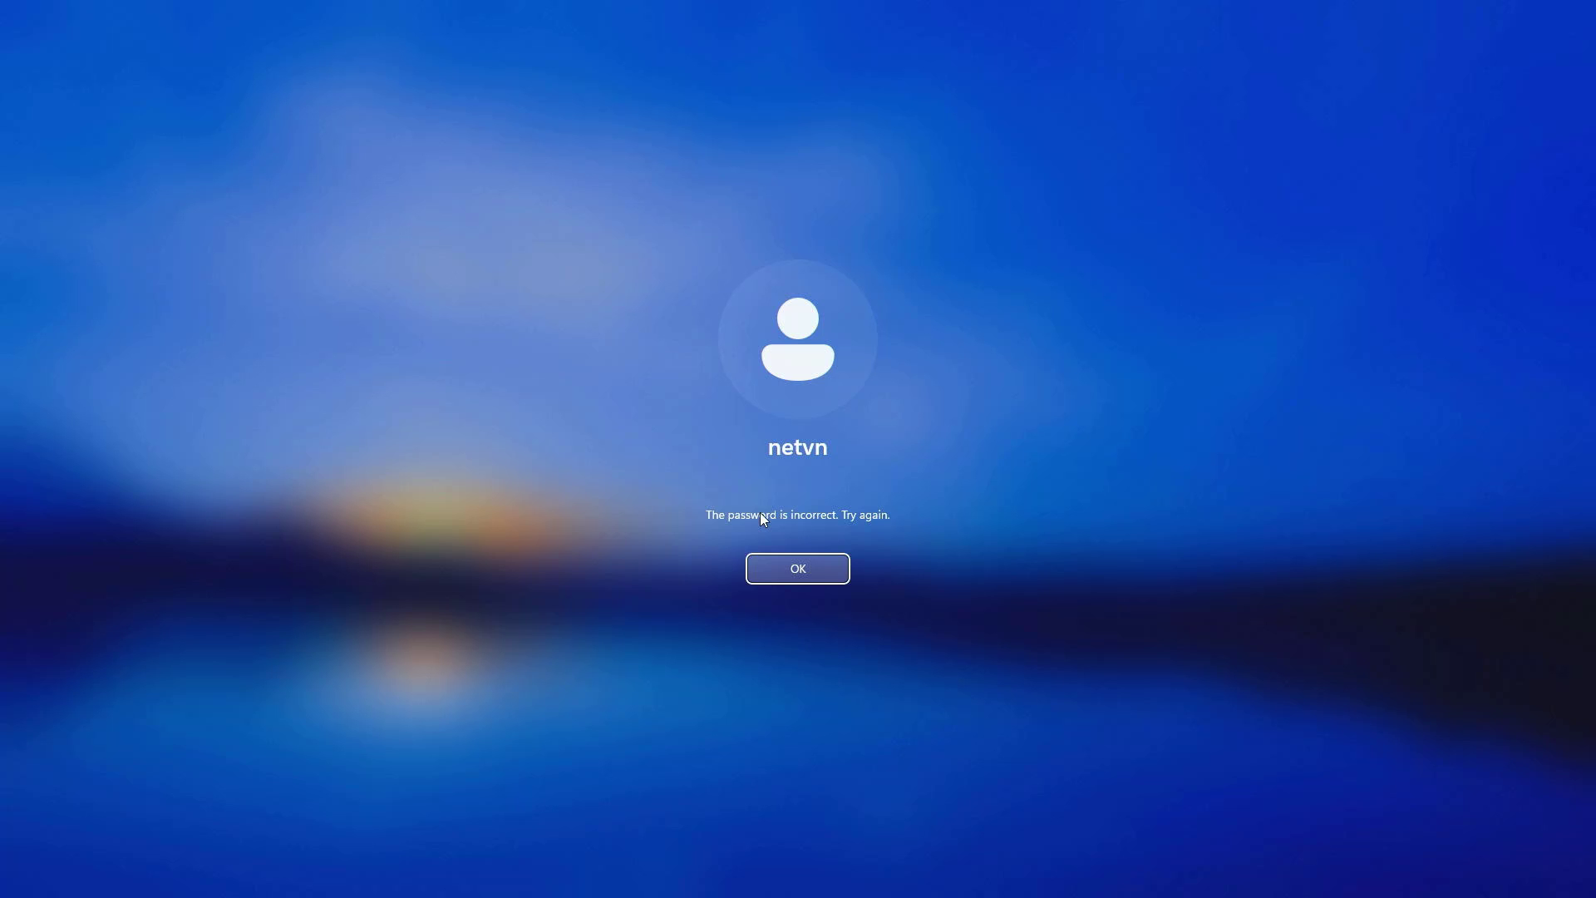
Dismiss the incorrect-password message and restart the PC anyway from the power menu.
click(797, 568)
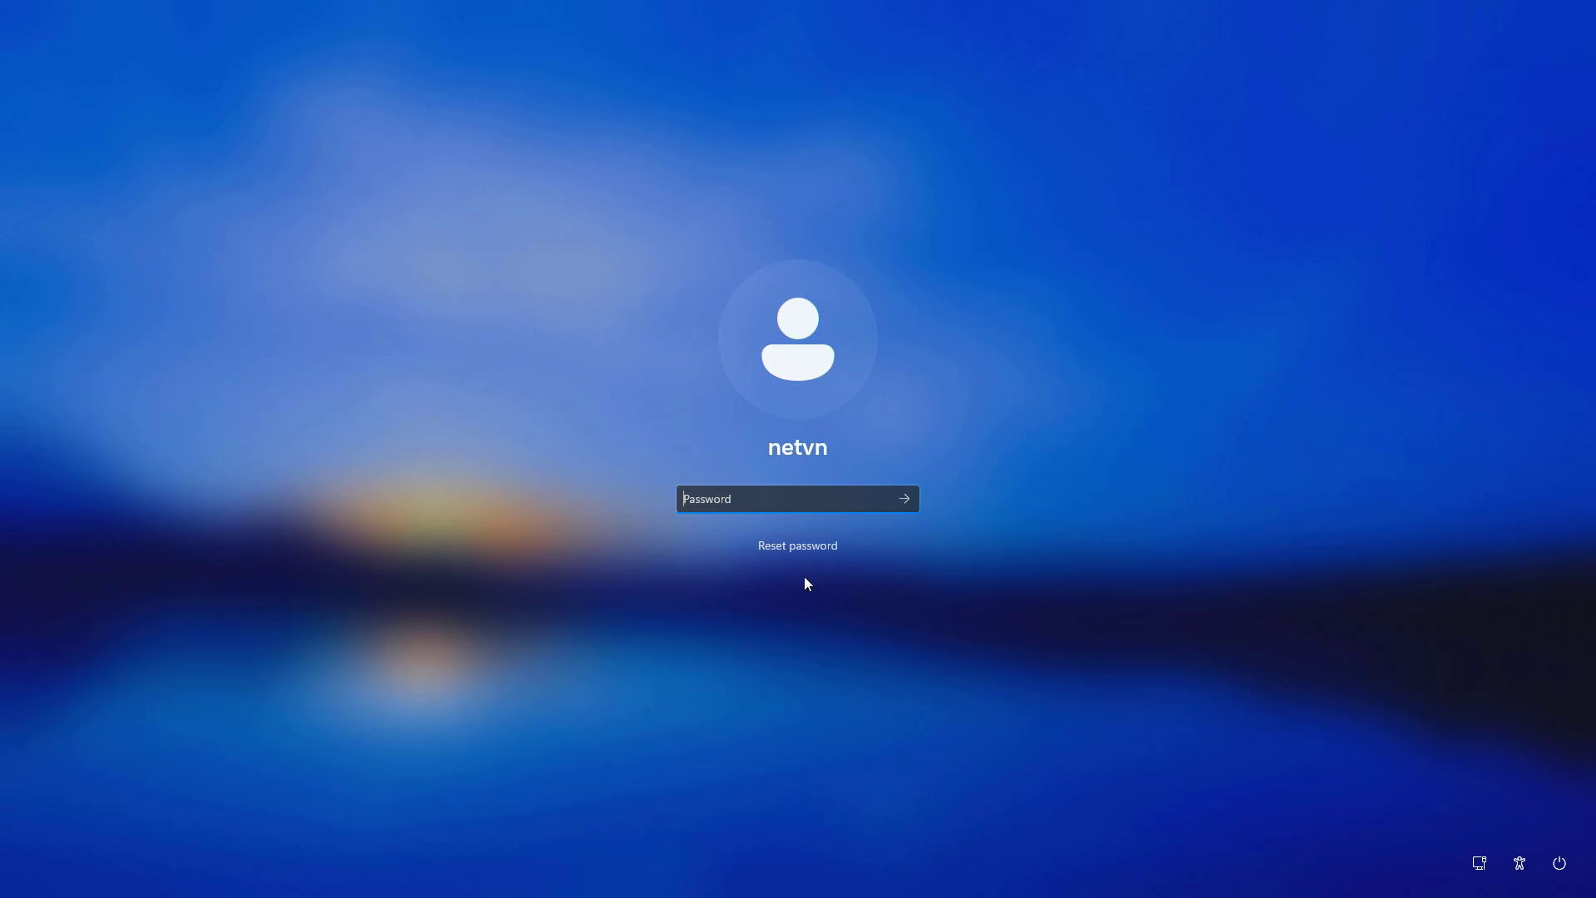
mouse_move(1559, 863)
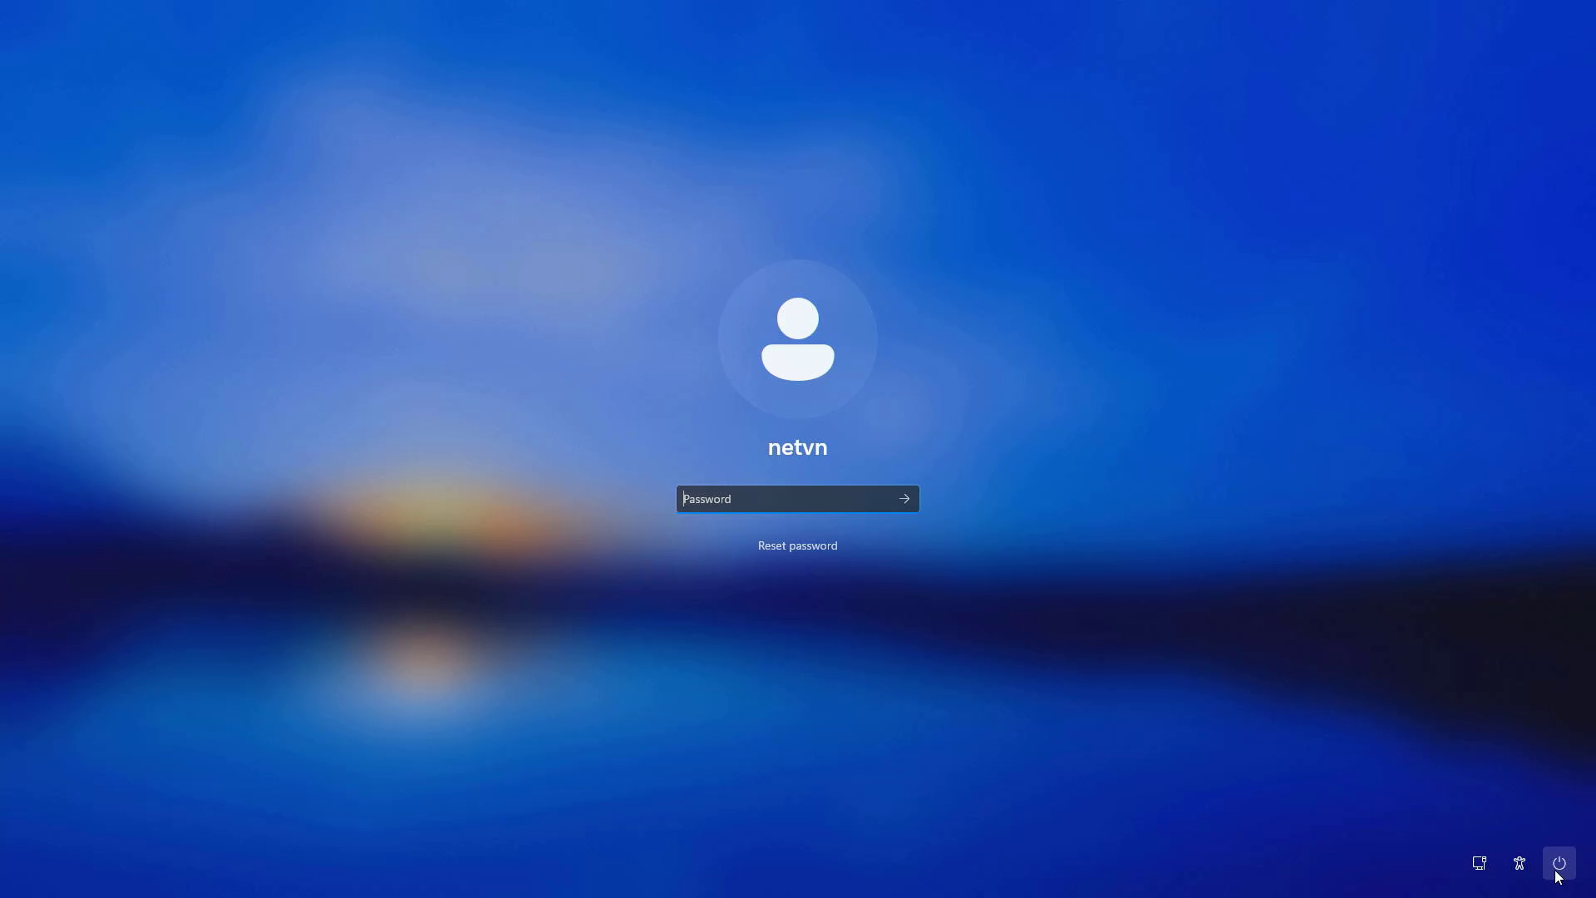
click(1559, 862)
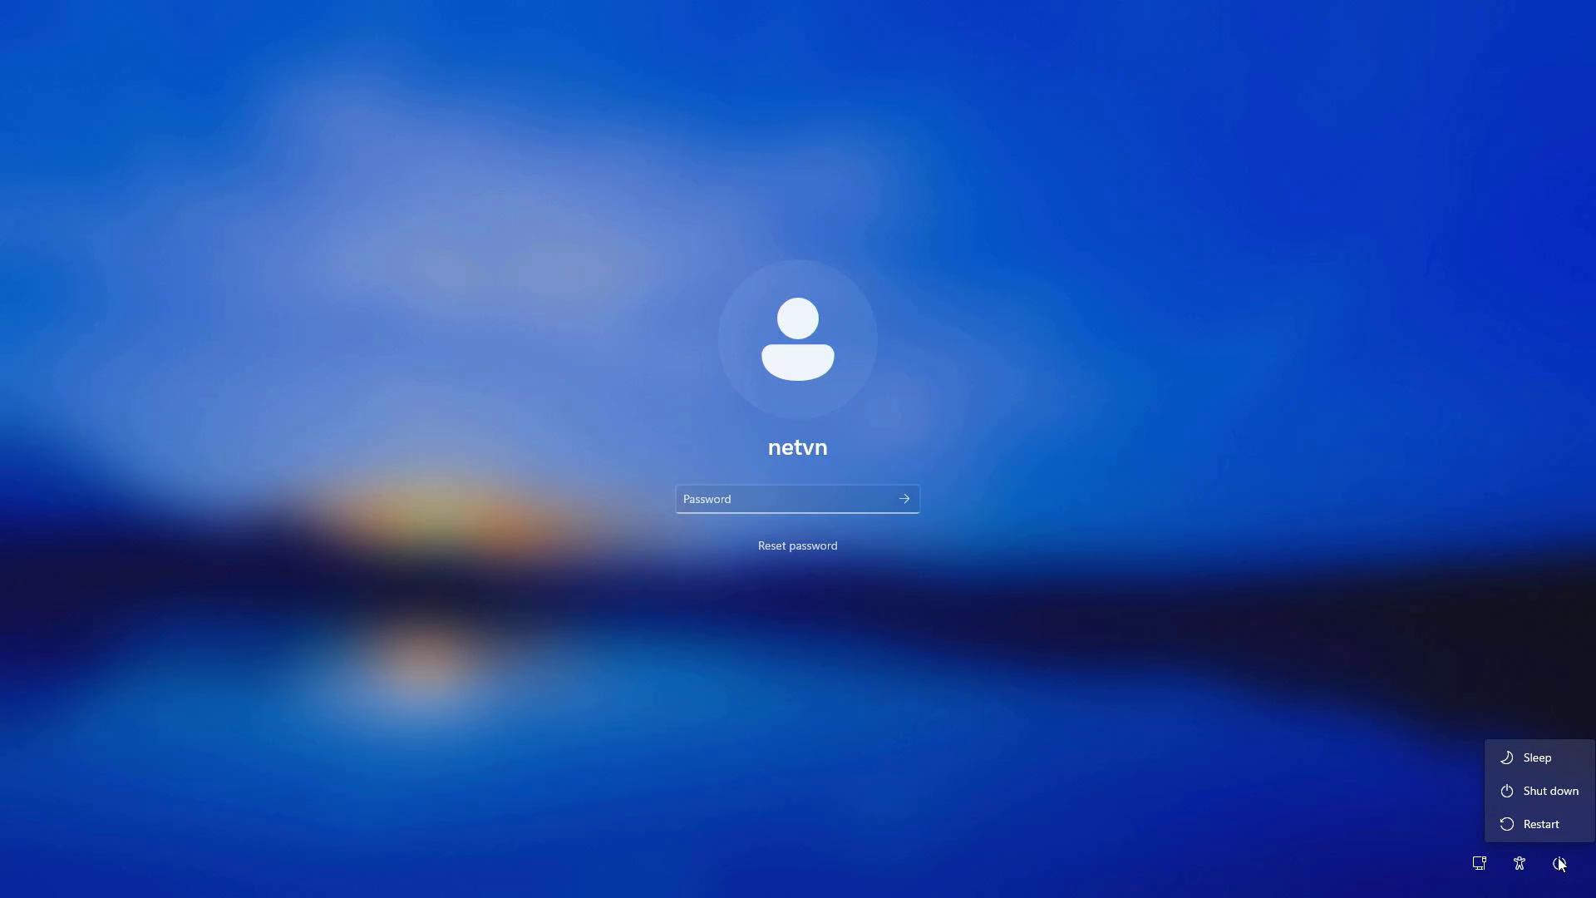
mouse_move(1539, 824)
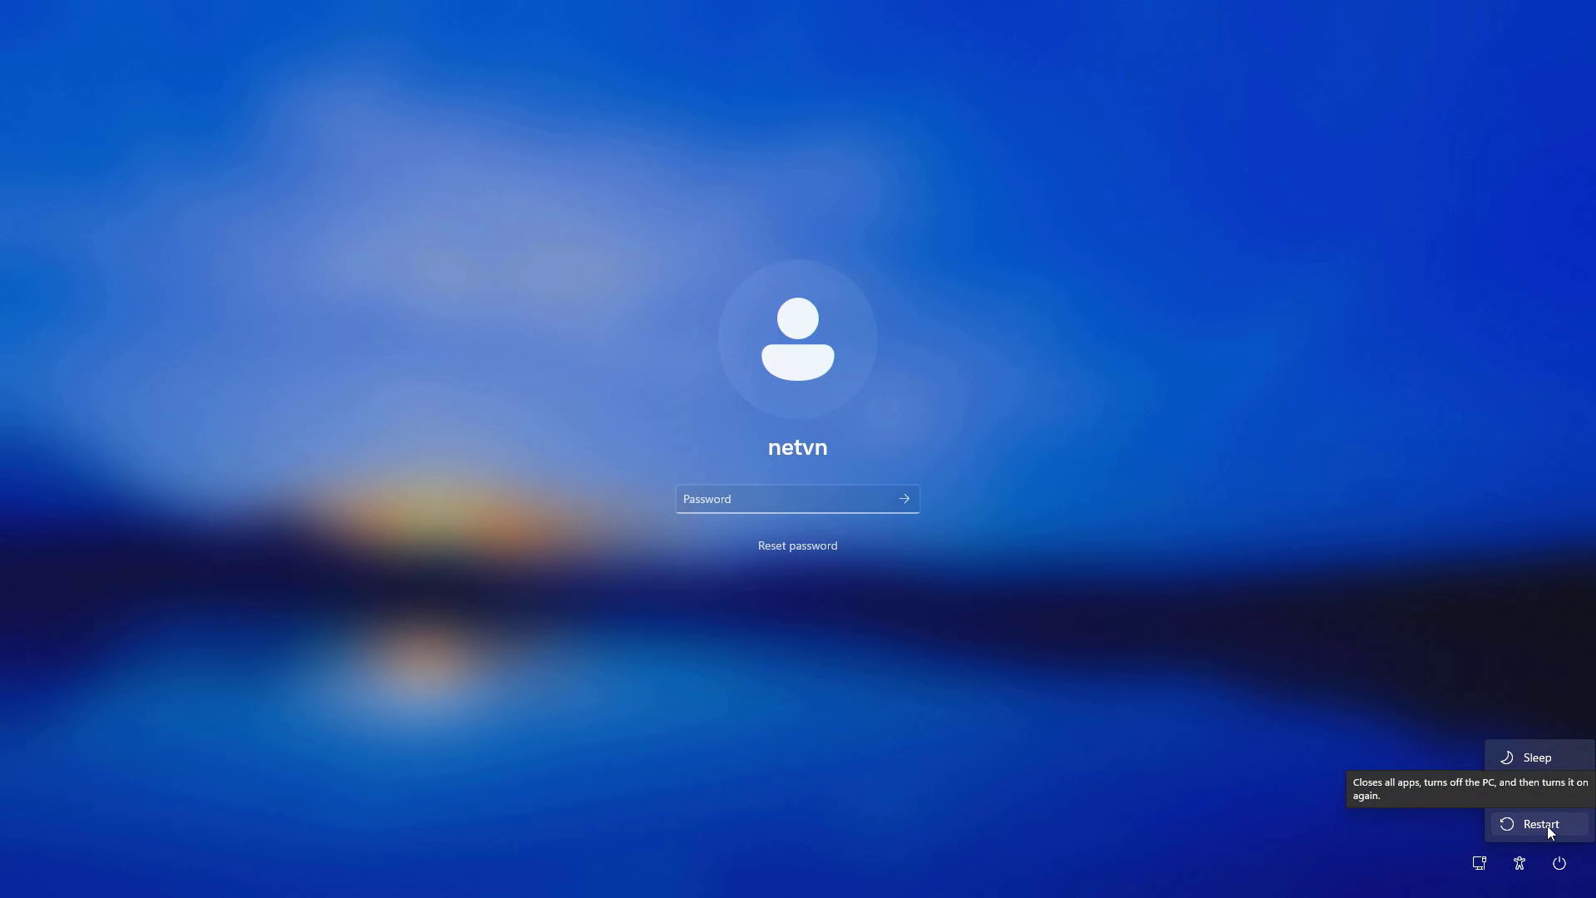
click(1538, 824)
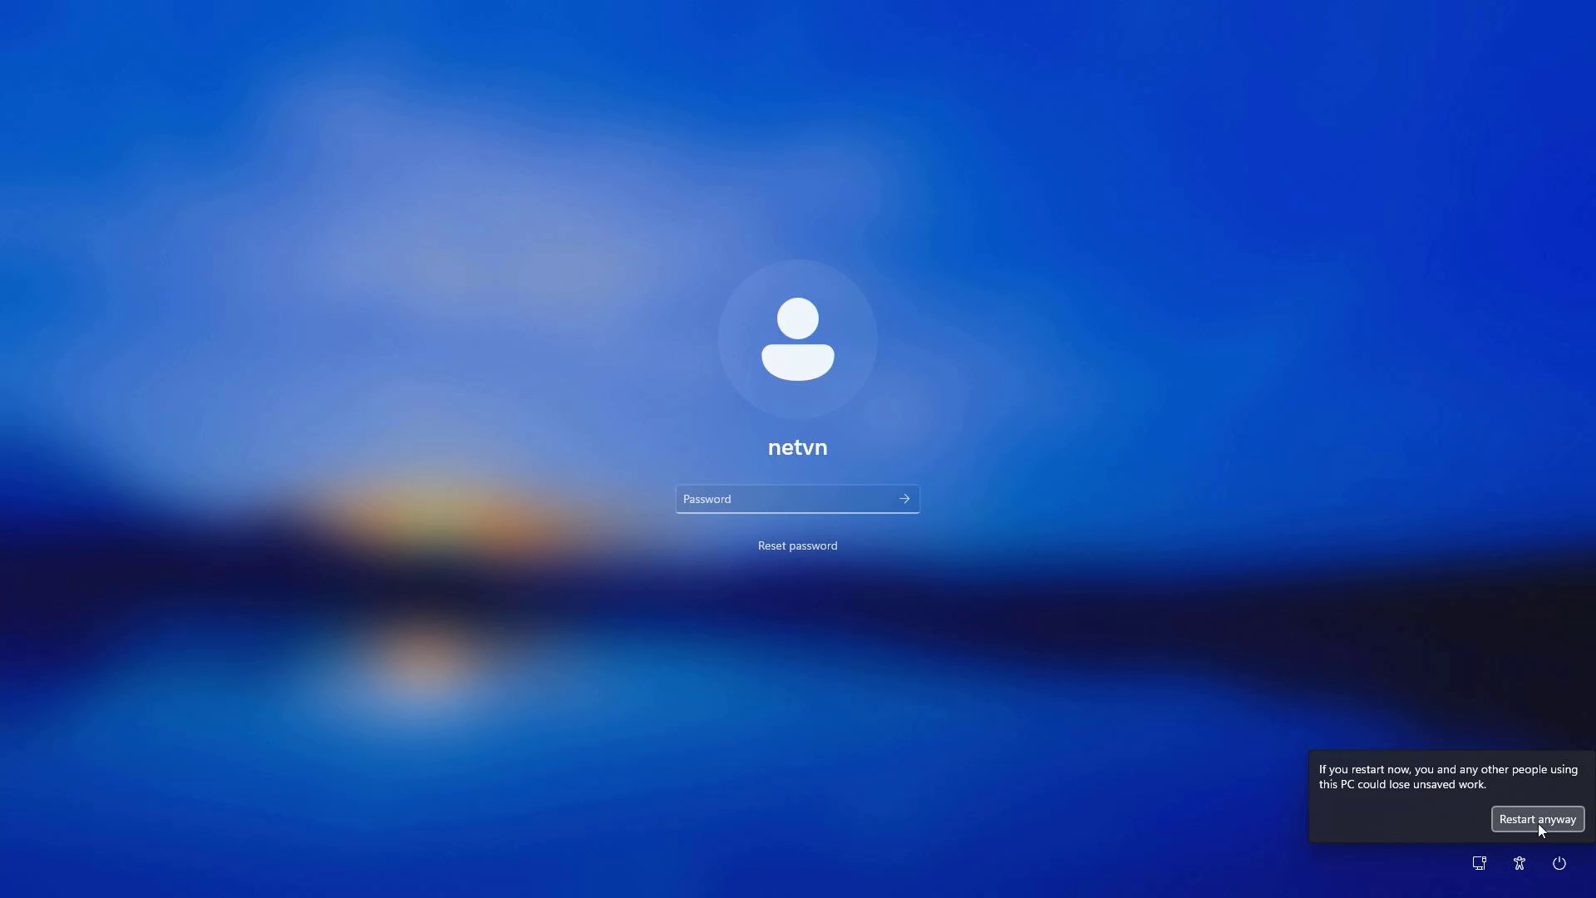
click(1537, 818)
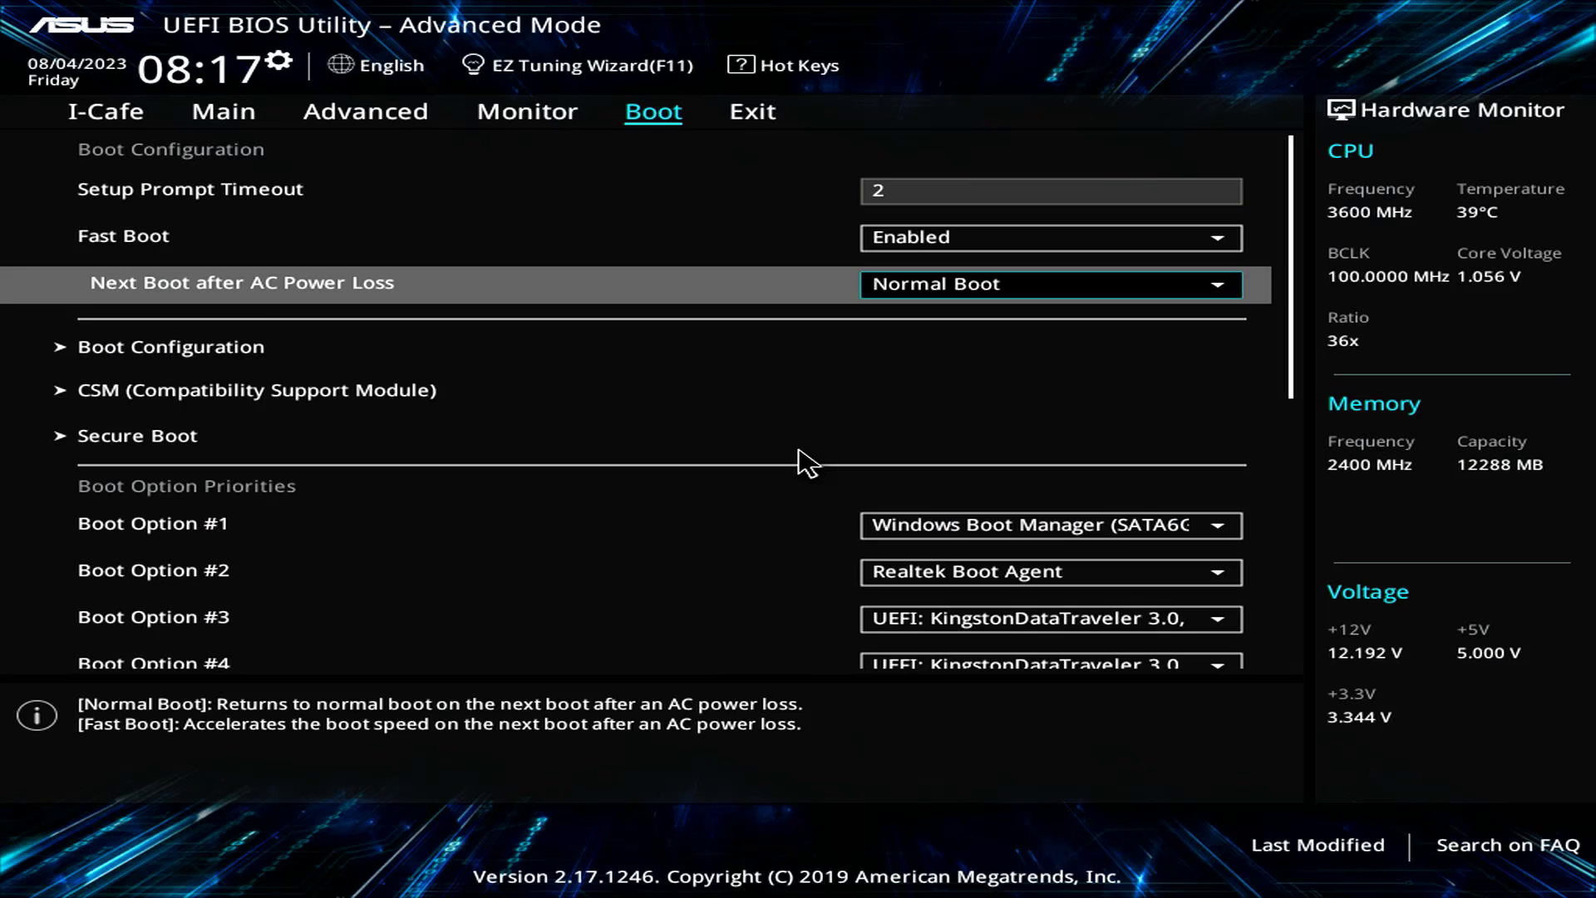
Set Boot Option #1 to the UEFI KingstonDataTraveler partition 1, then save and reset.
click(153, 523)
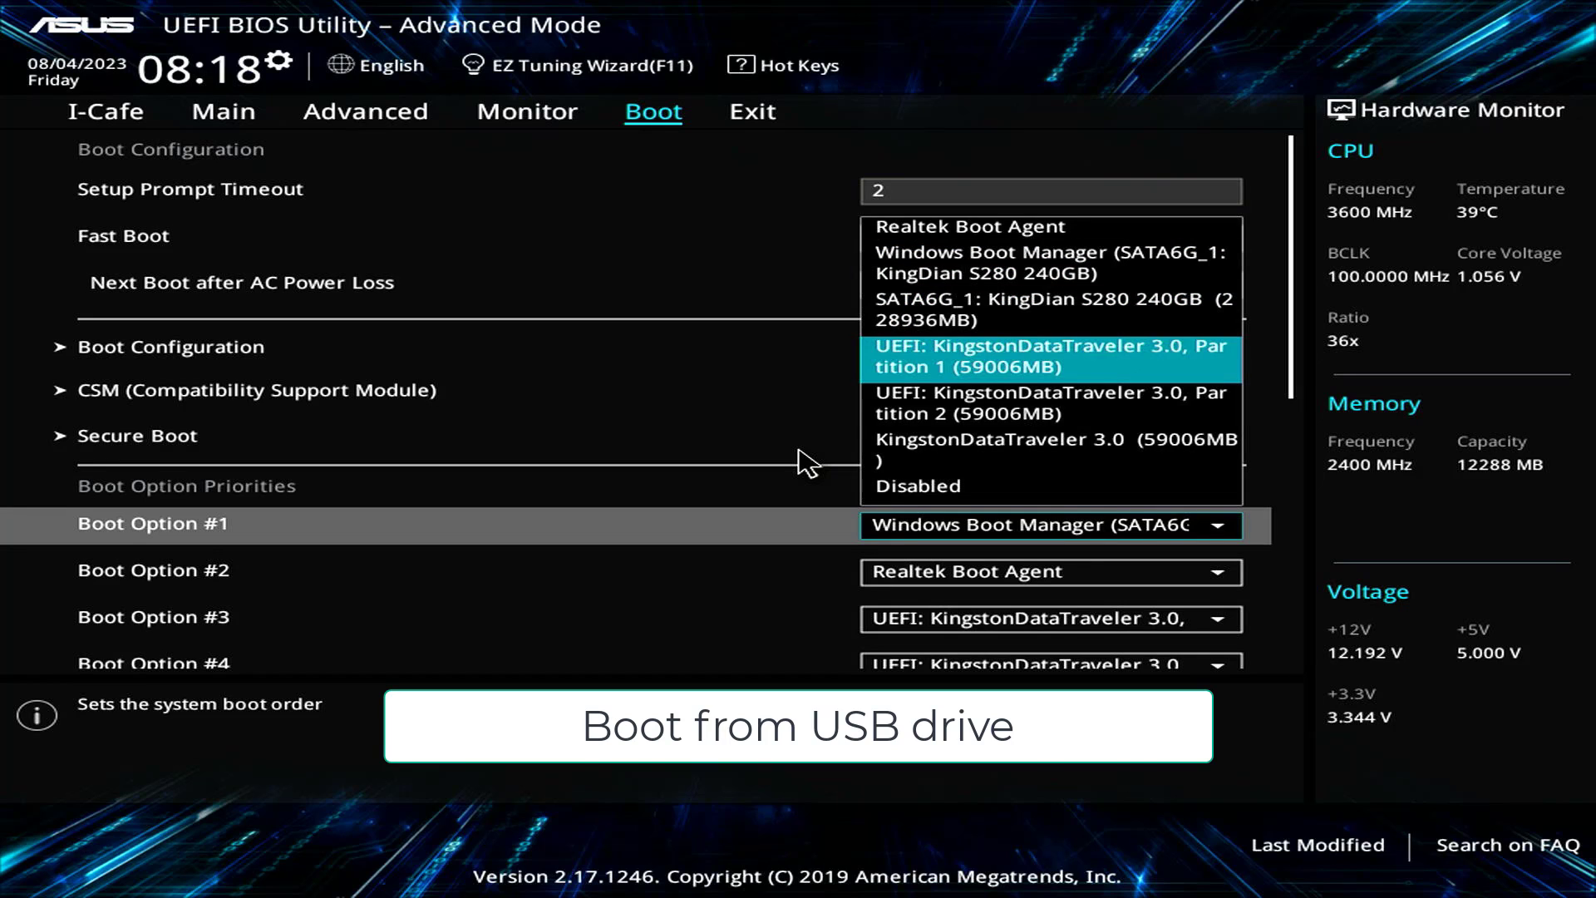
click(1052, 357)
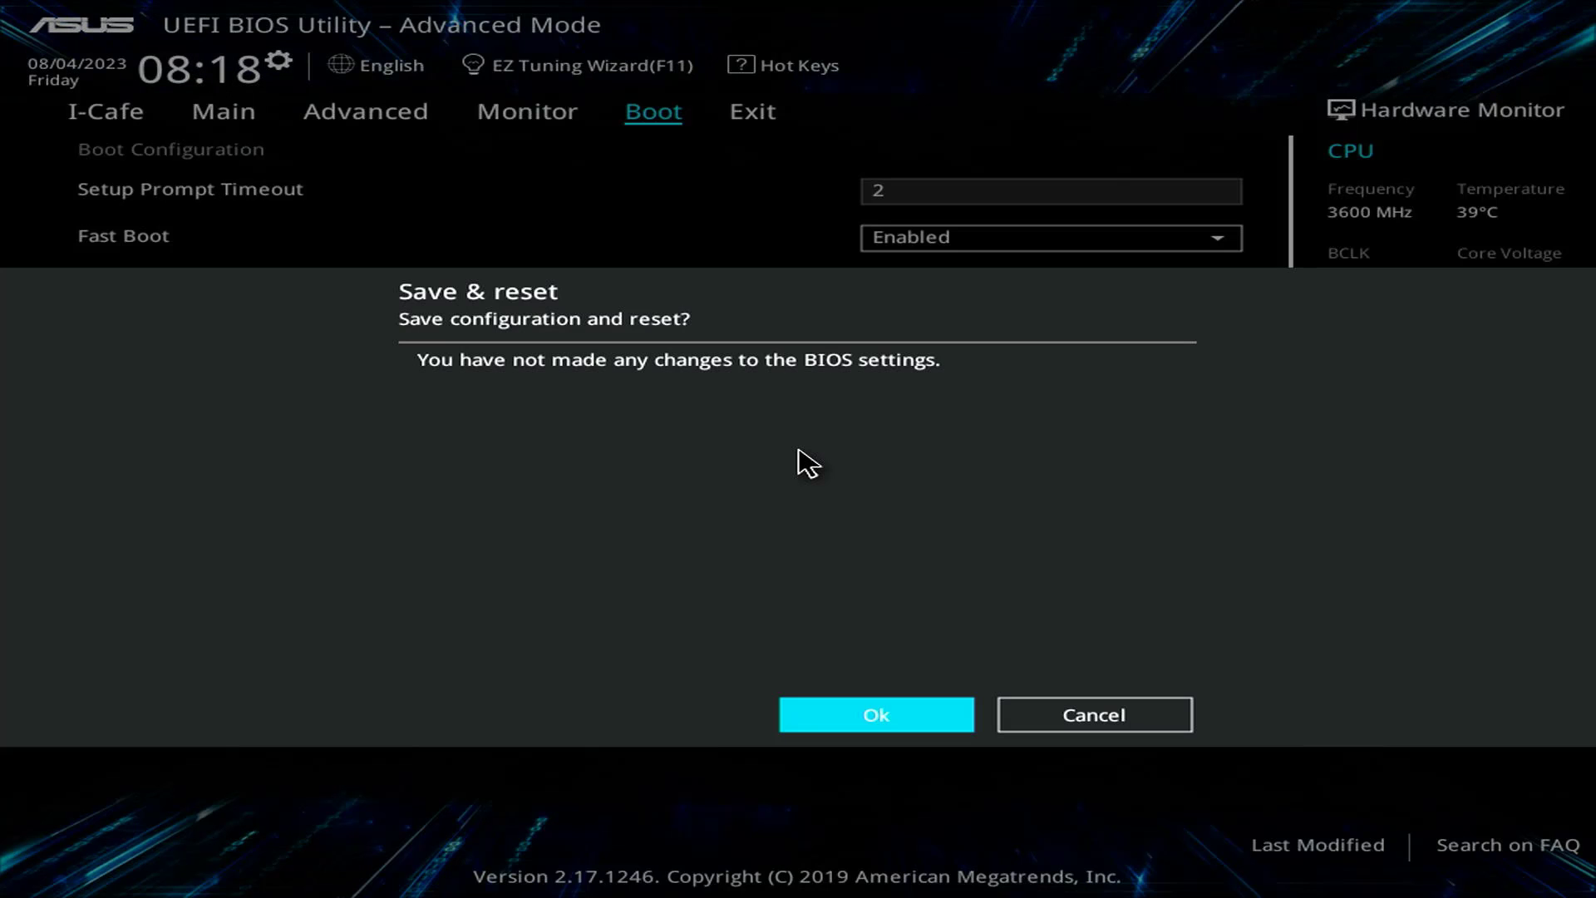
click(874, 713)
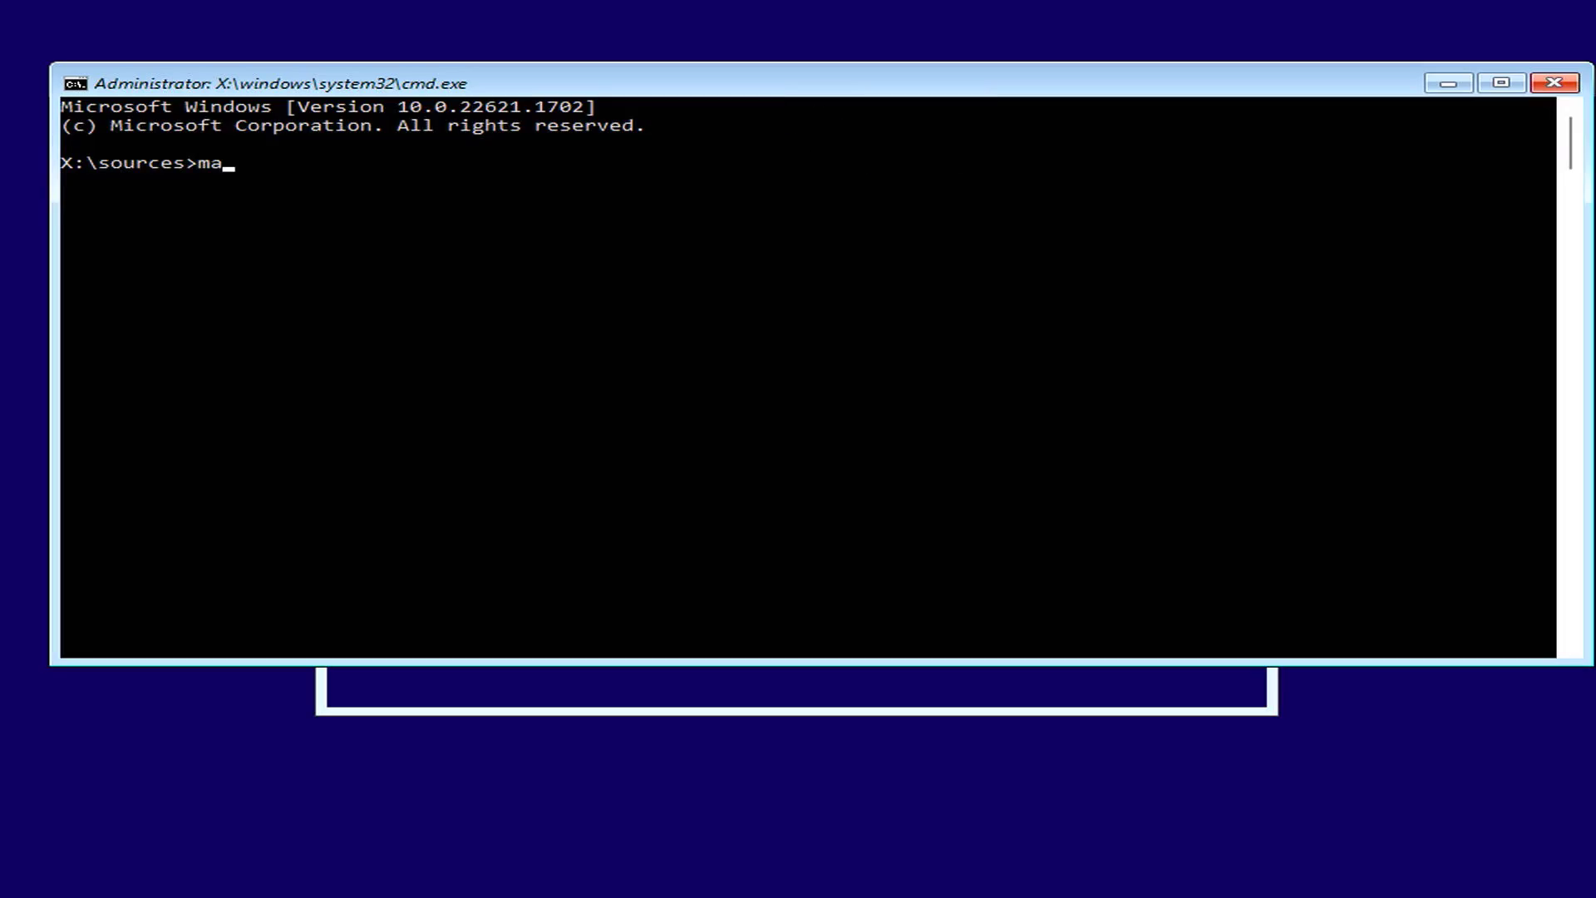
Run manage-bde -status, which shows drive C: as a locked BitLocker volume.
text(nage-)
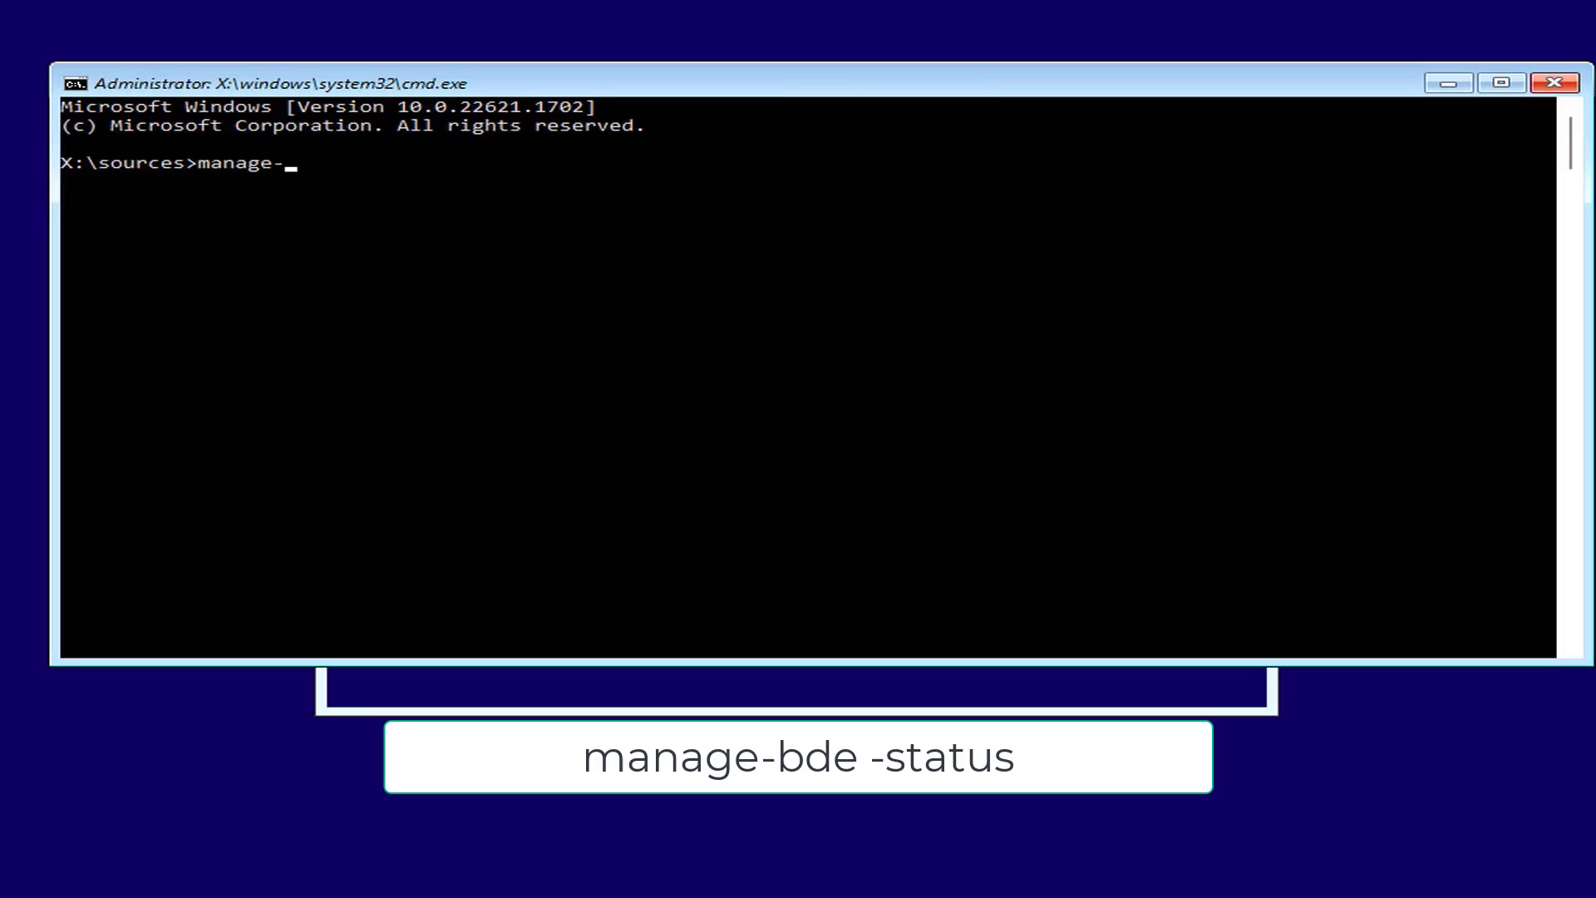
text(bde)
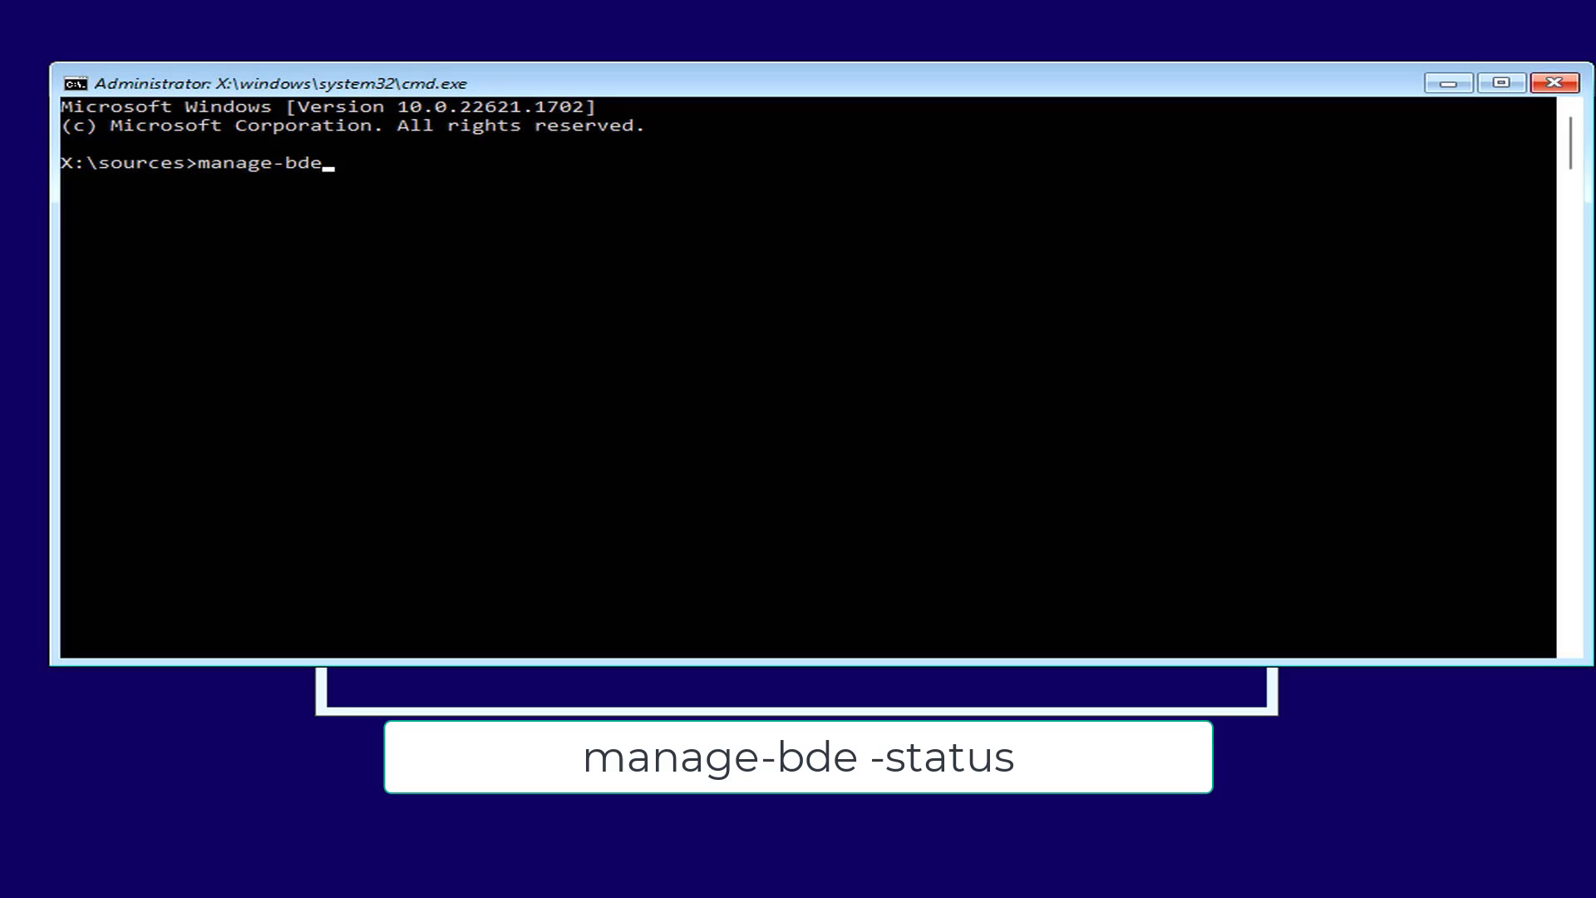
text(-stat)
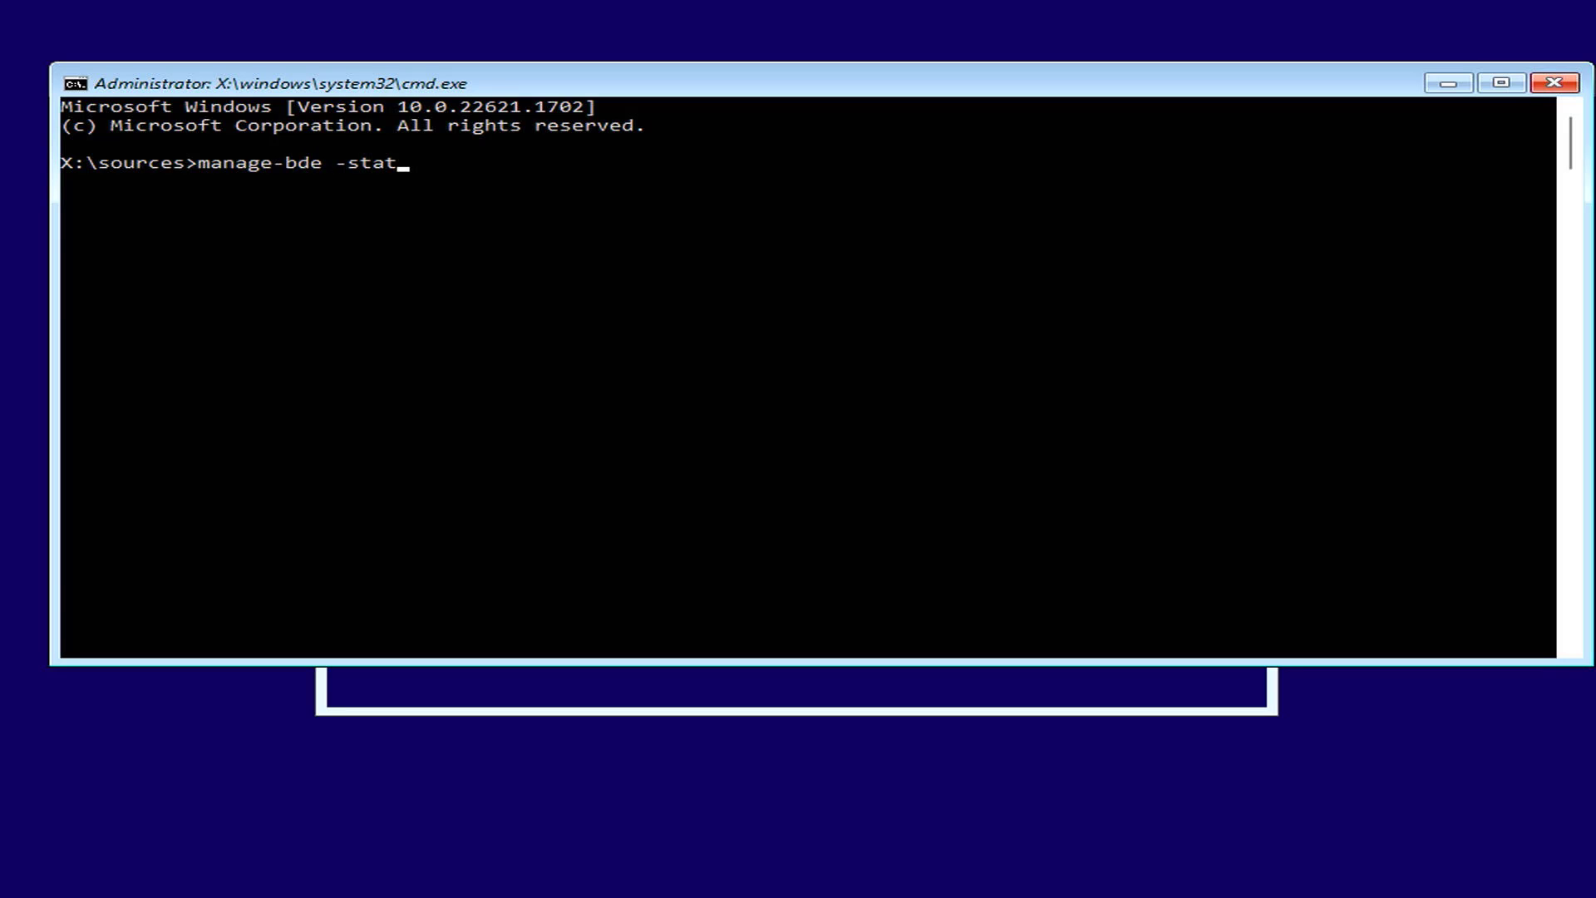
key(Return)
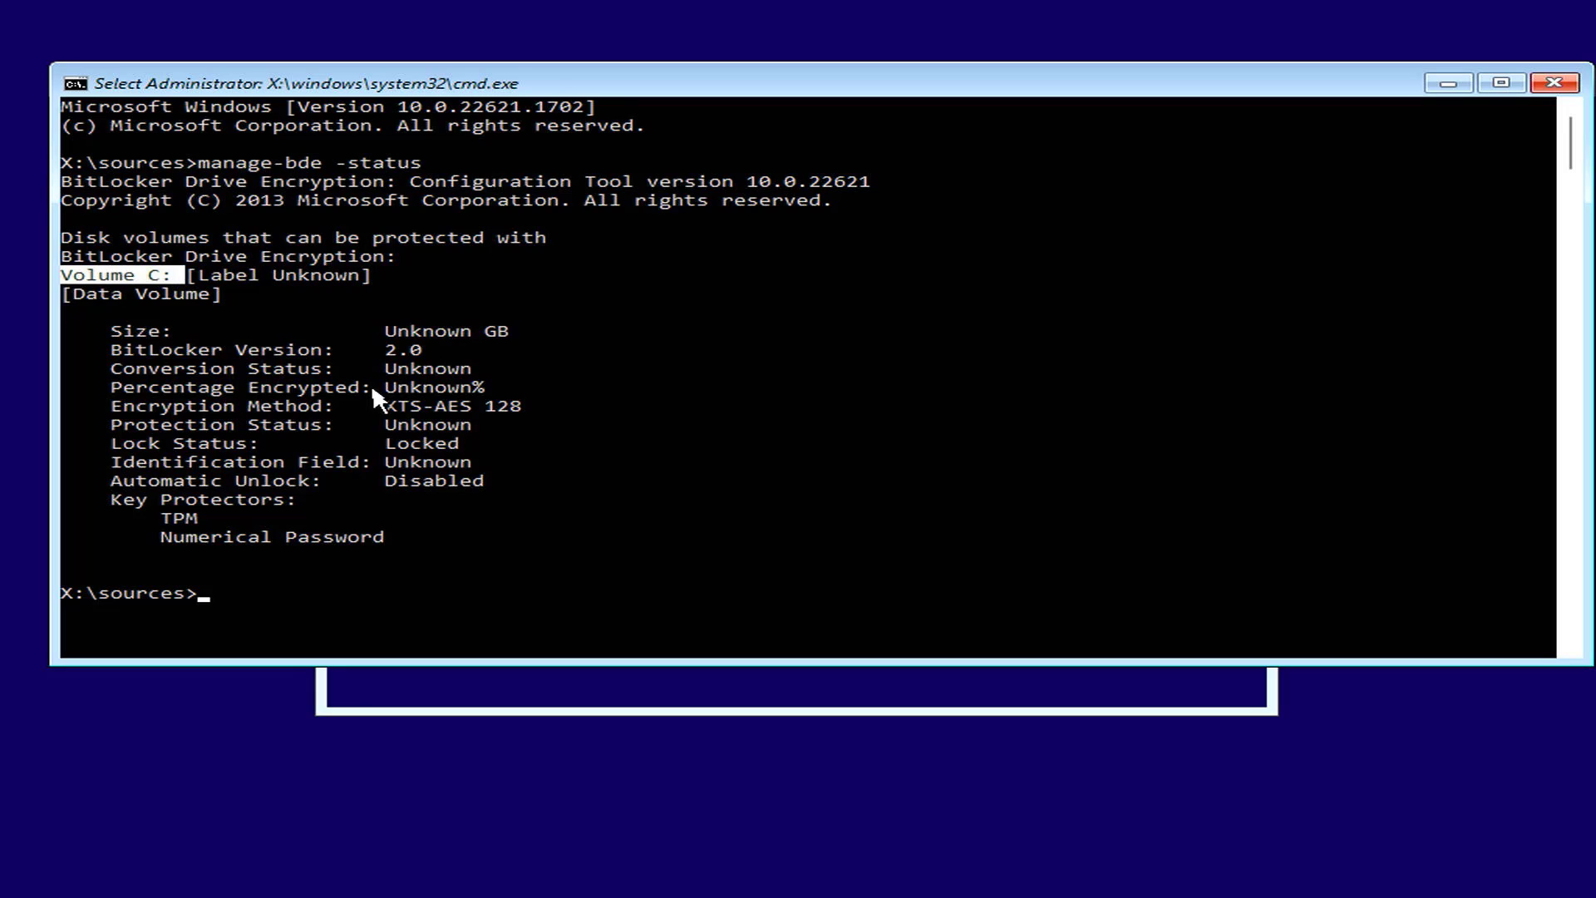
text(manage-bde -st)
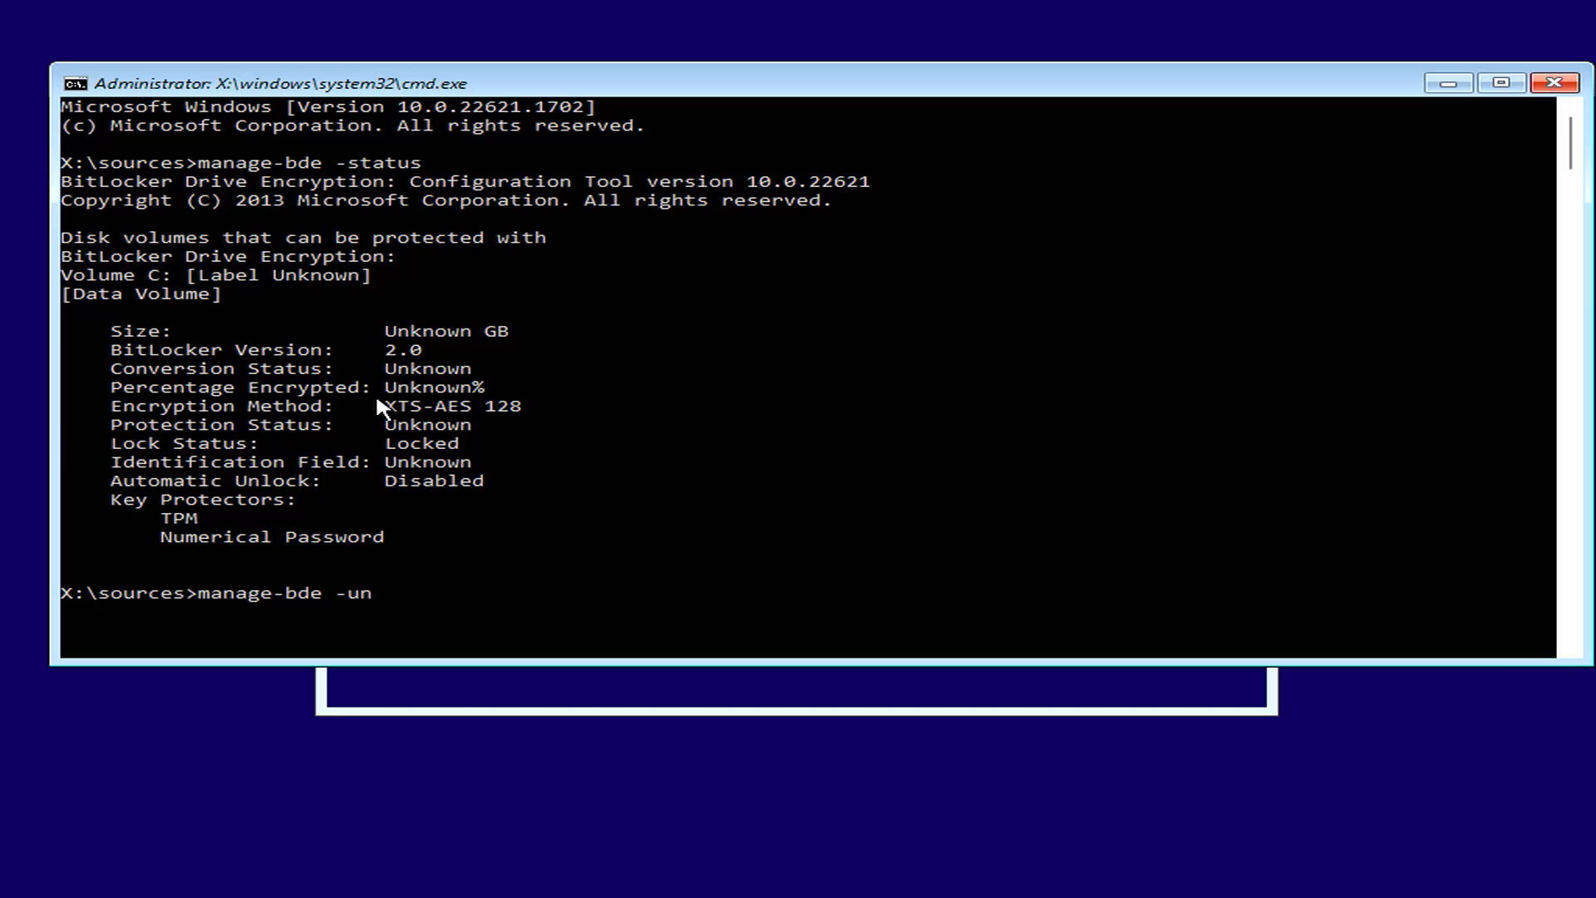
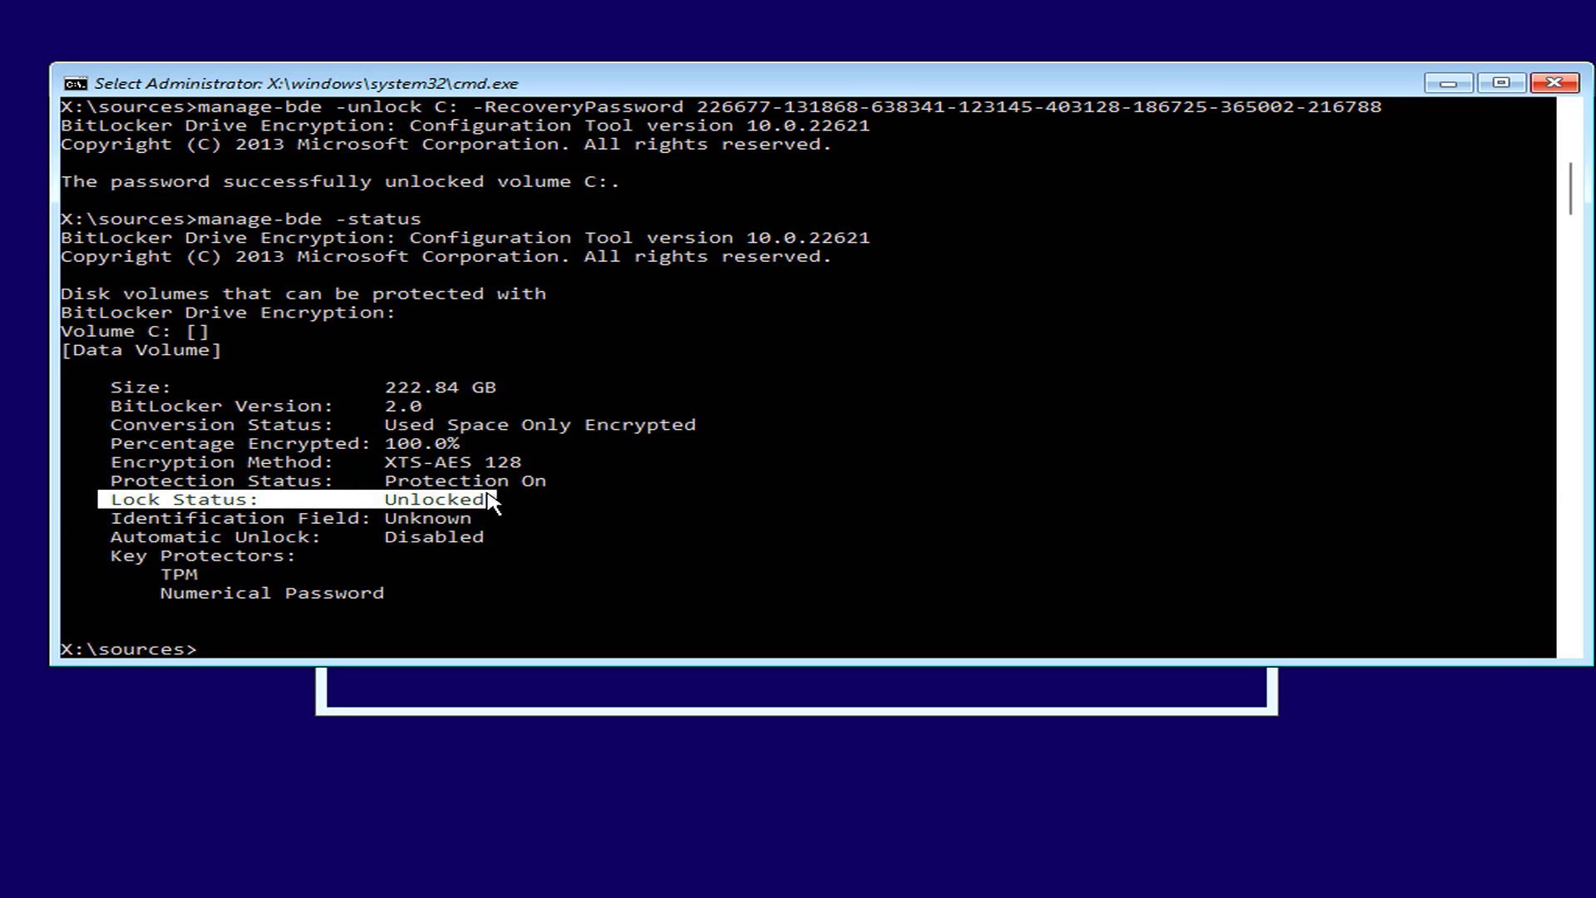
Turn off BitLocker with manage-bde -off C:, then recheck status and highlight the command.
text(manage-bde -status)
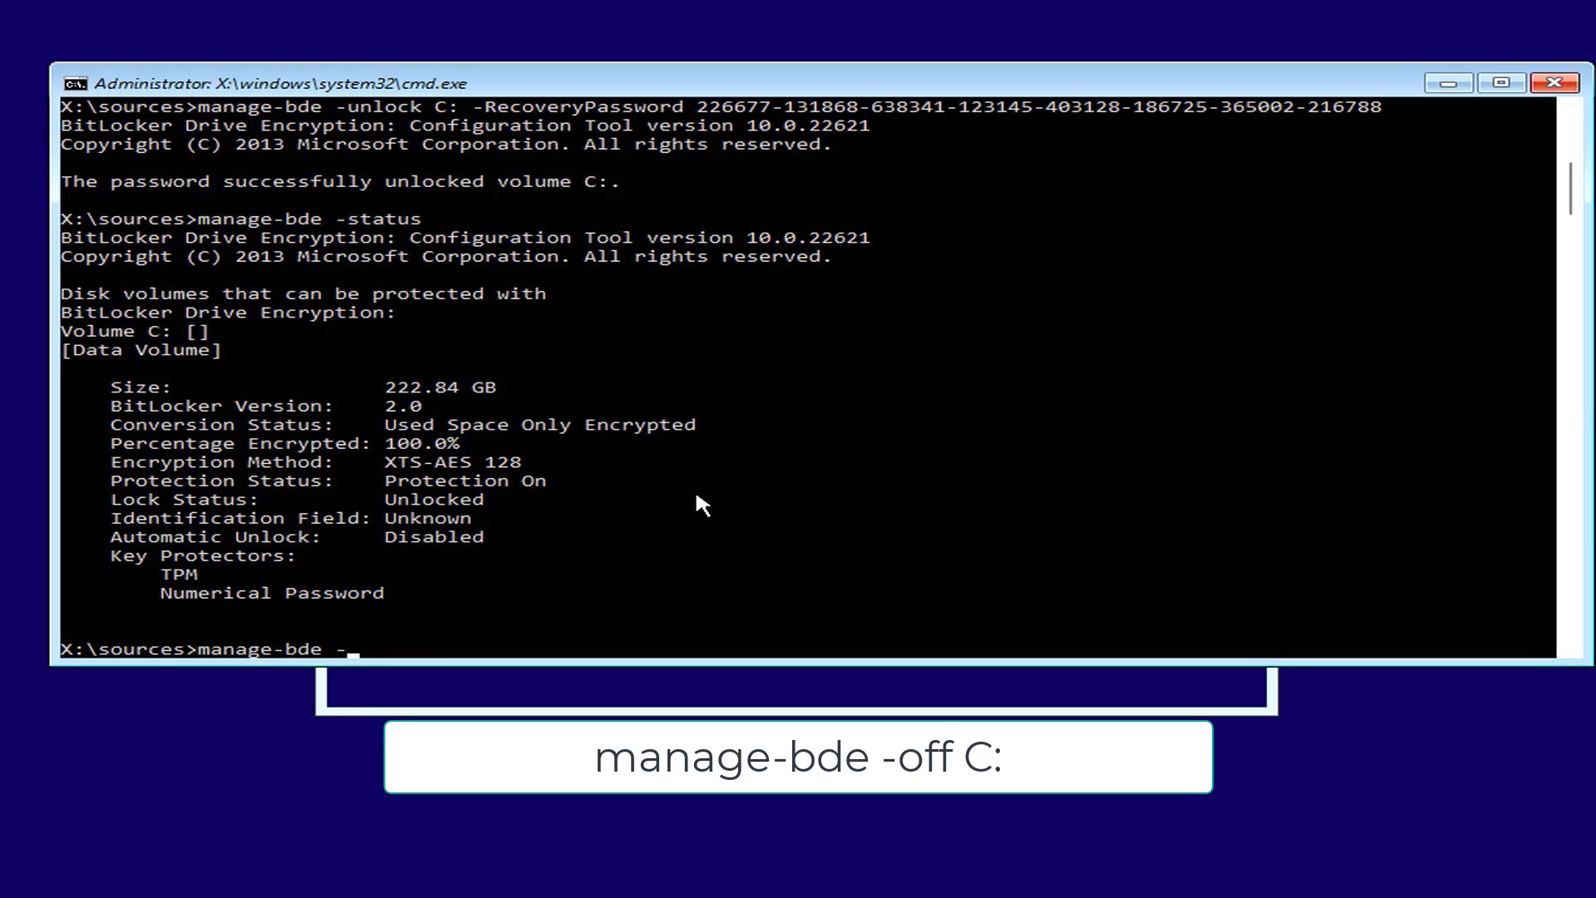
text(off)
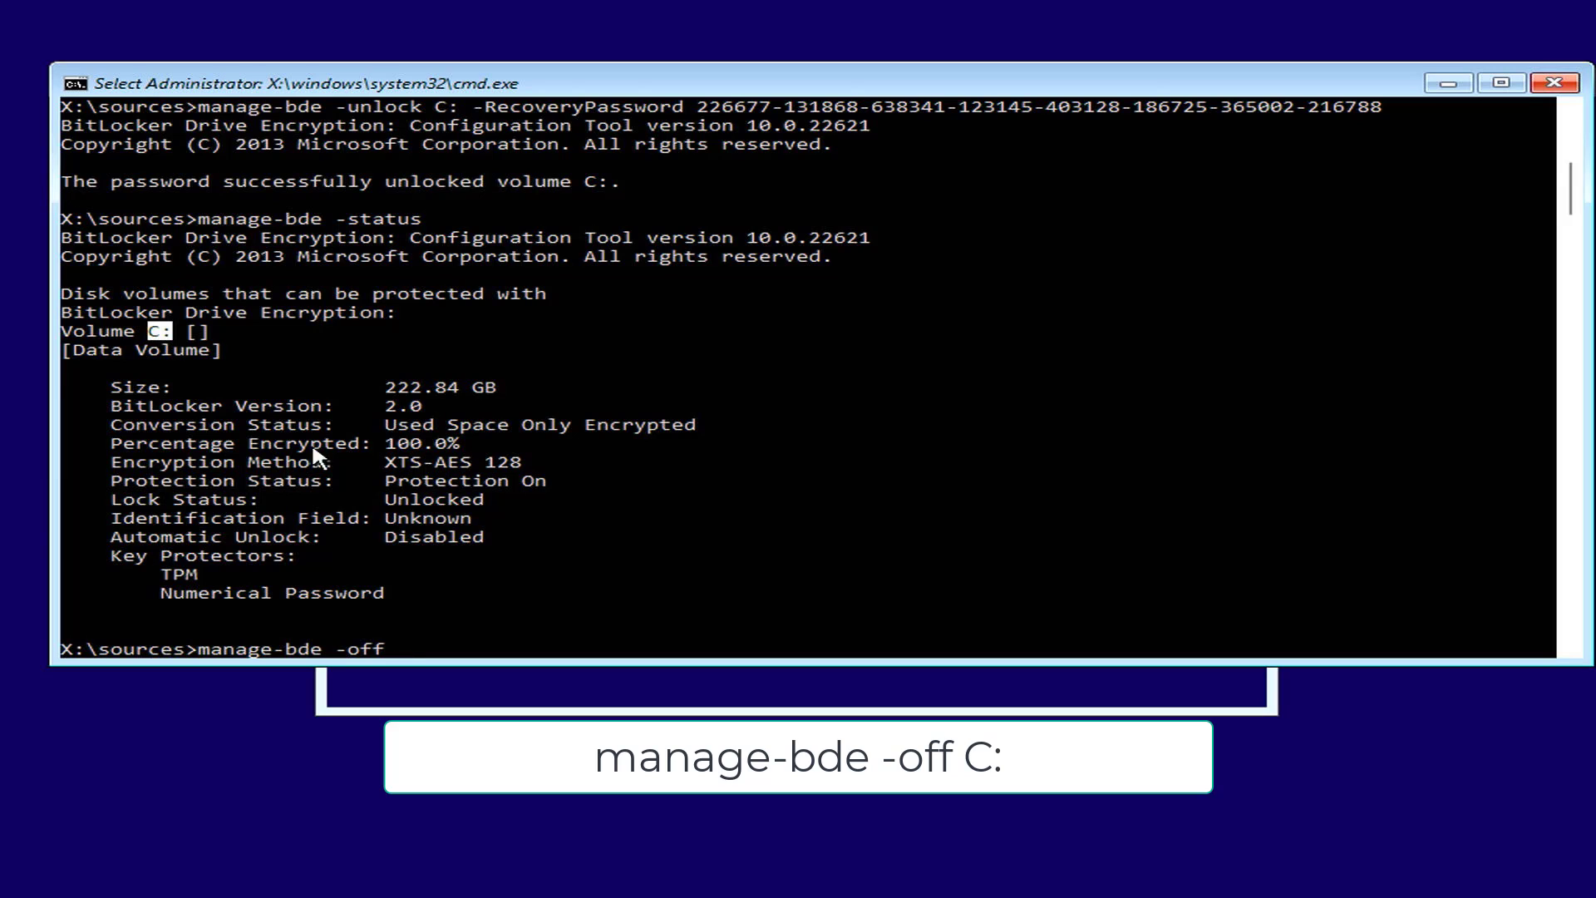
text(C:)
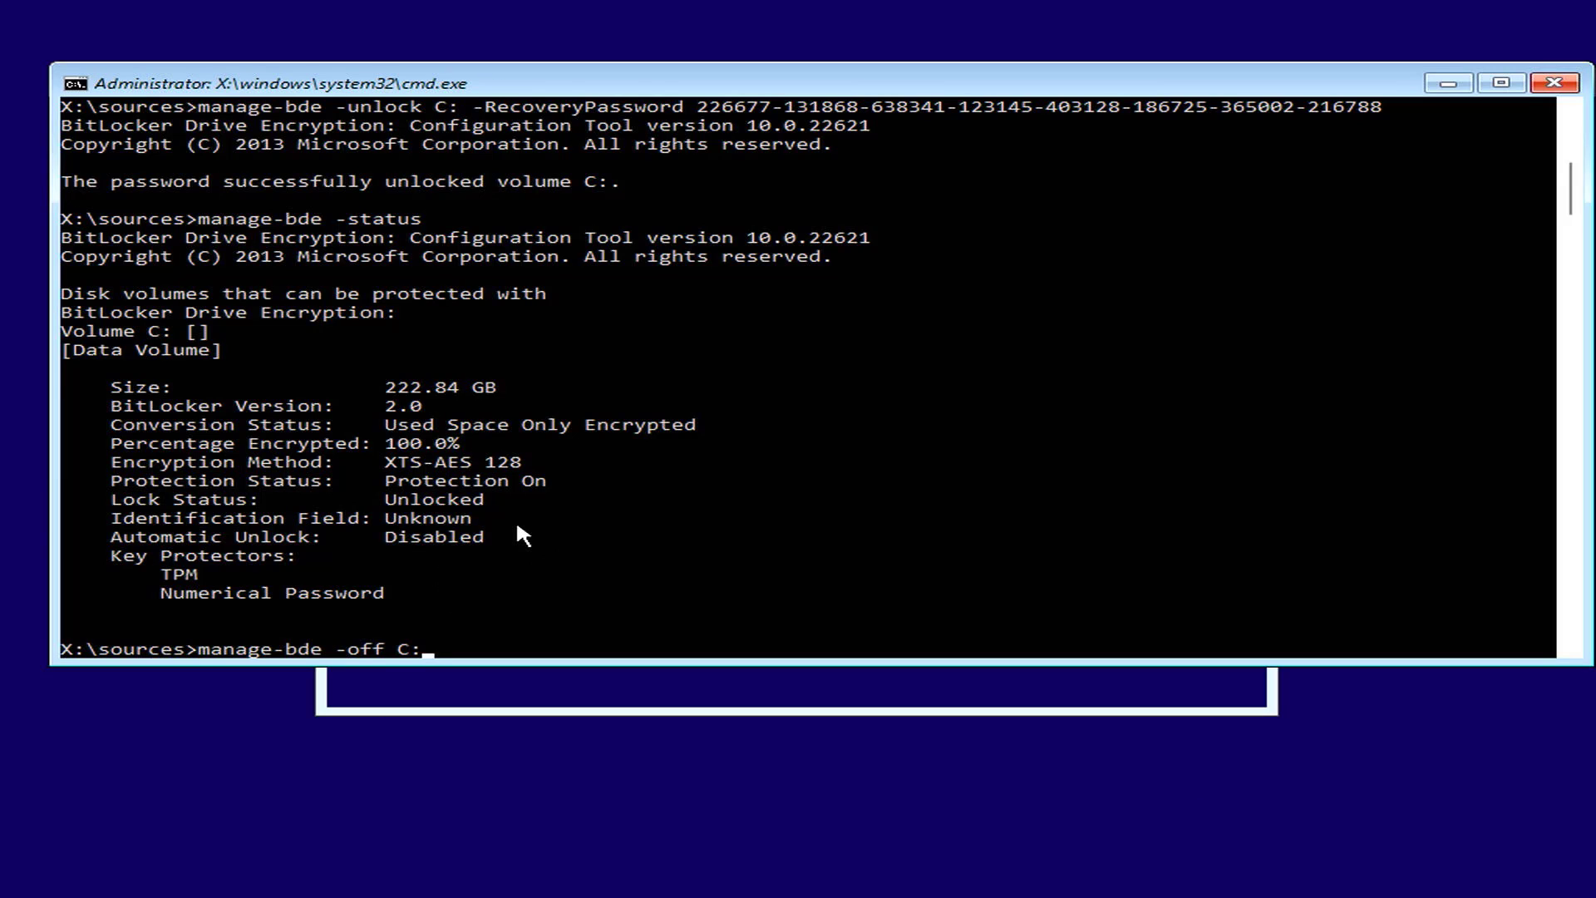
key(Return)
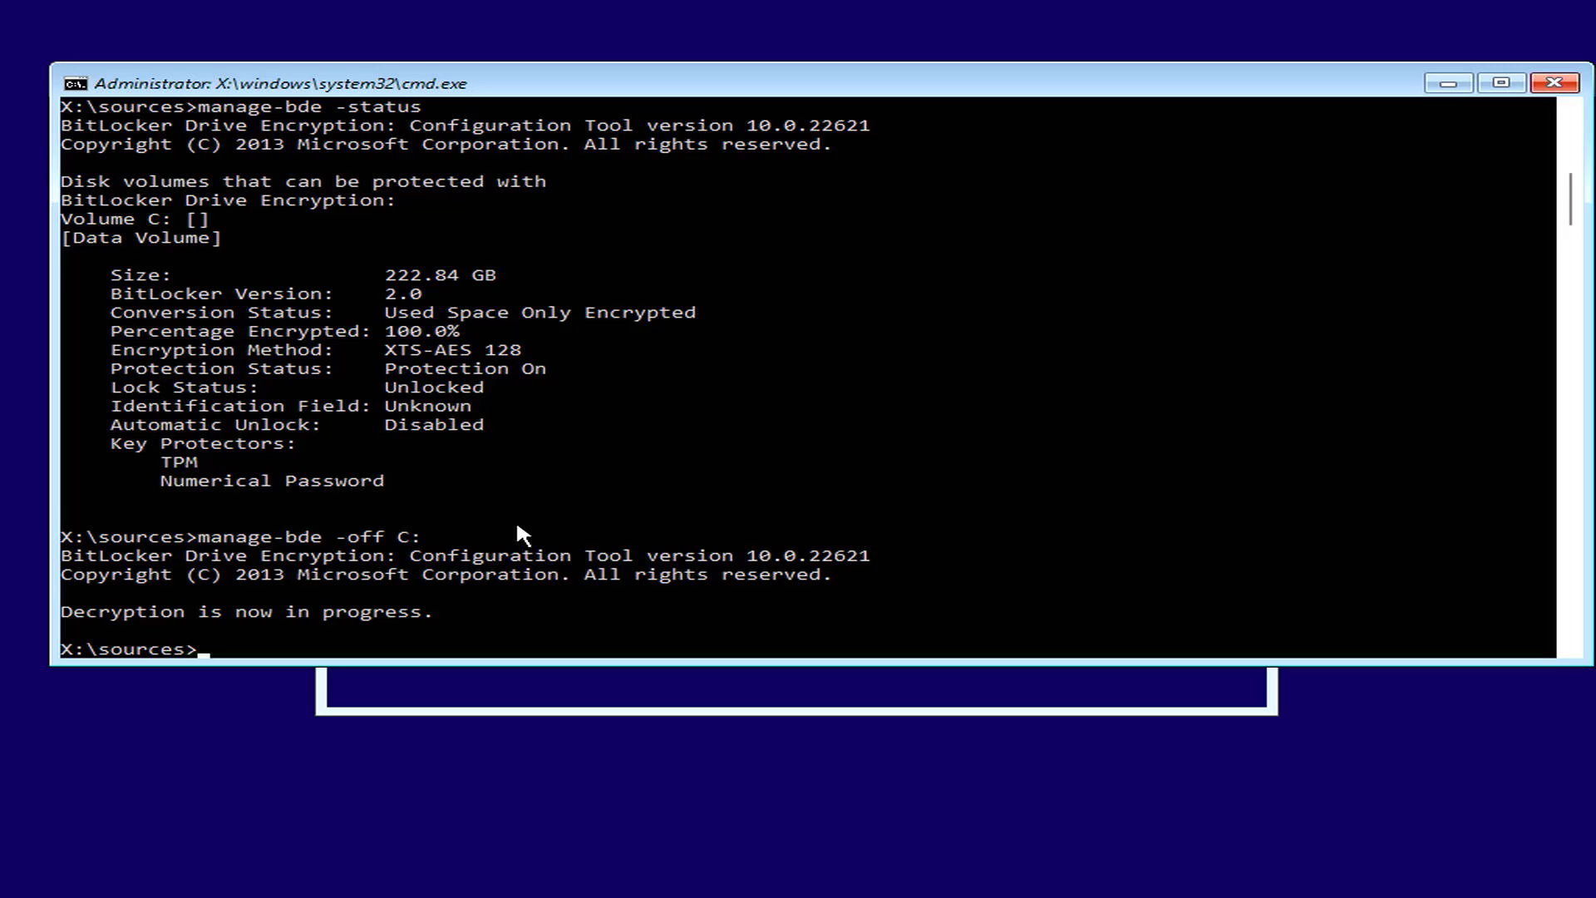
text(manage-bde -status)
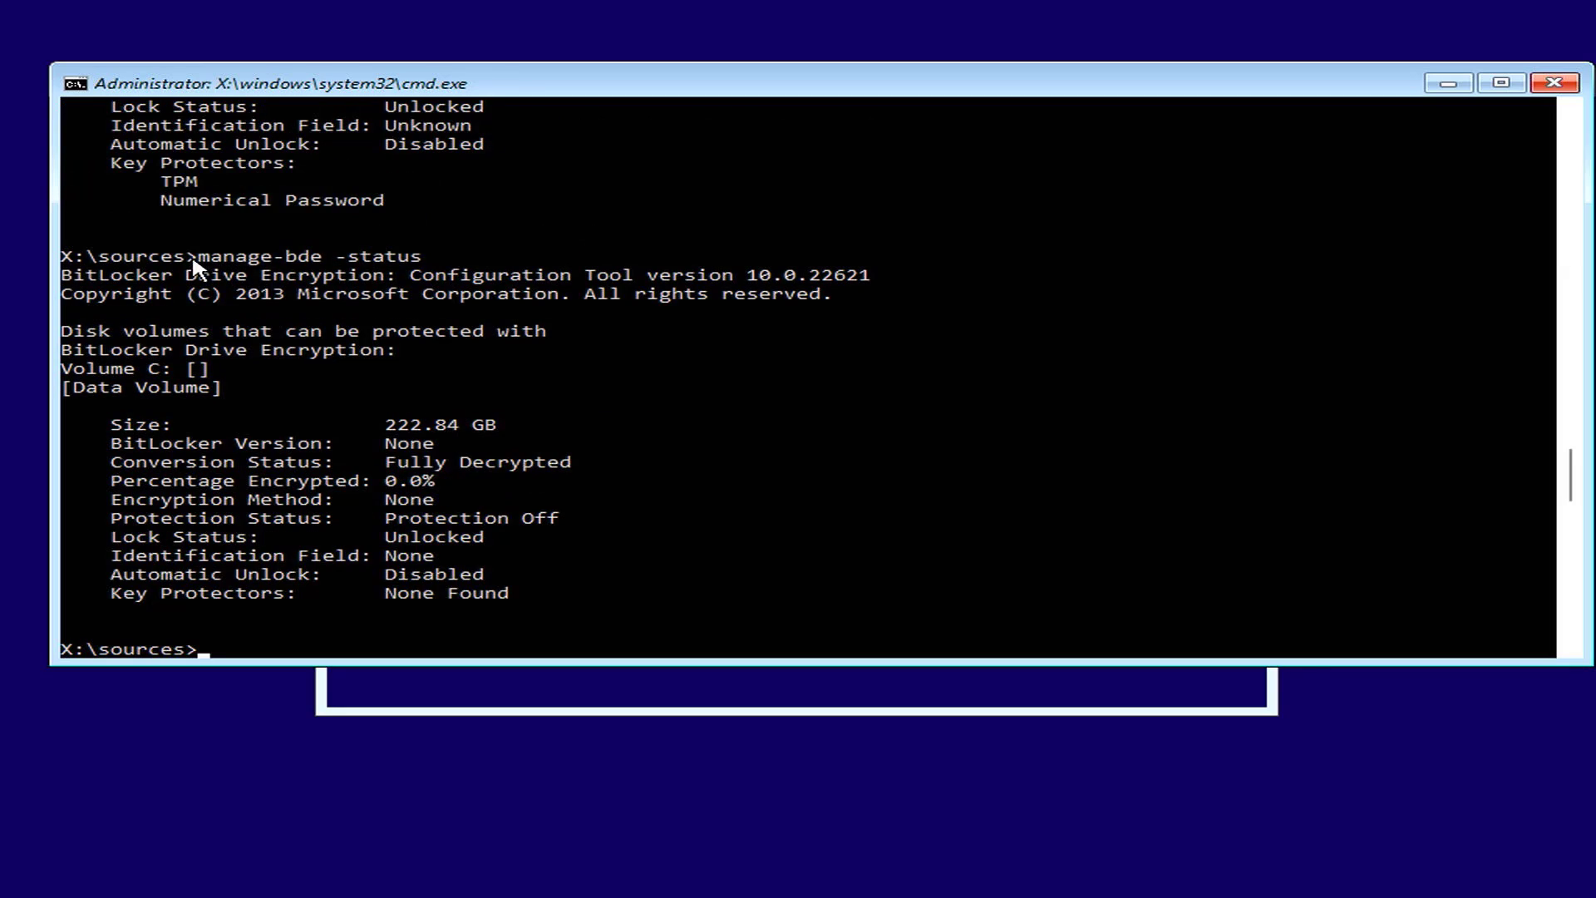
double_click(262, 255)
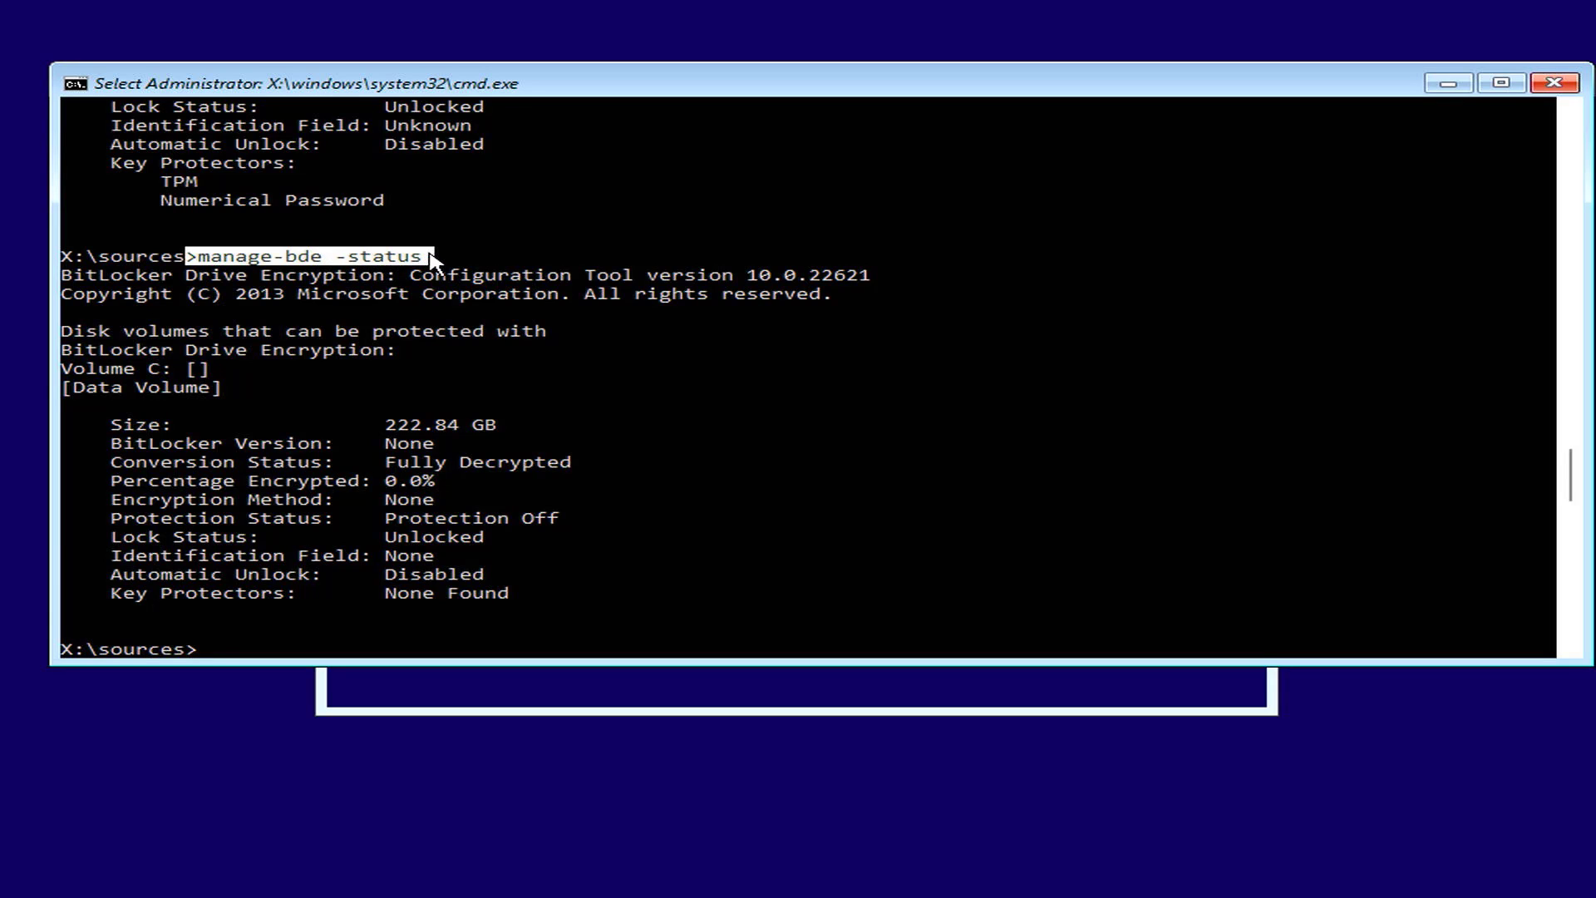
mouse_move(112, 468)
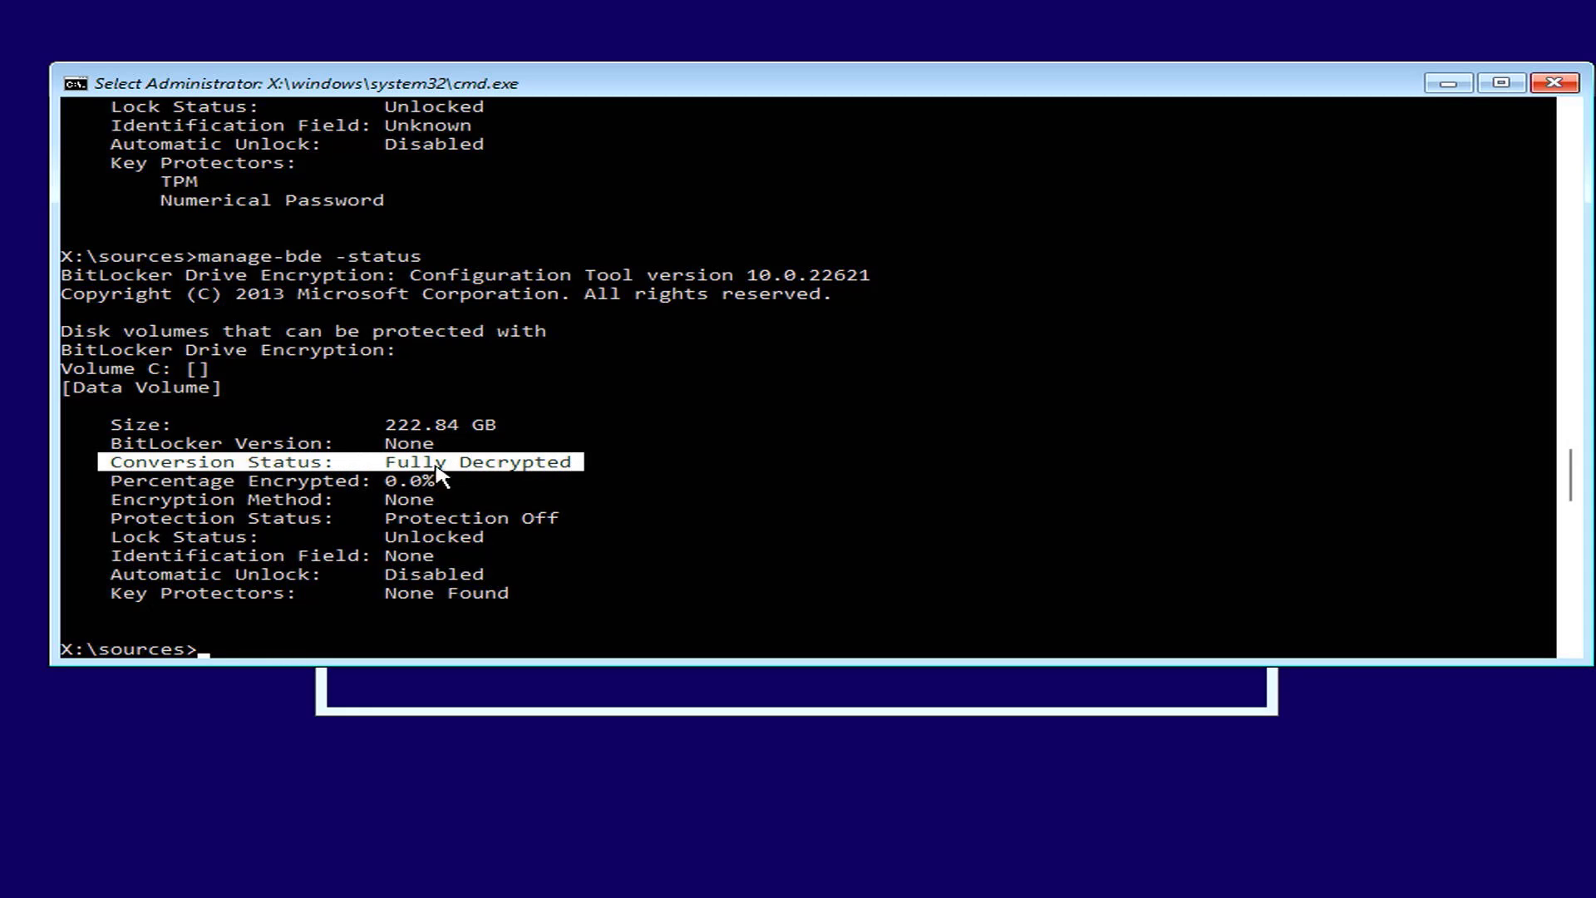
mouse_move(122, 485)
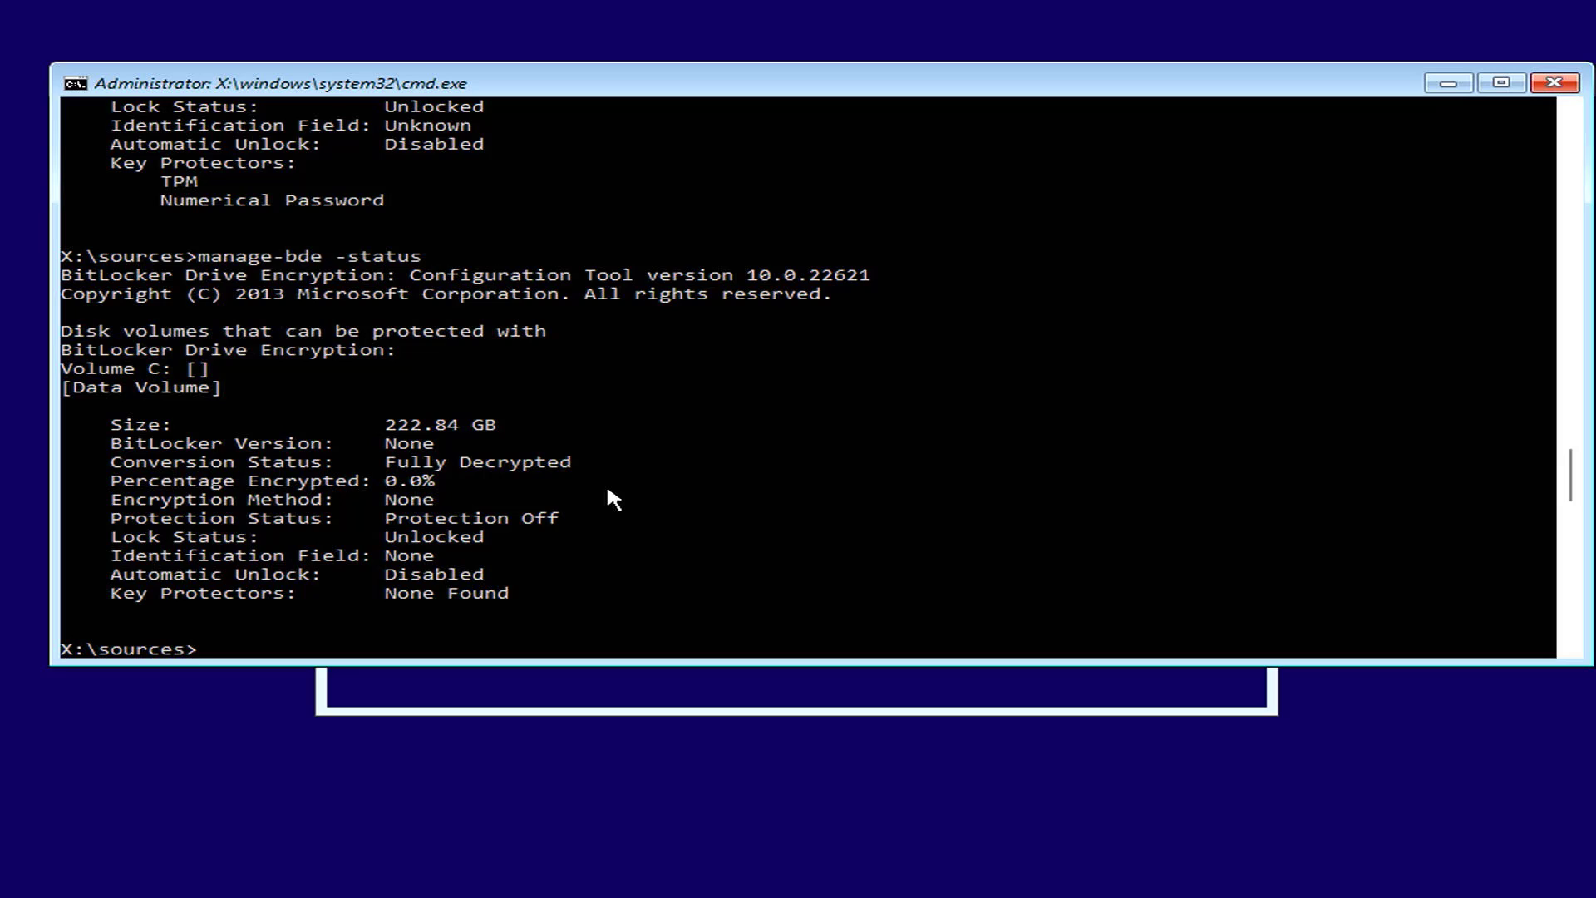
Switch to drive C: and into the Windows\System32 folder.
text(C:)
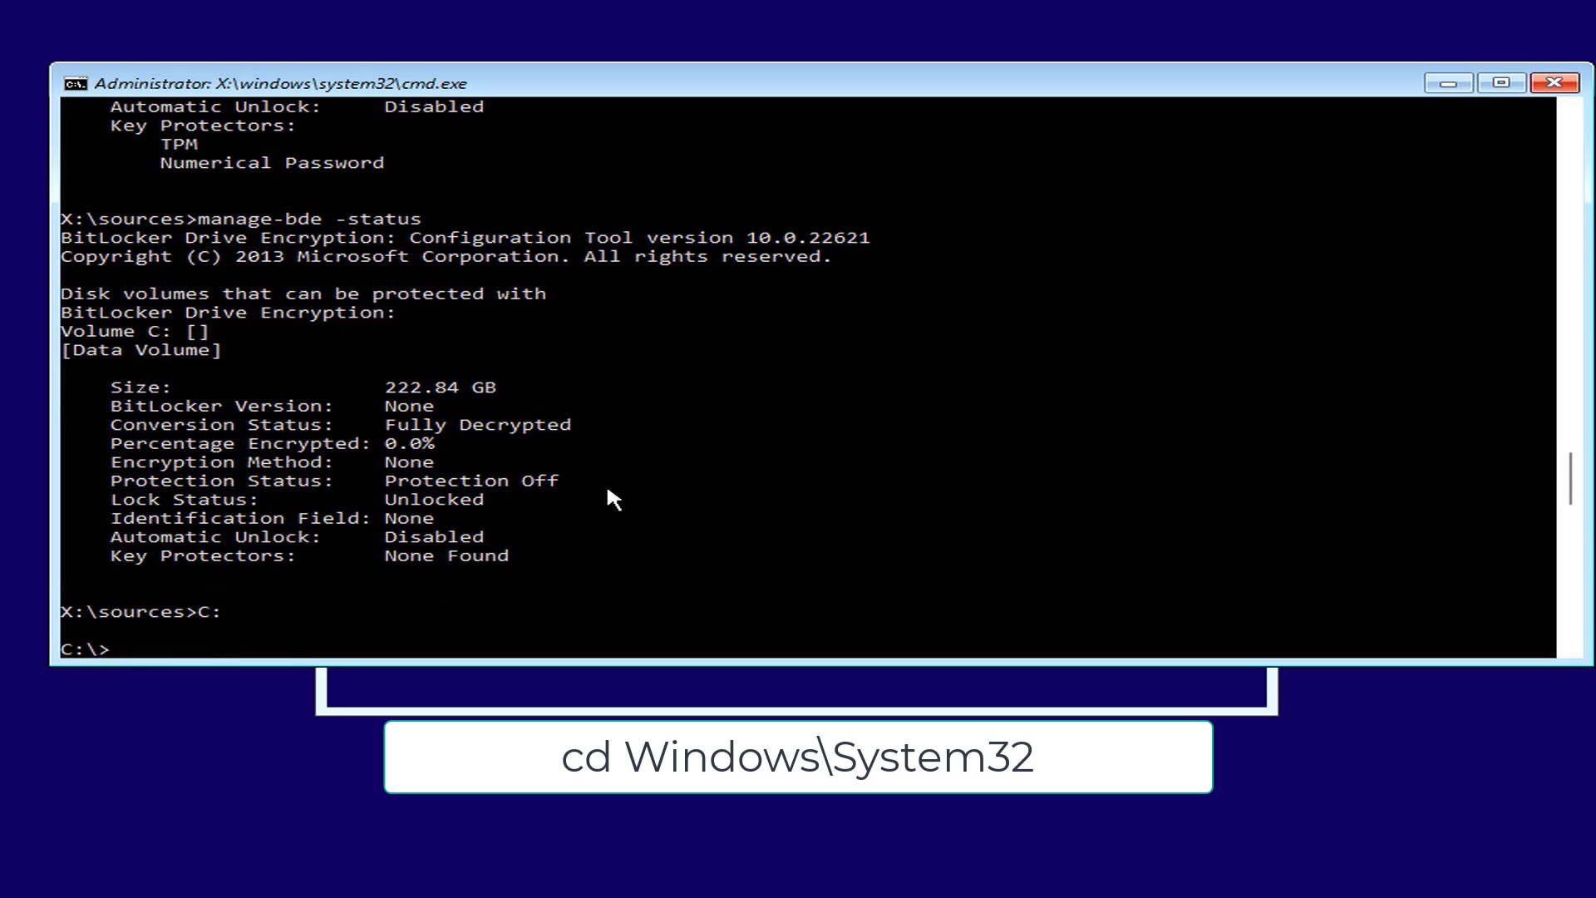
text(cd Windows\Sy)
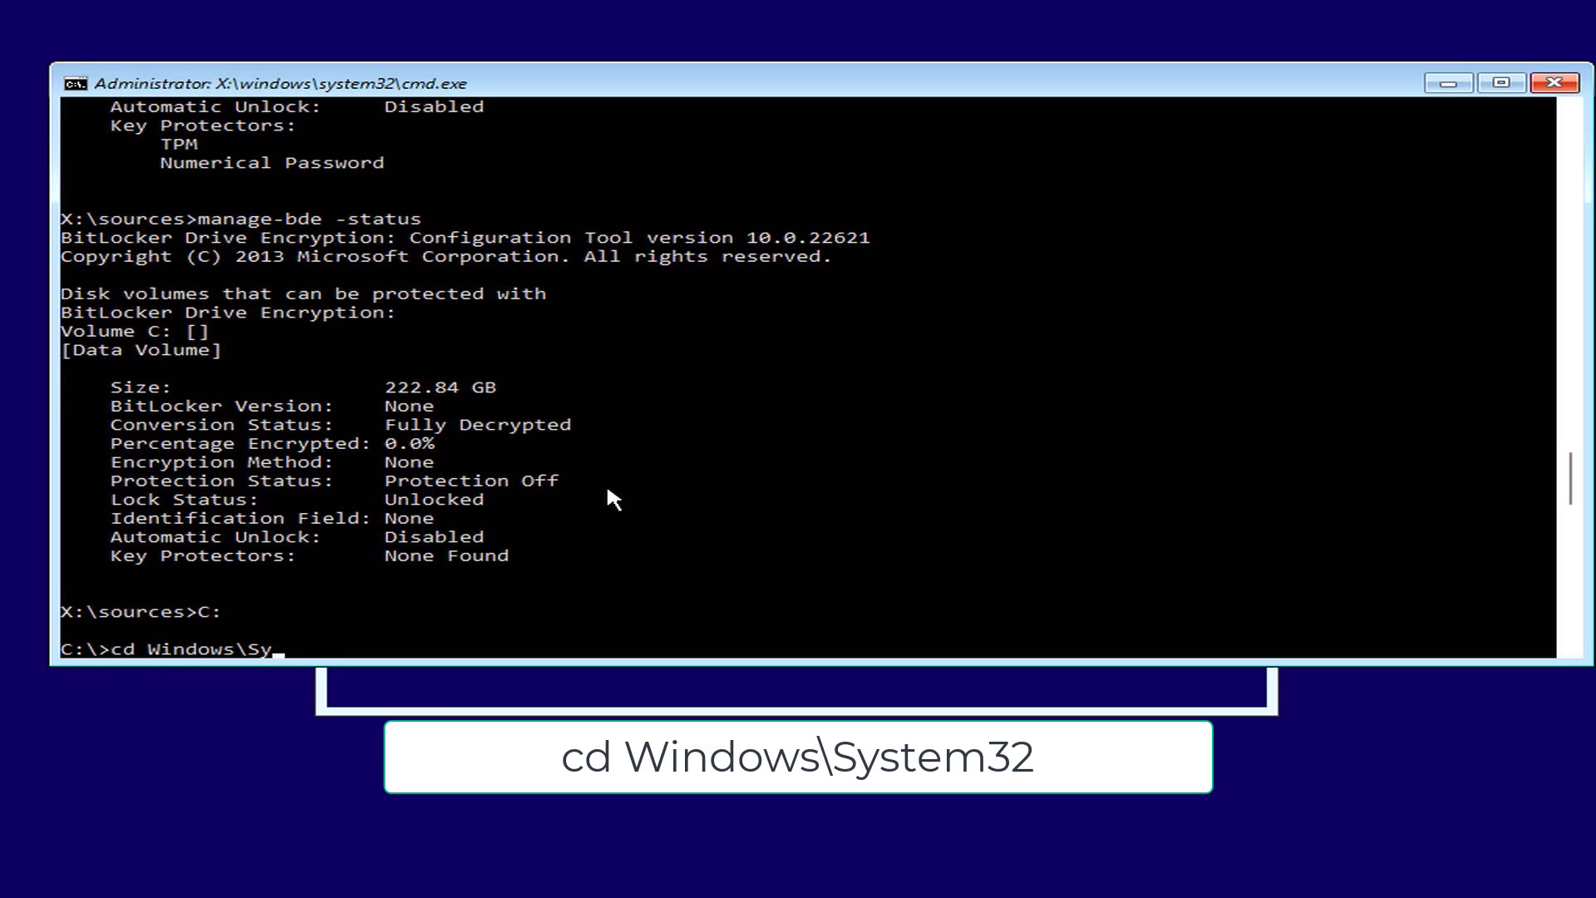
text(stem32)
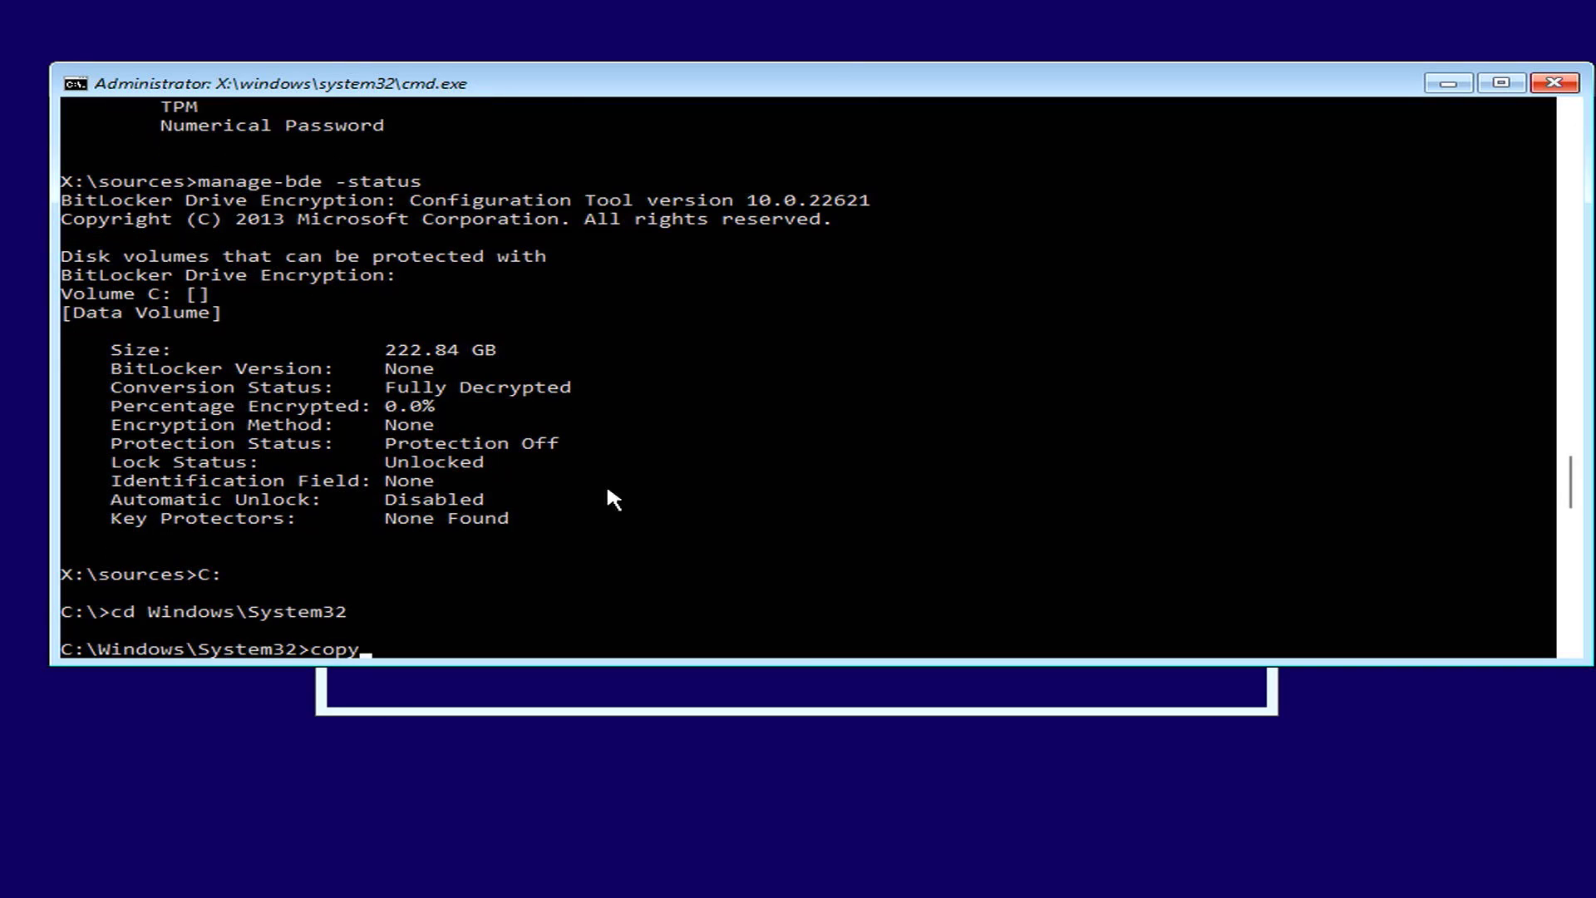
Back up Utilman.exe as Utilman.exebak and overwrite Utilman.exe with cmd.exe.
text(Utilman)
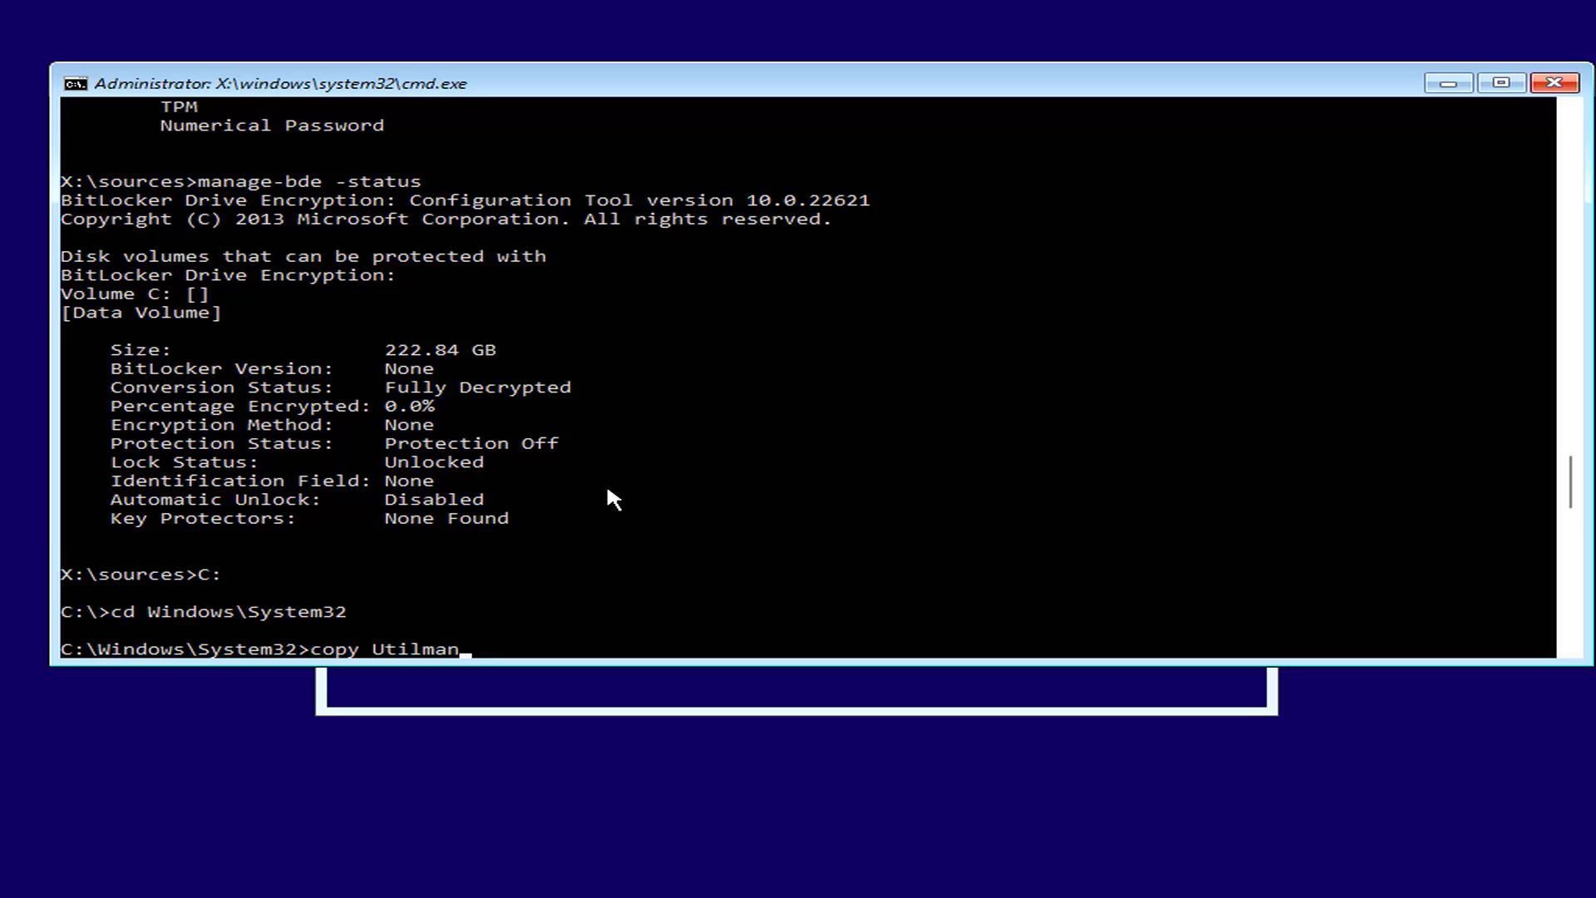
text(.exe)
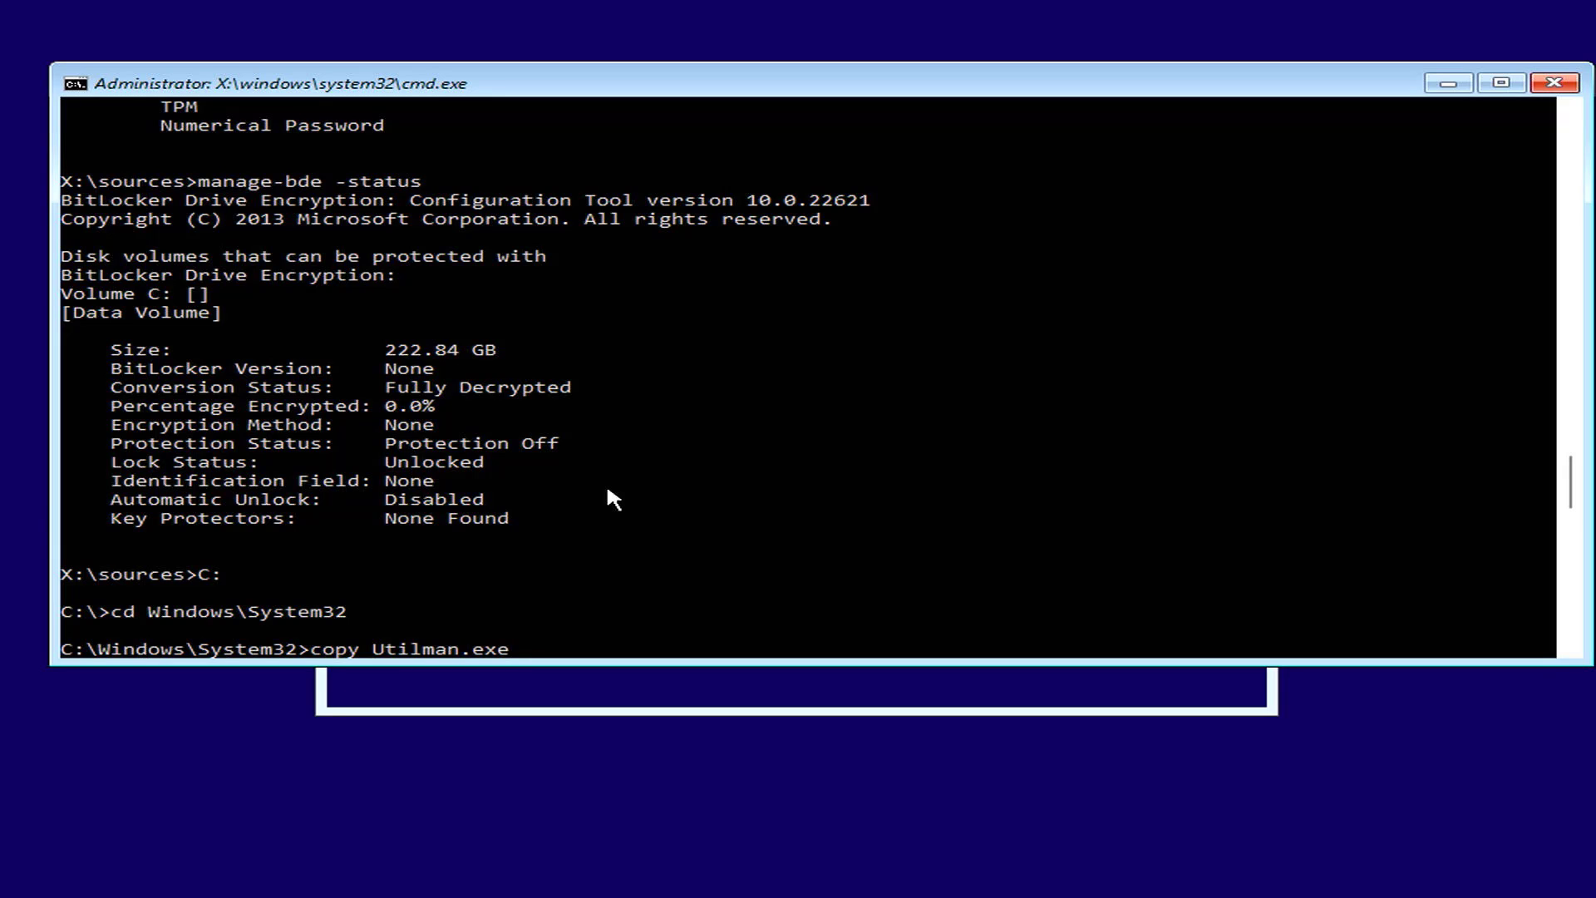
text(Utilman.exebak)
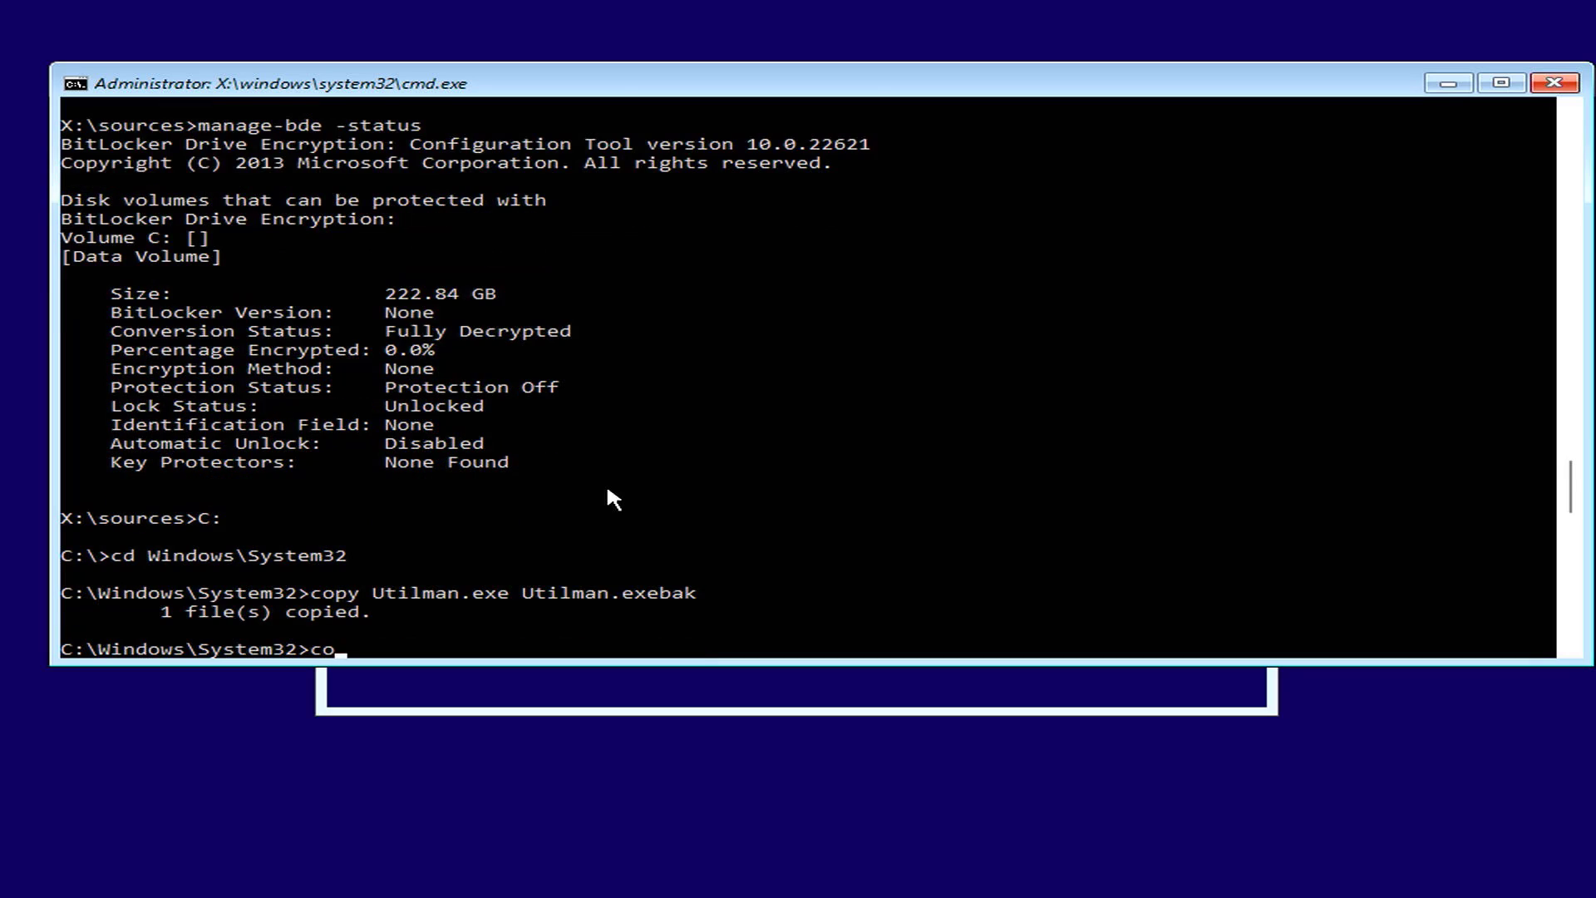
text(py cmd.exe)
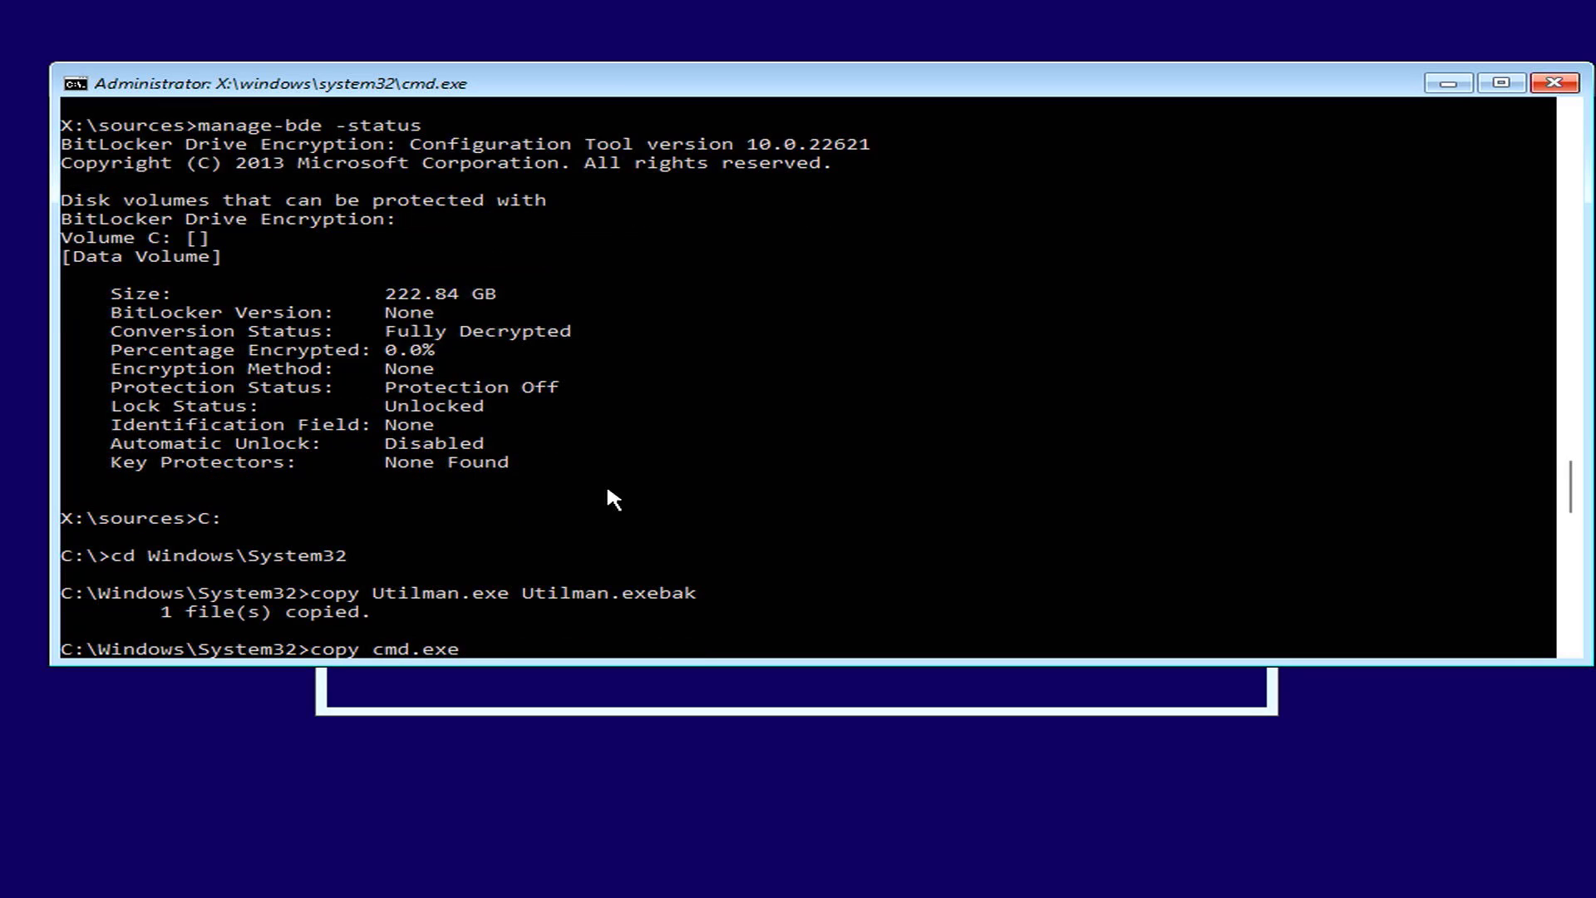
text(Utilman.exe /y)
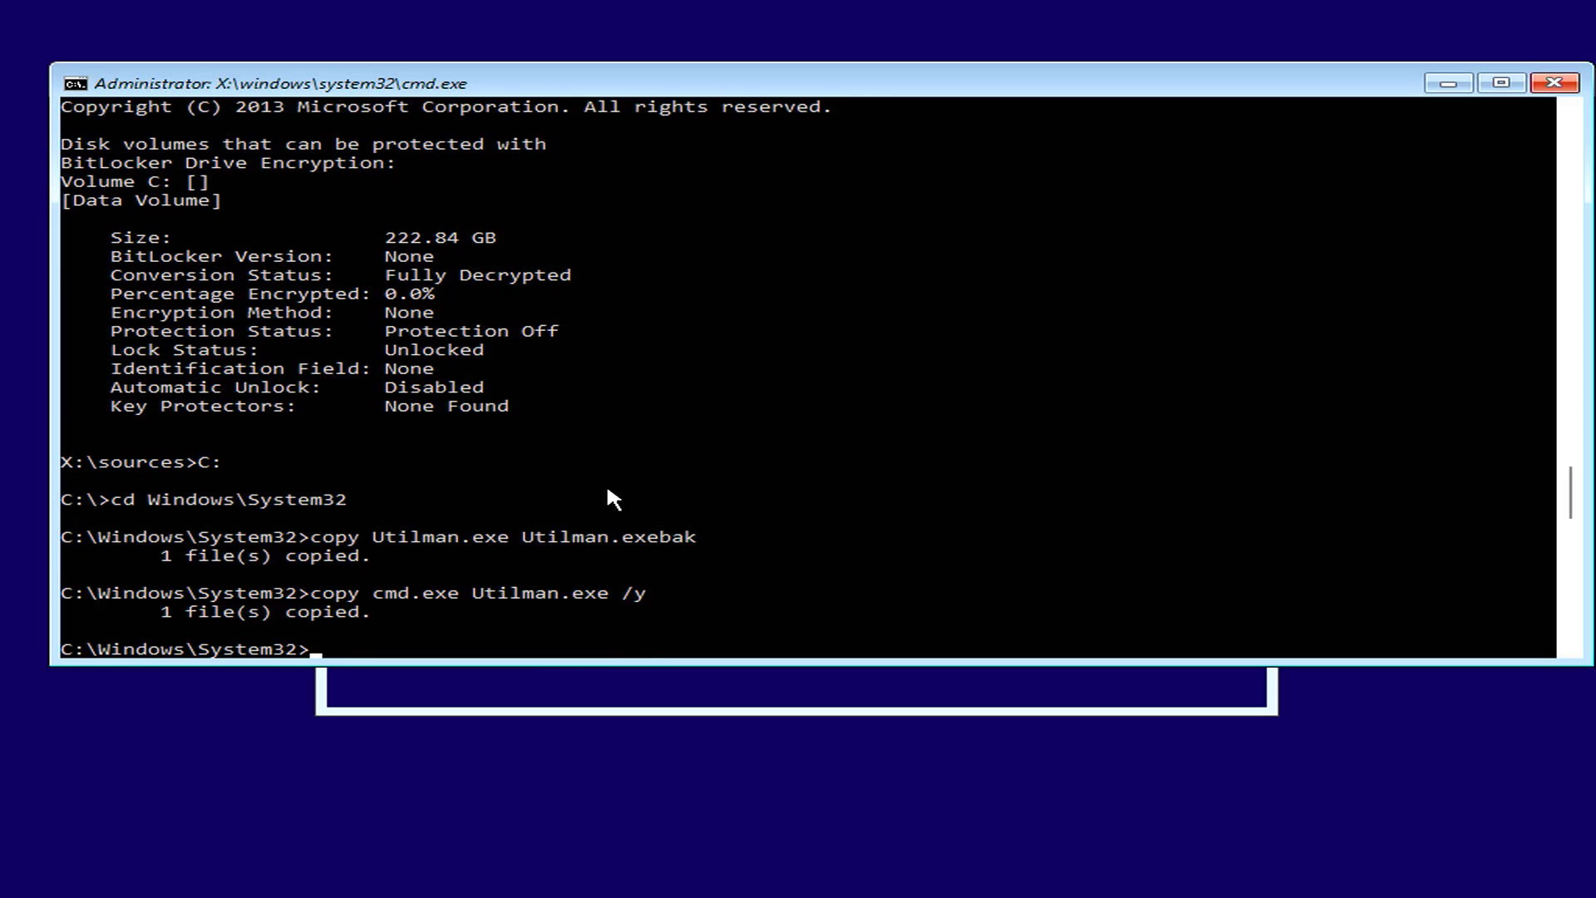
double_click(336, 536)
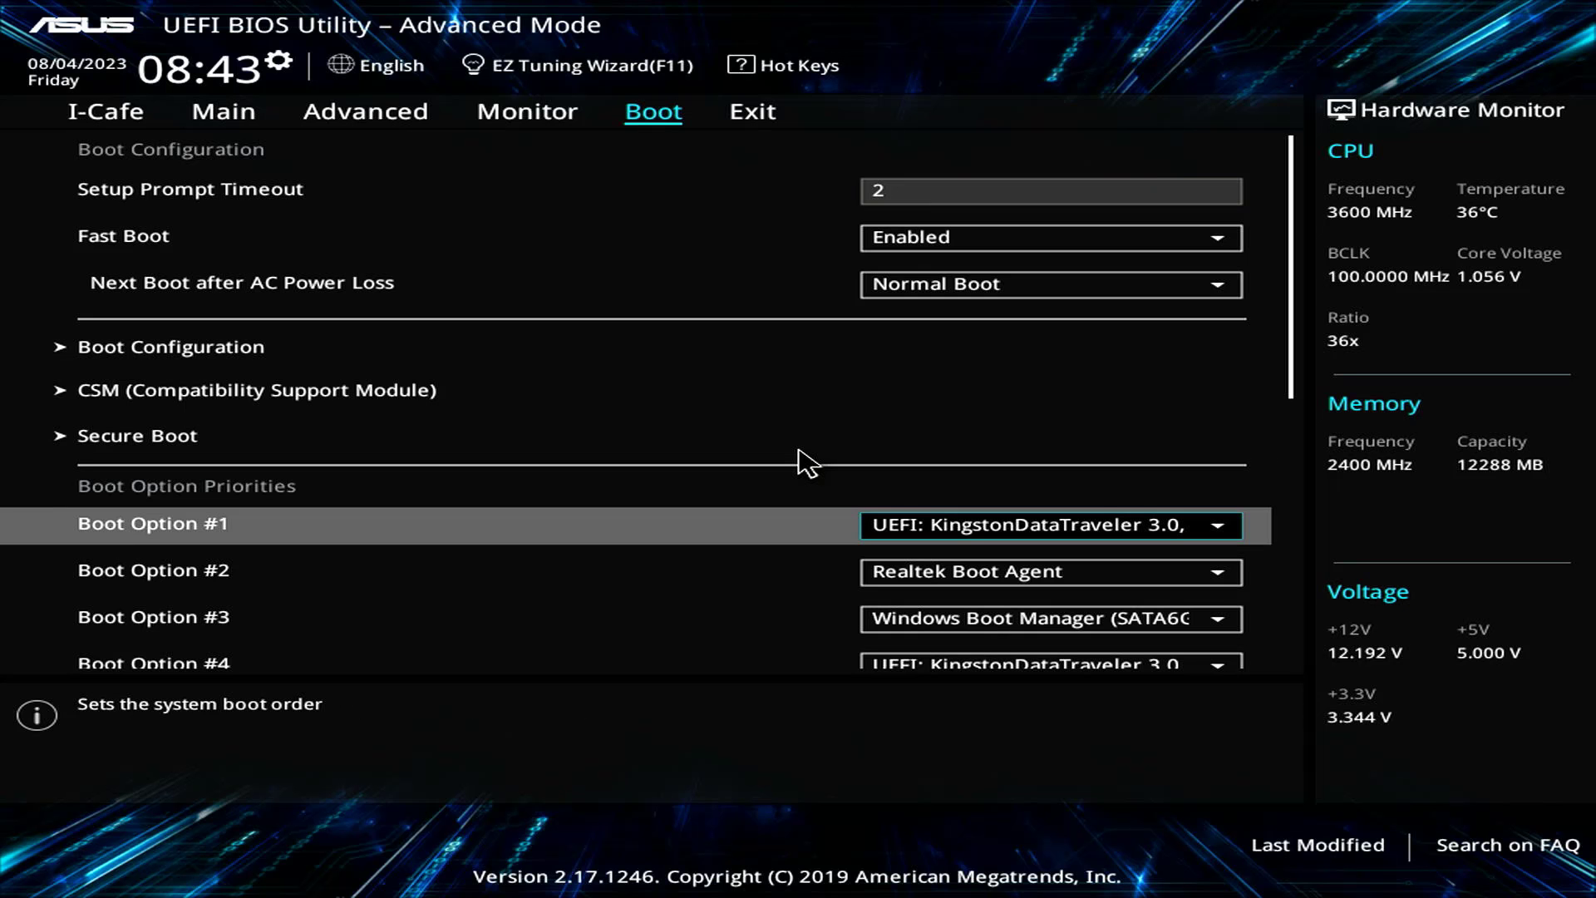
Select SATA6G_1: KingDian S280 240GB as Boot Option #1.
click(1219, 526)
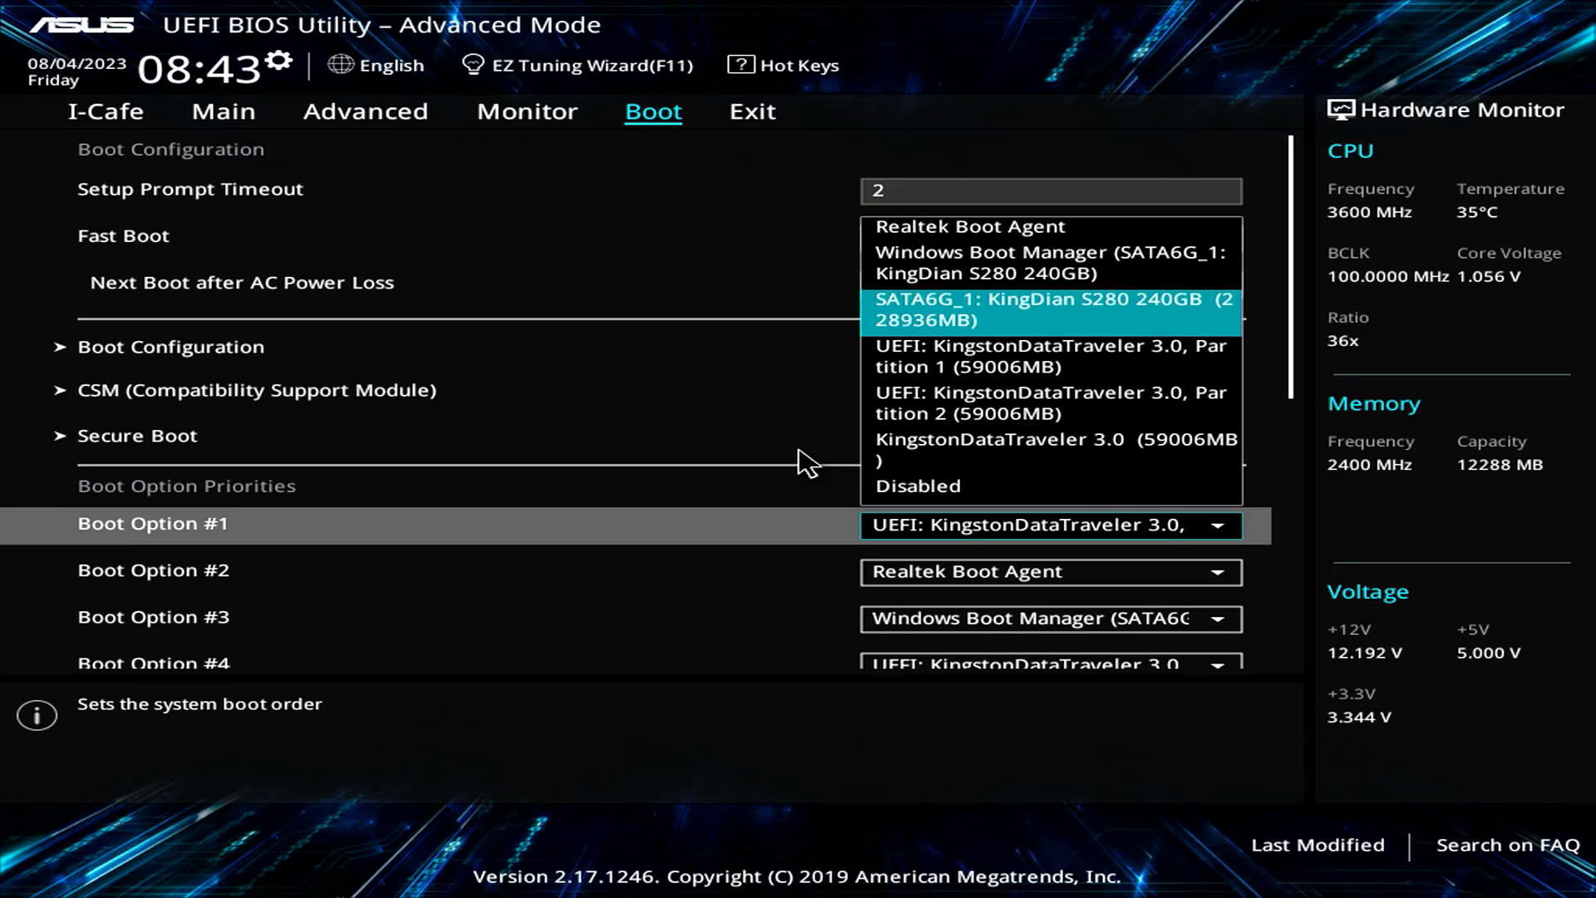
click(1048, 259)
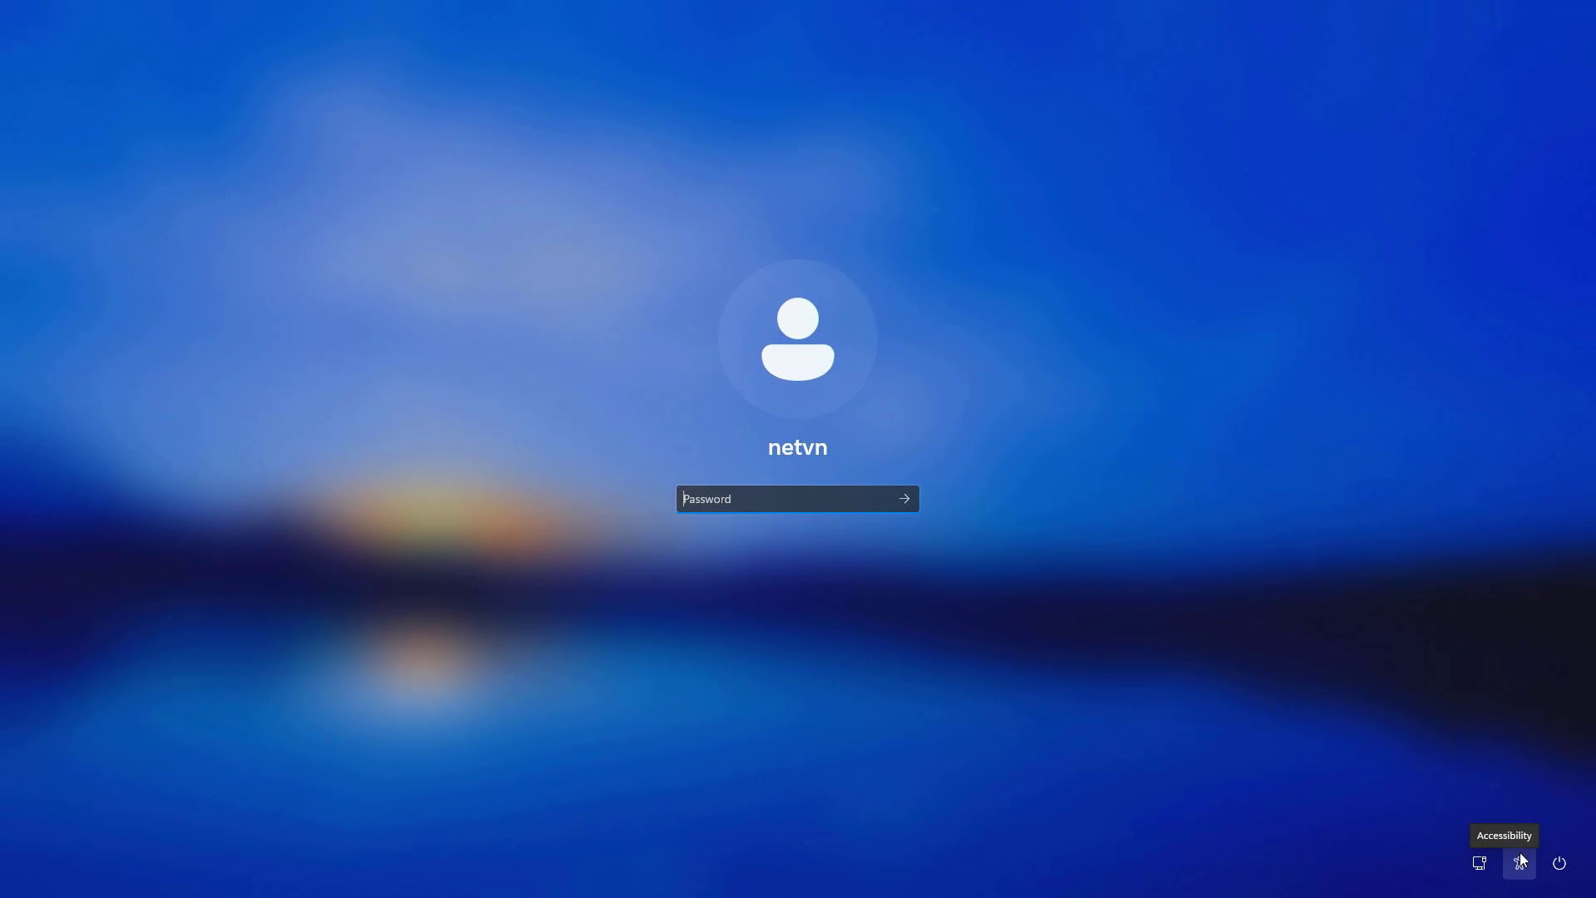
click(1519, 863)
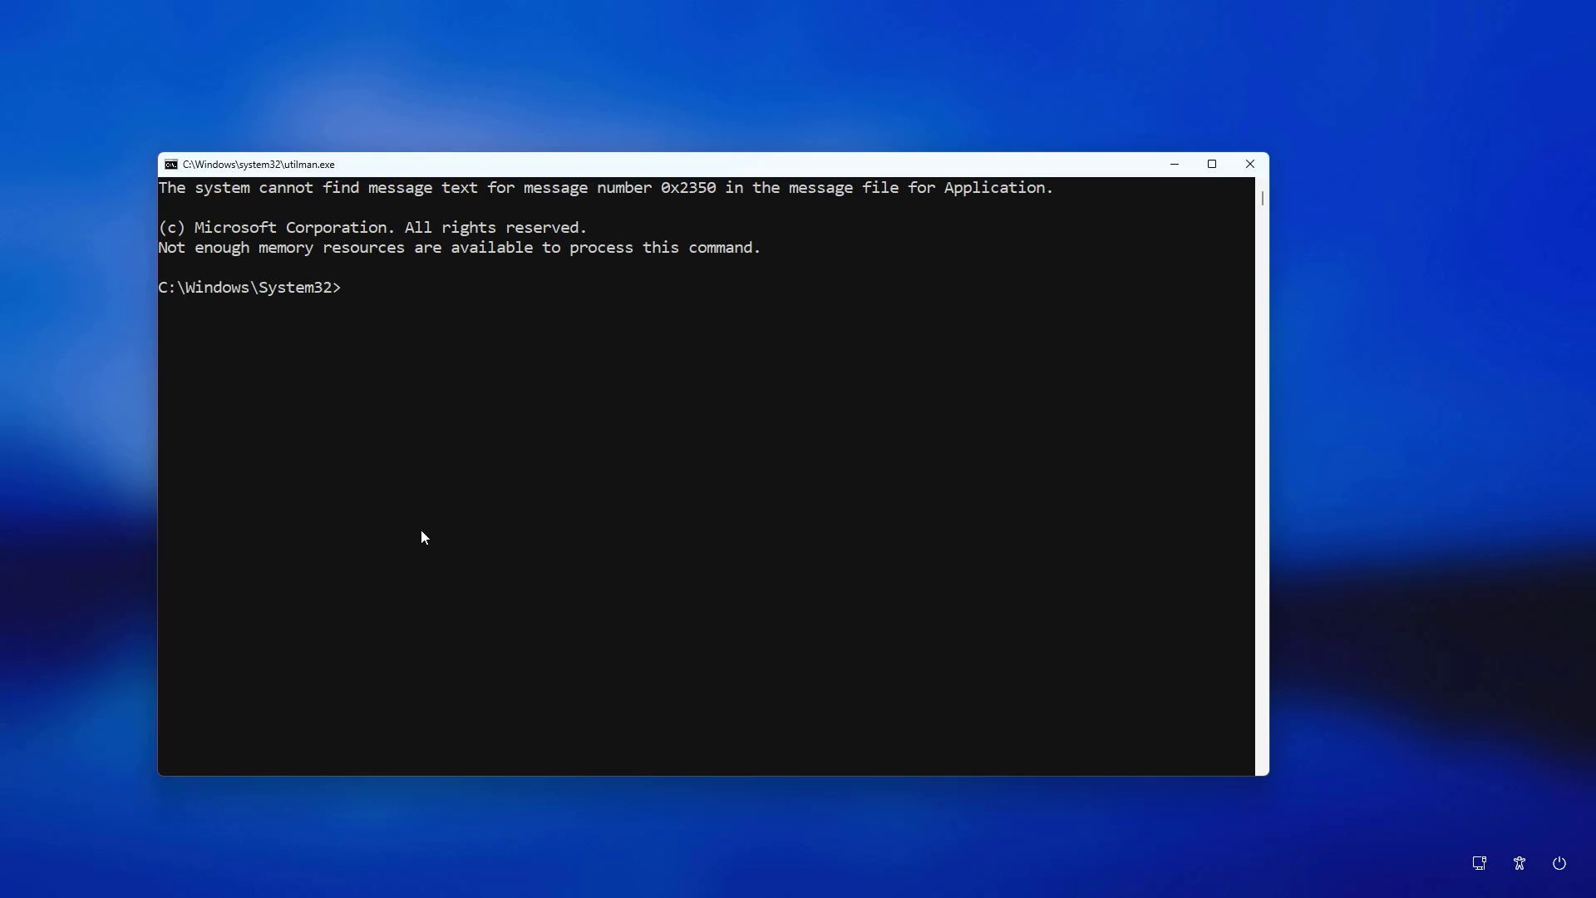
text(net)
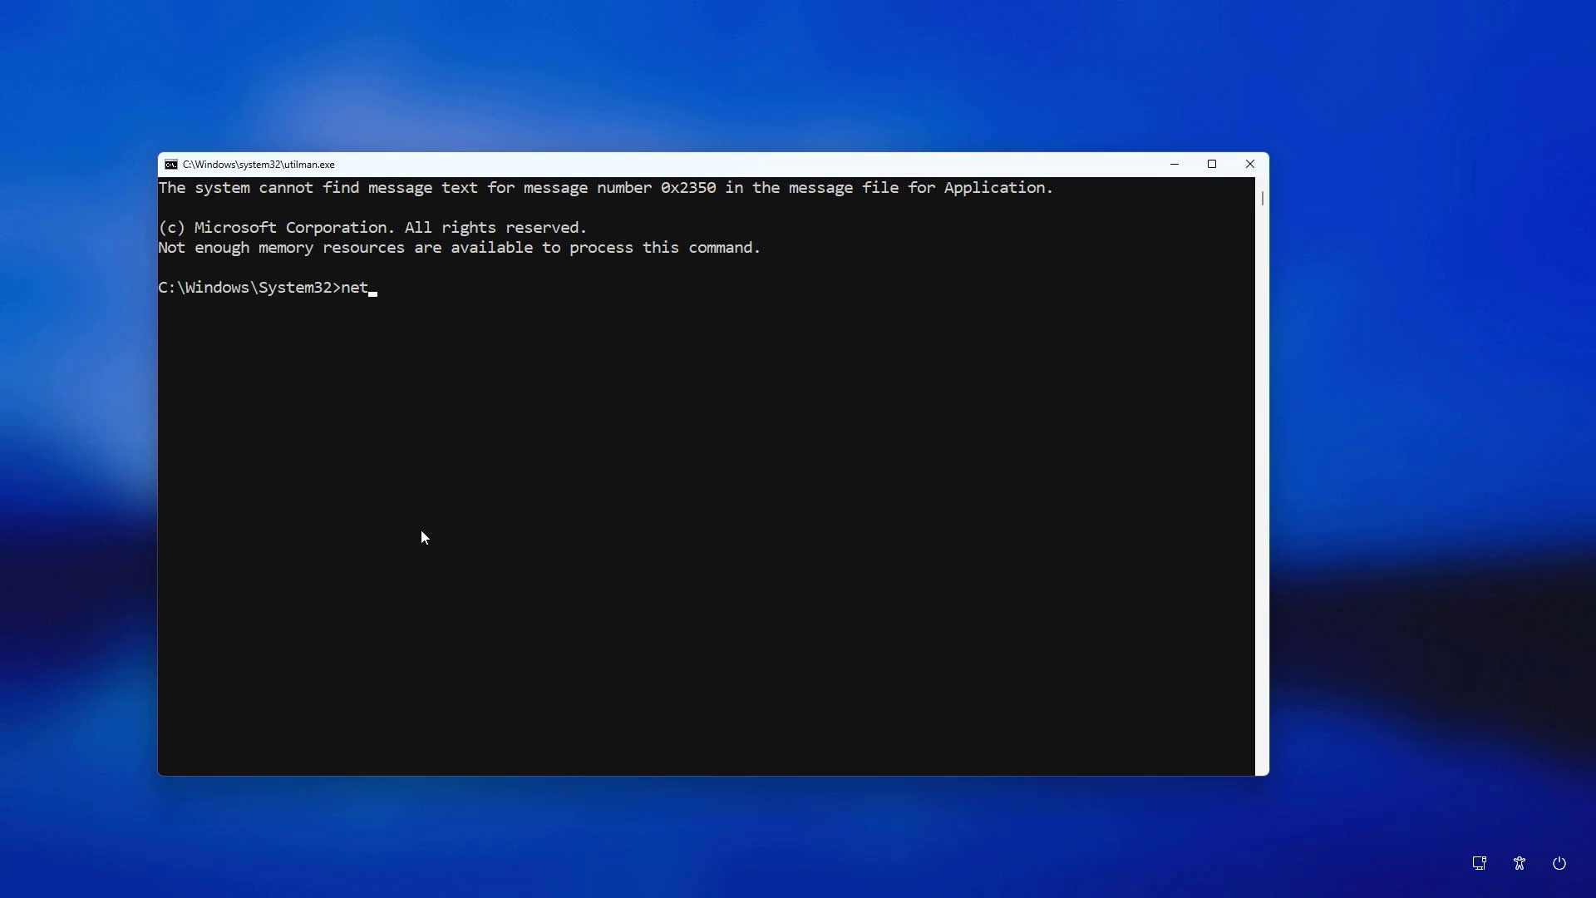
text(user)
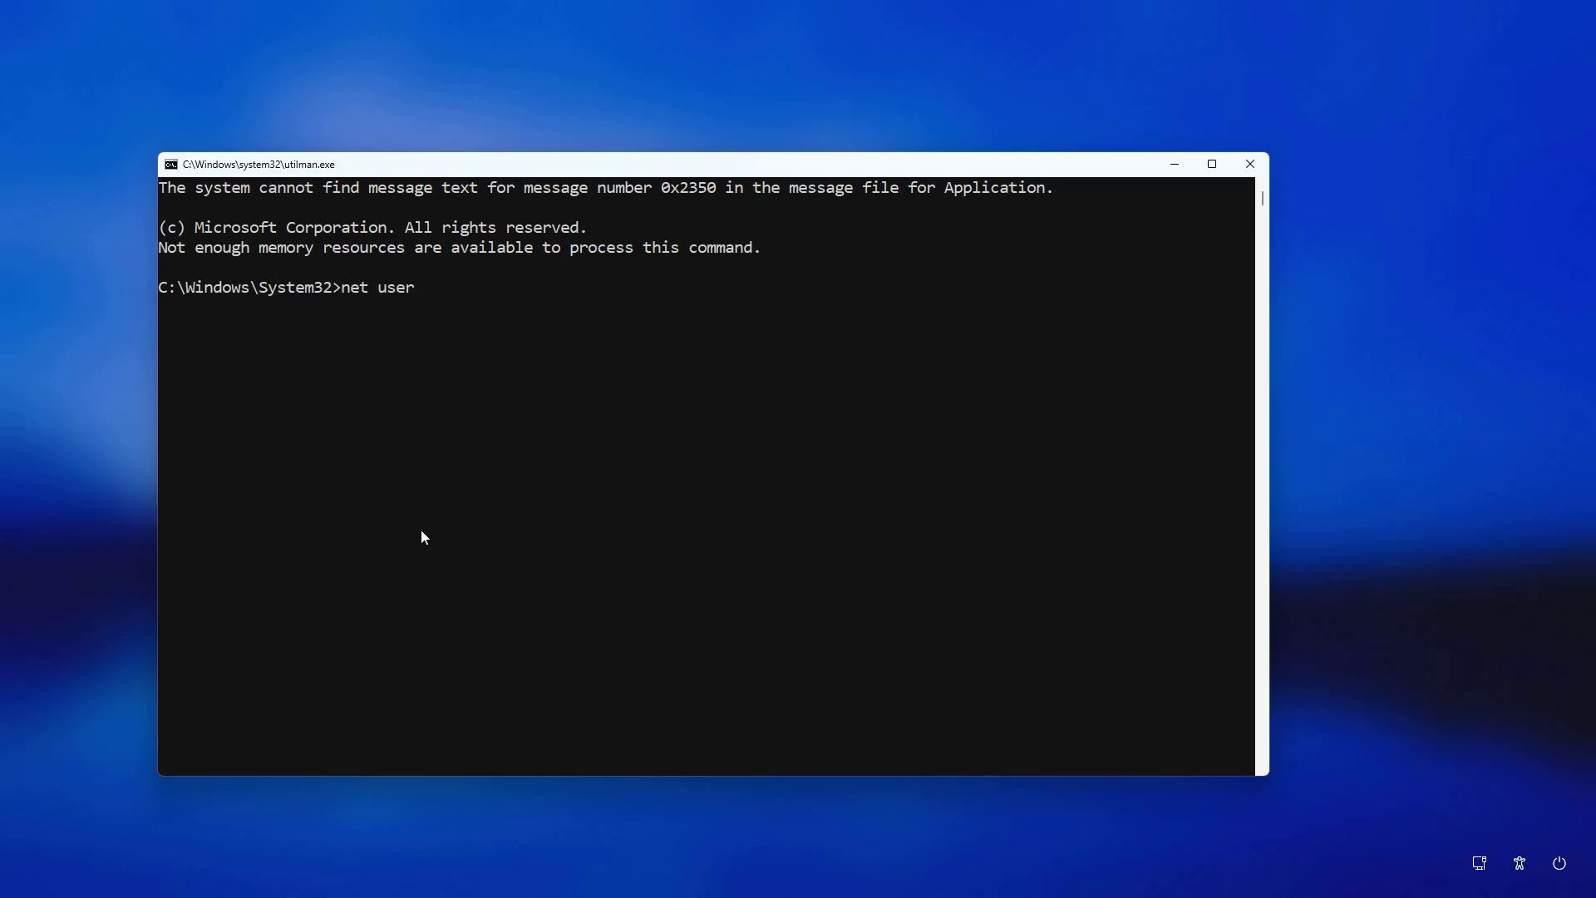
text(netv)
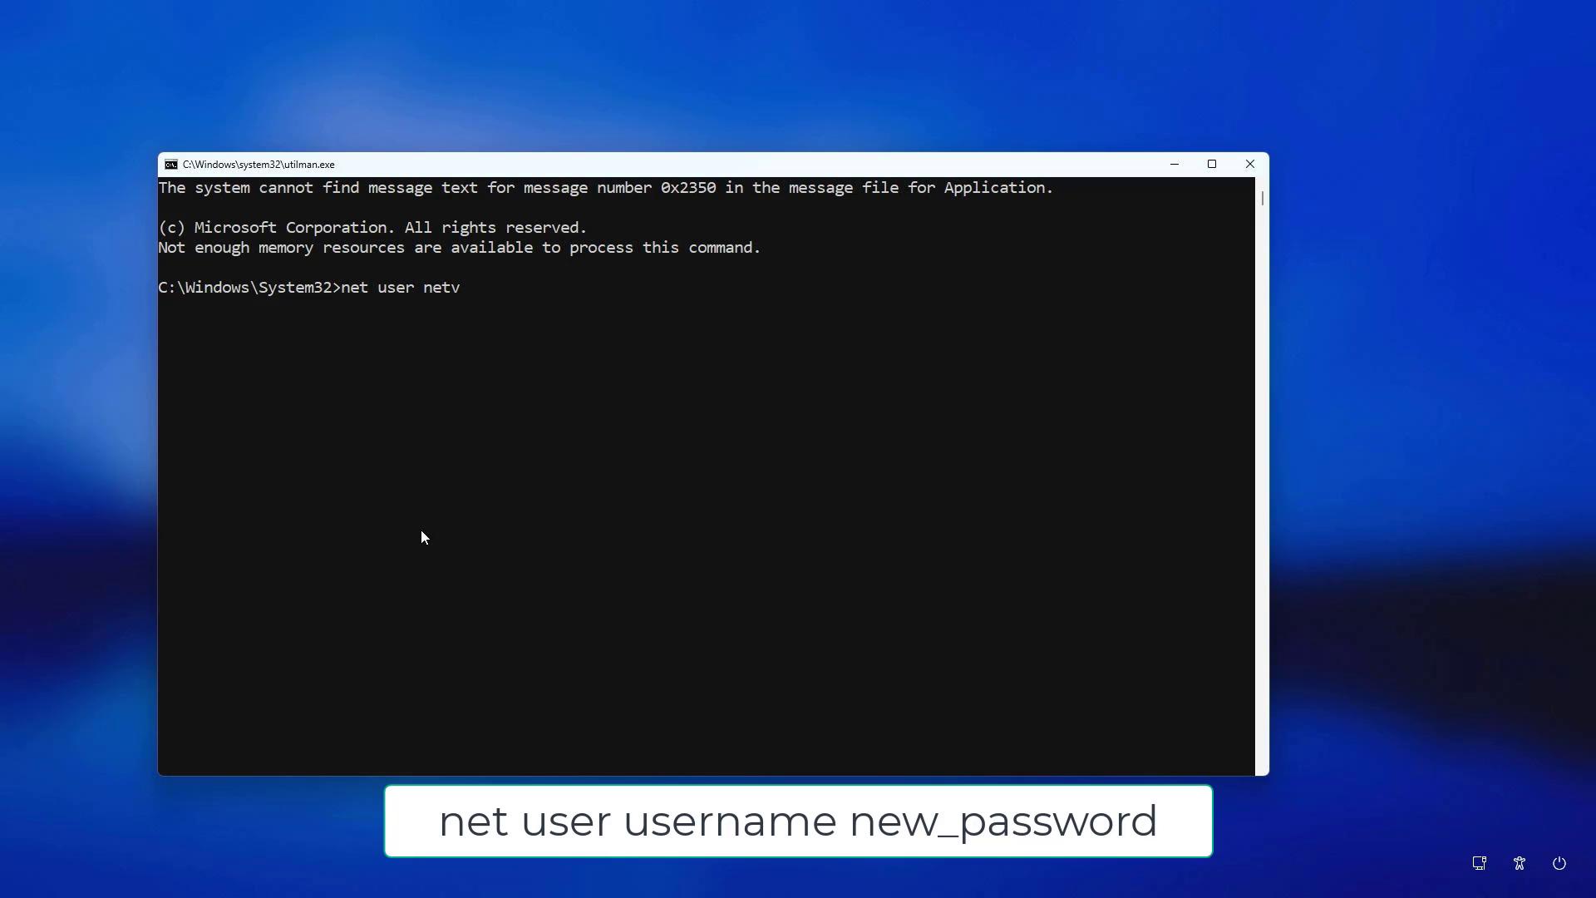
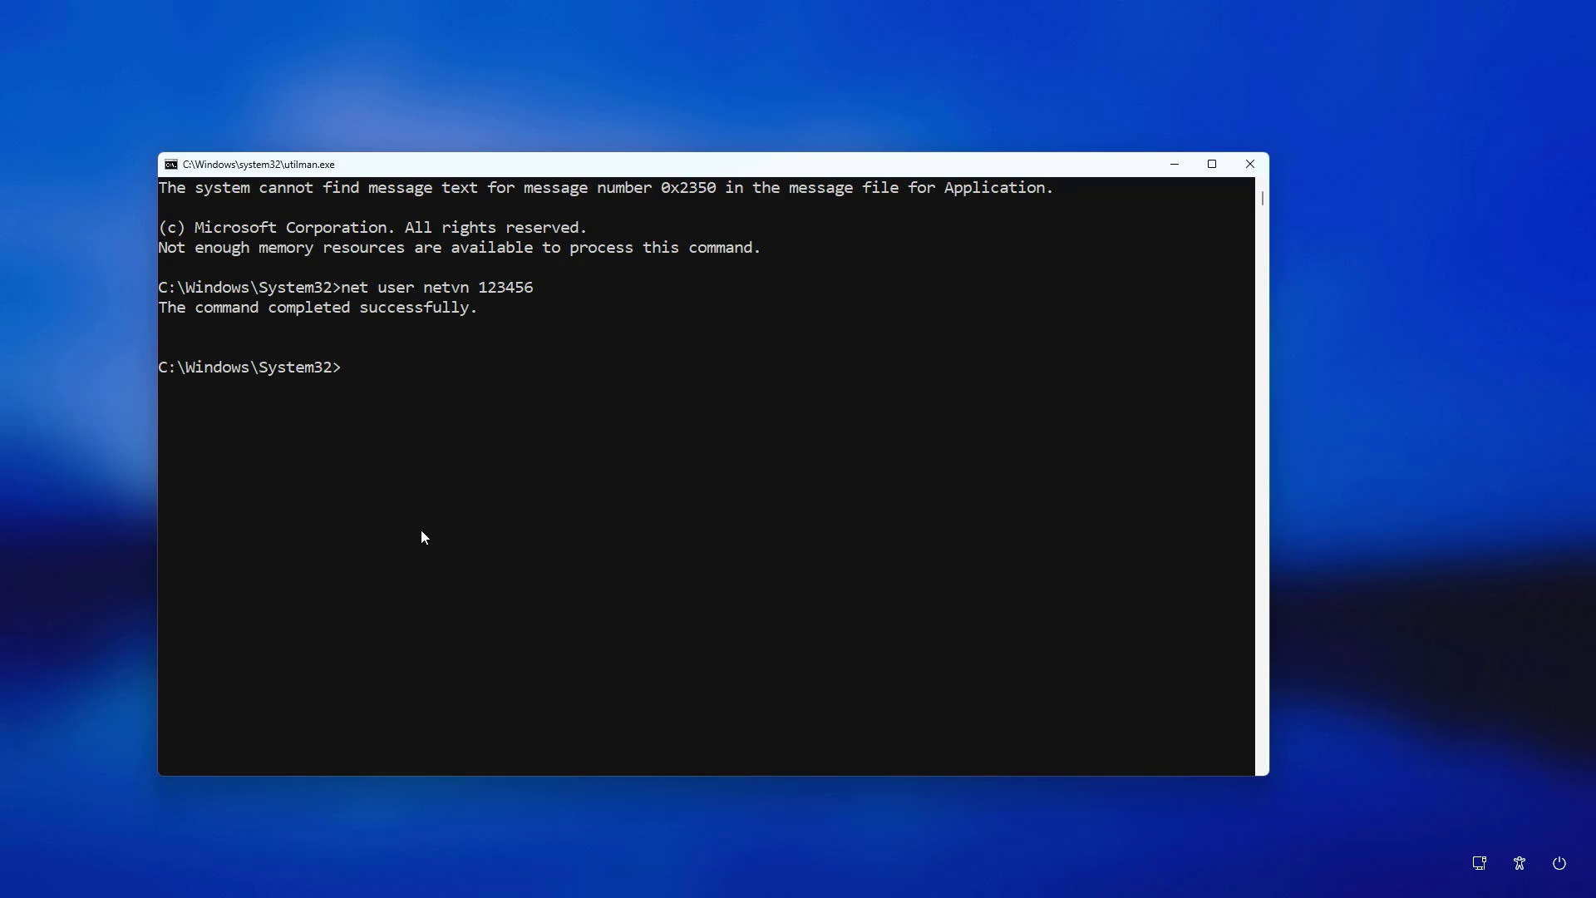
mouse_move(316, 449)
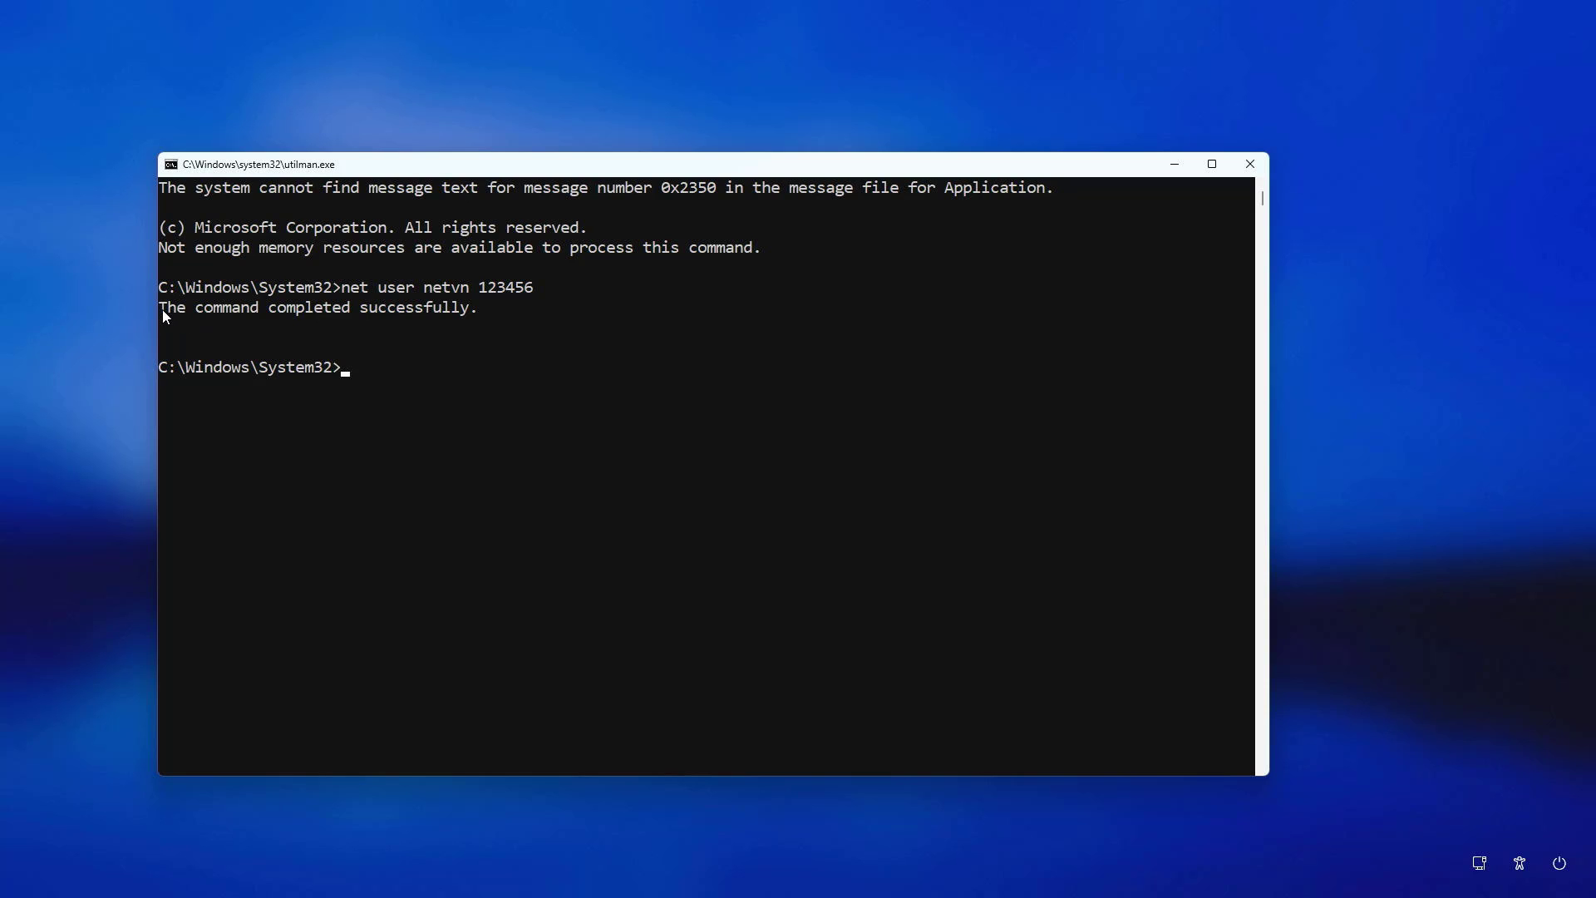
drag(159, 307, 356, 307)
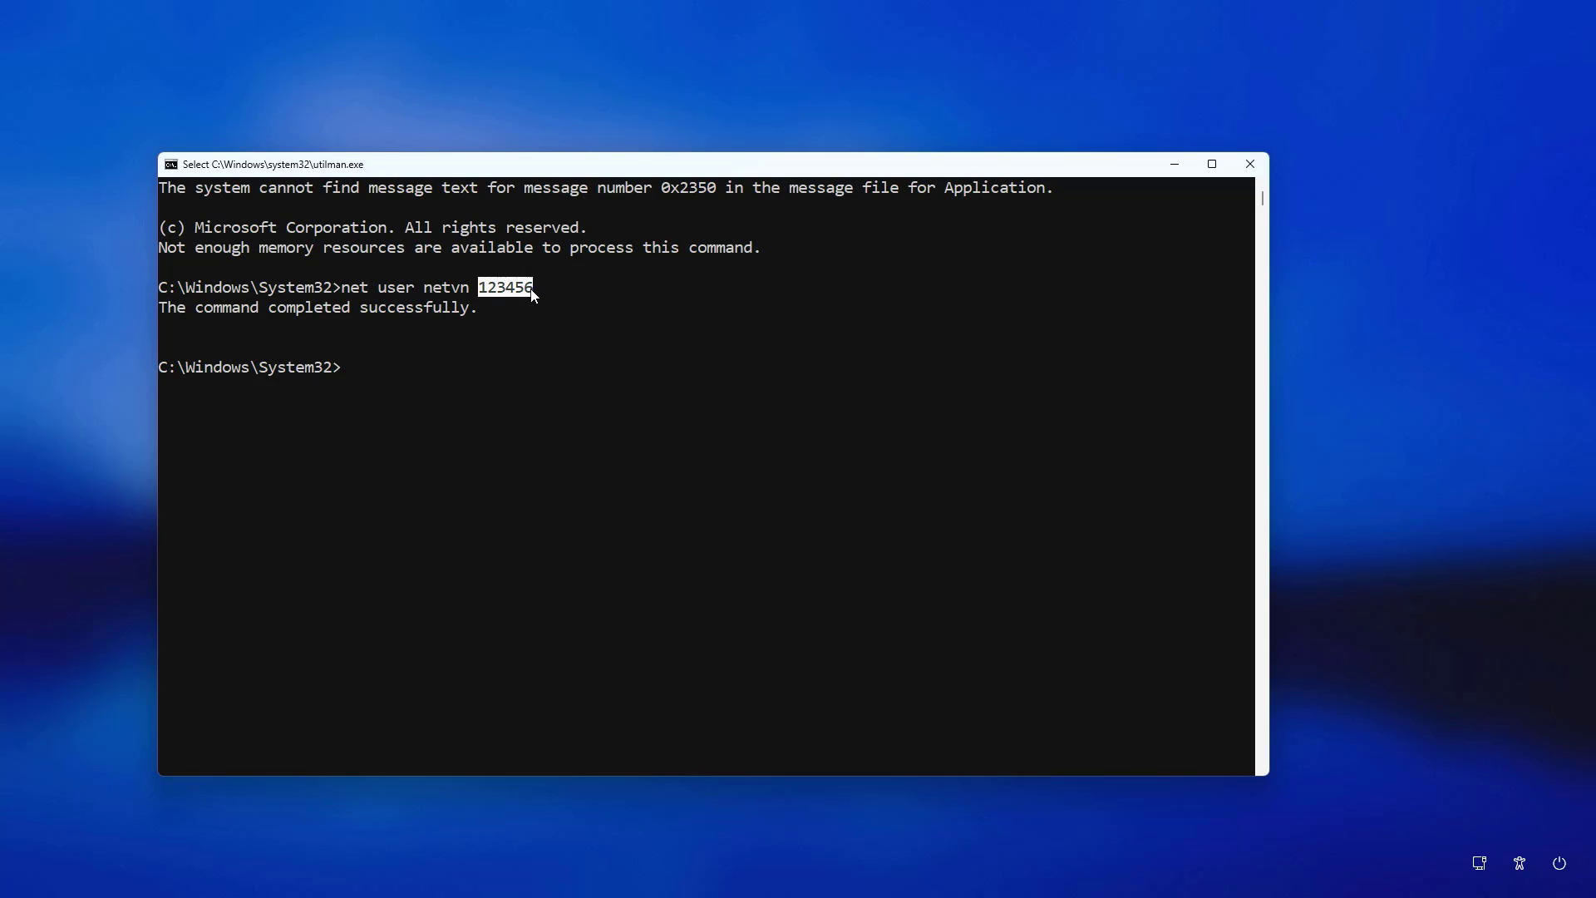
mouse_move(942, 294)
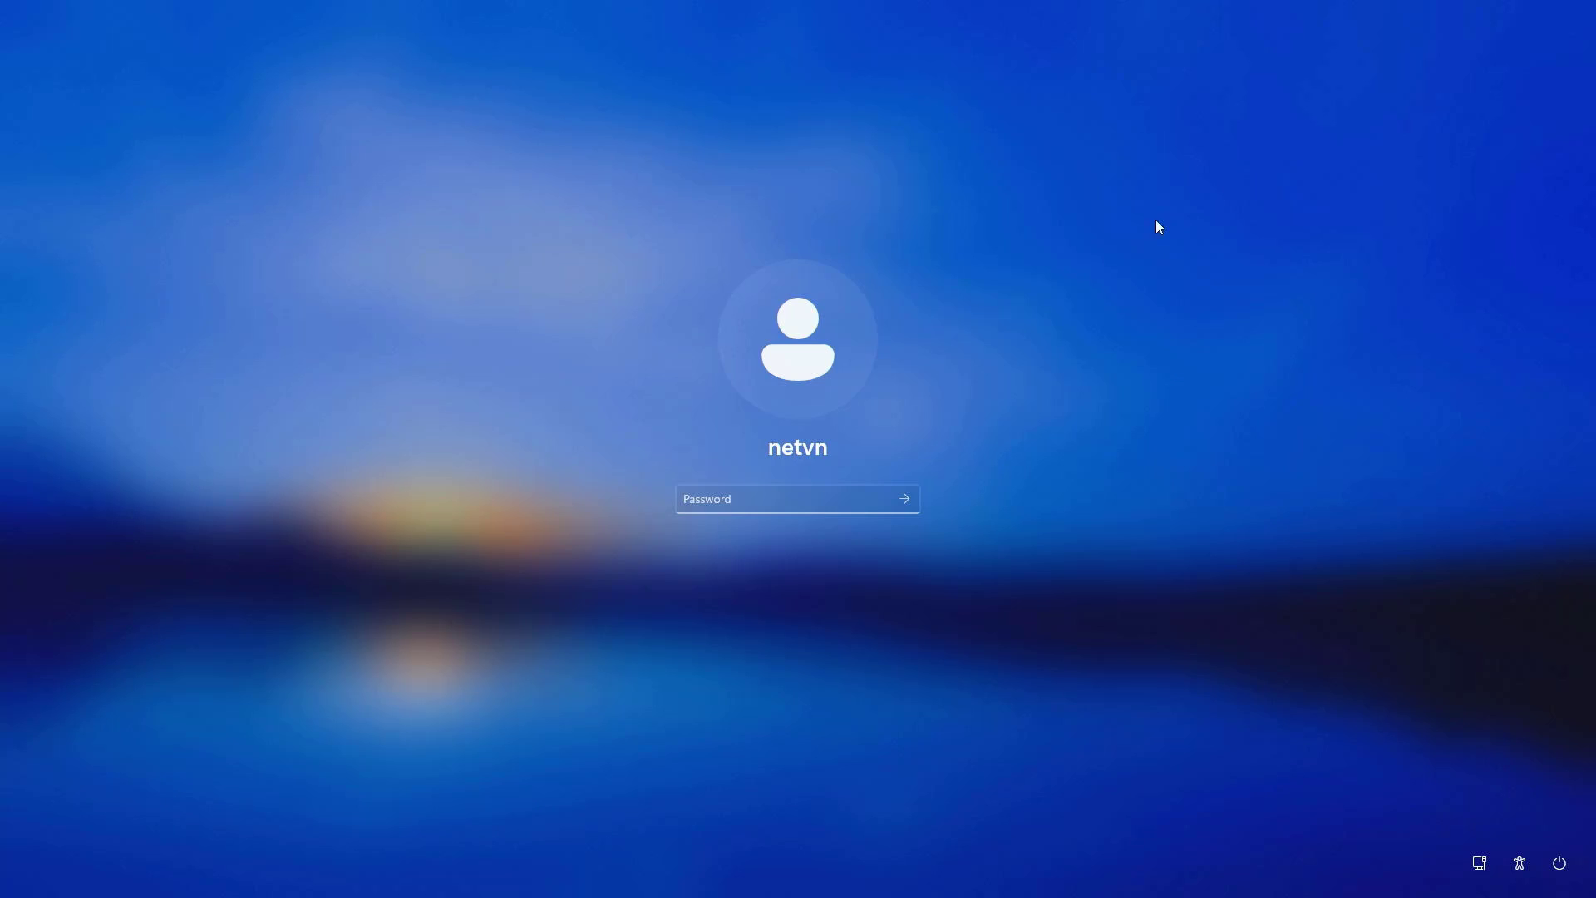
click(797, 499)
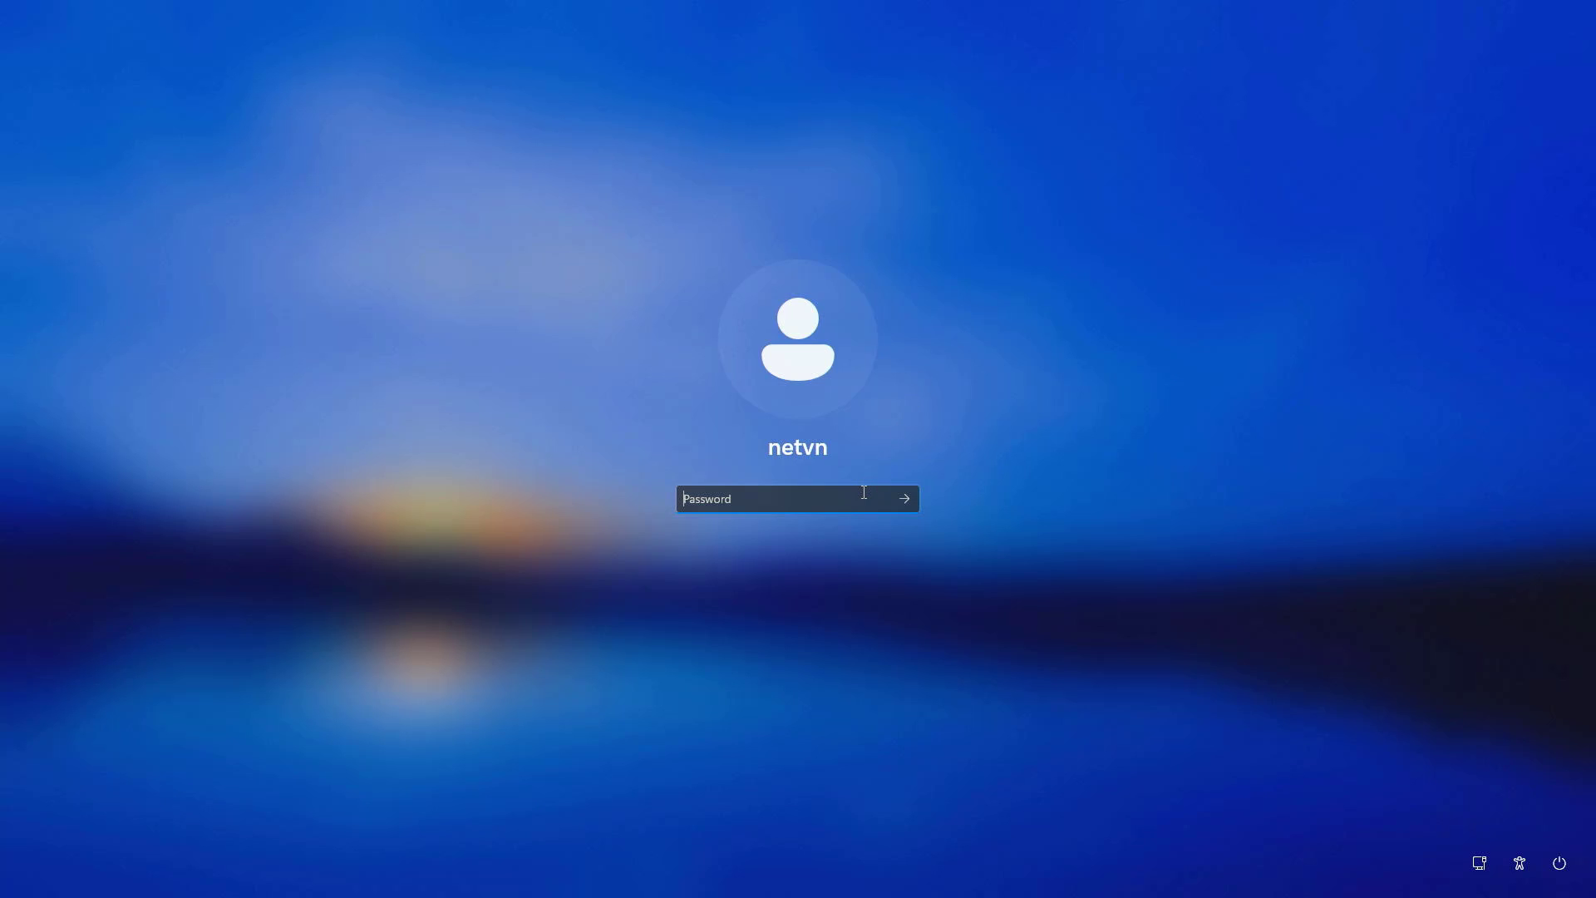
text(••)
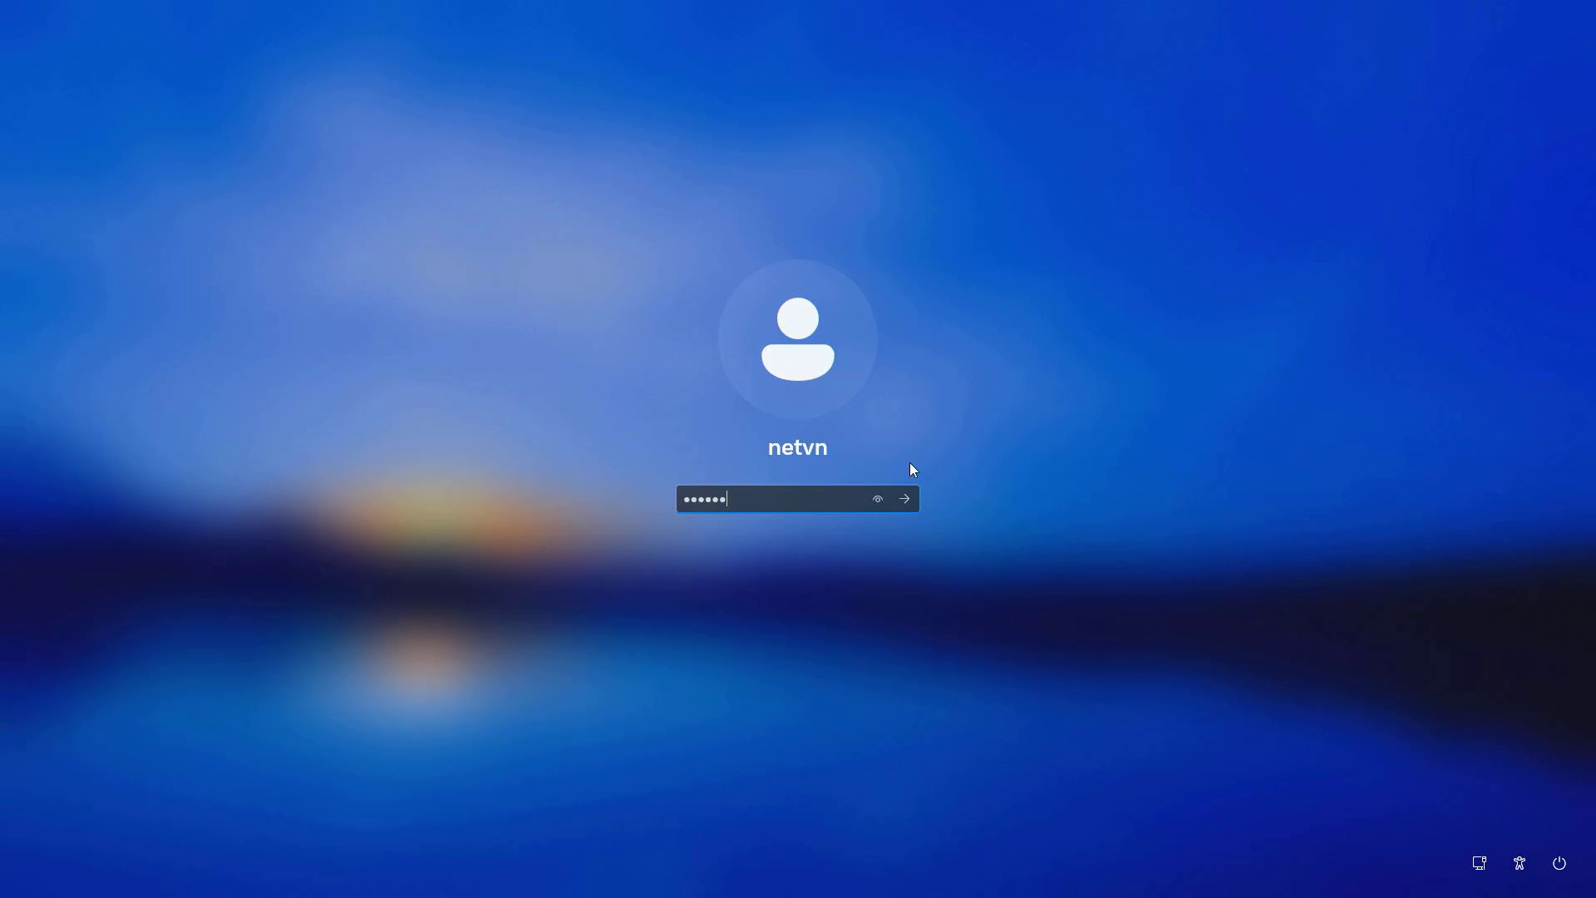
click(876, 499)
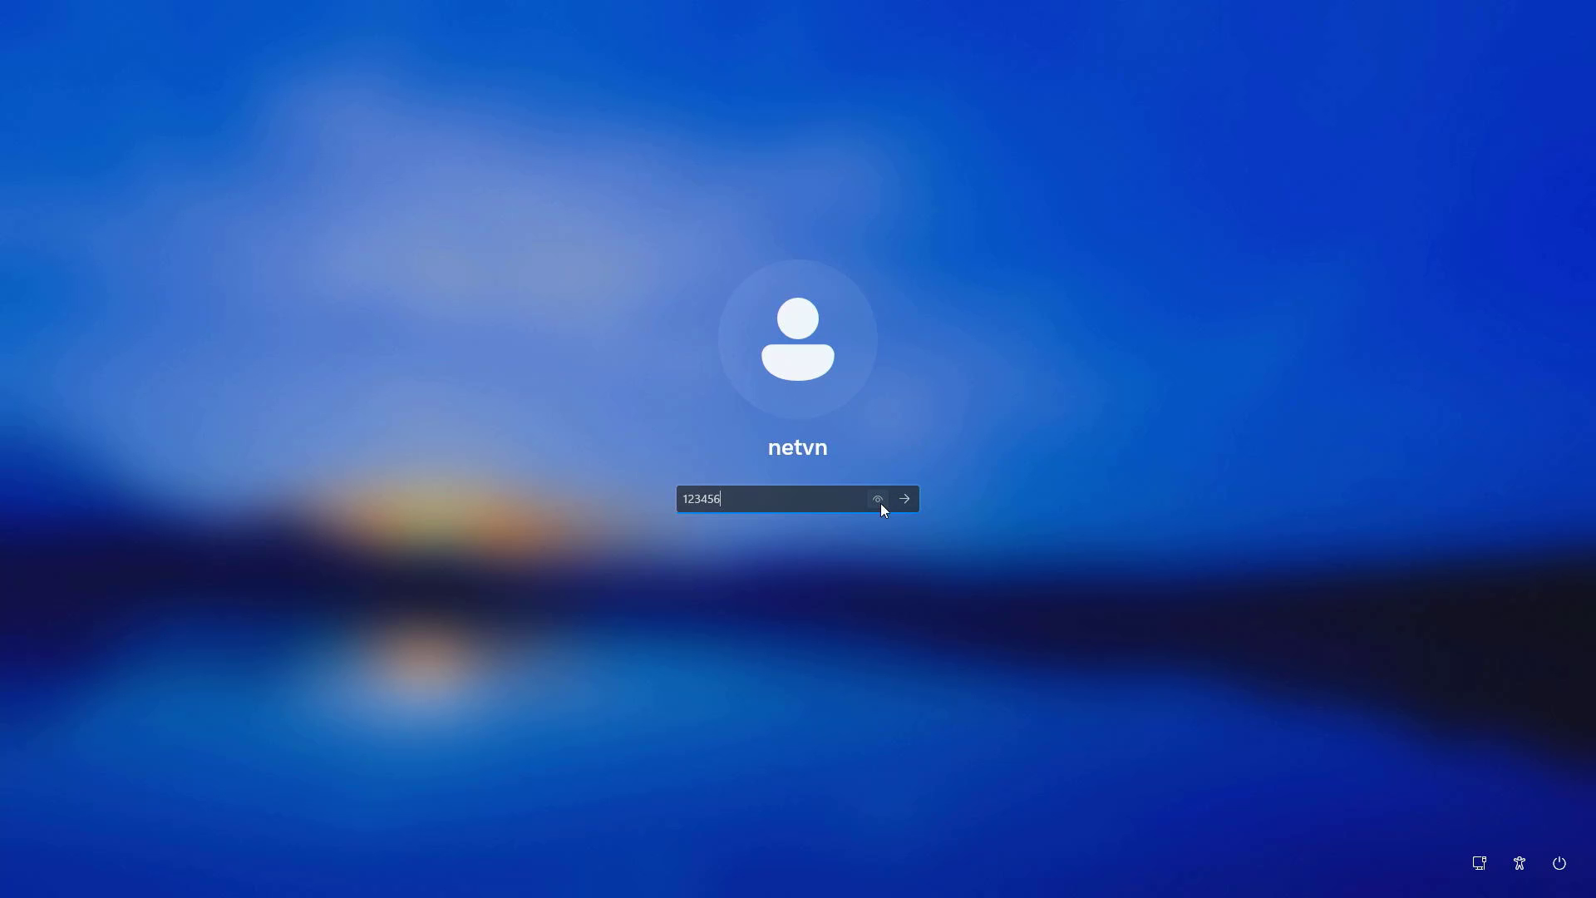
click(904, 499)
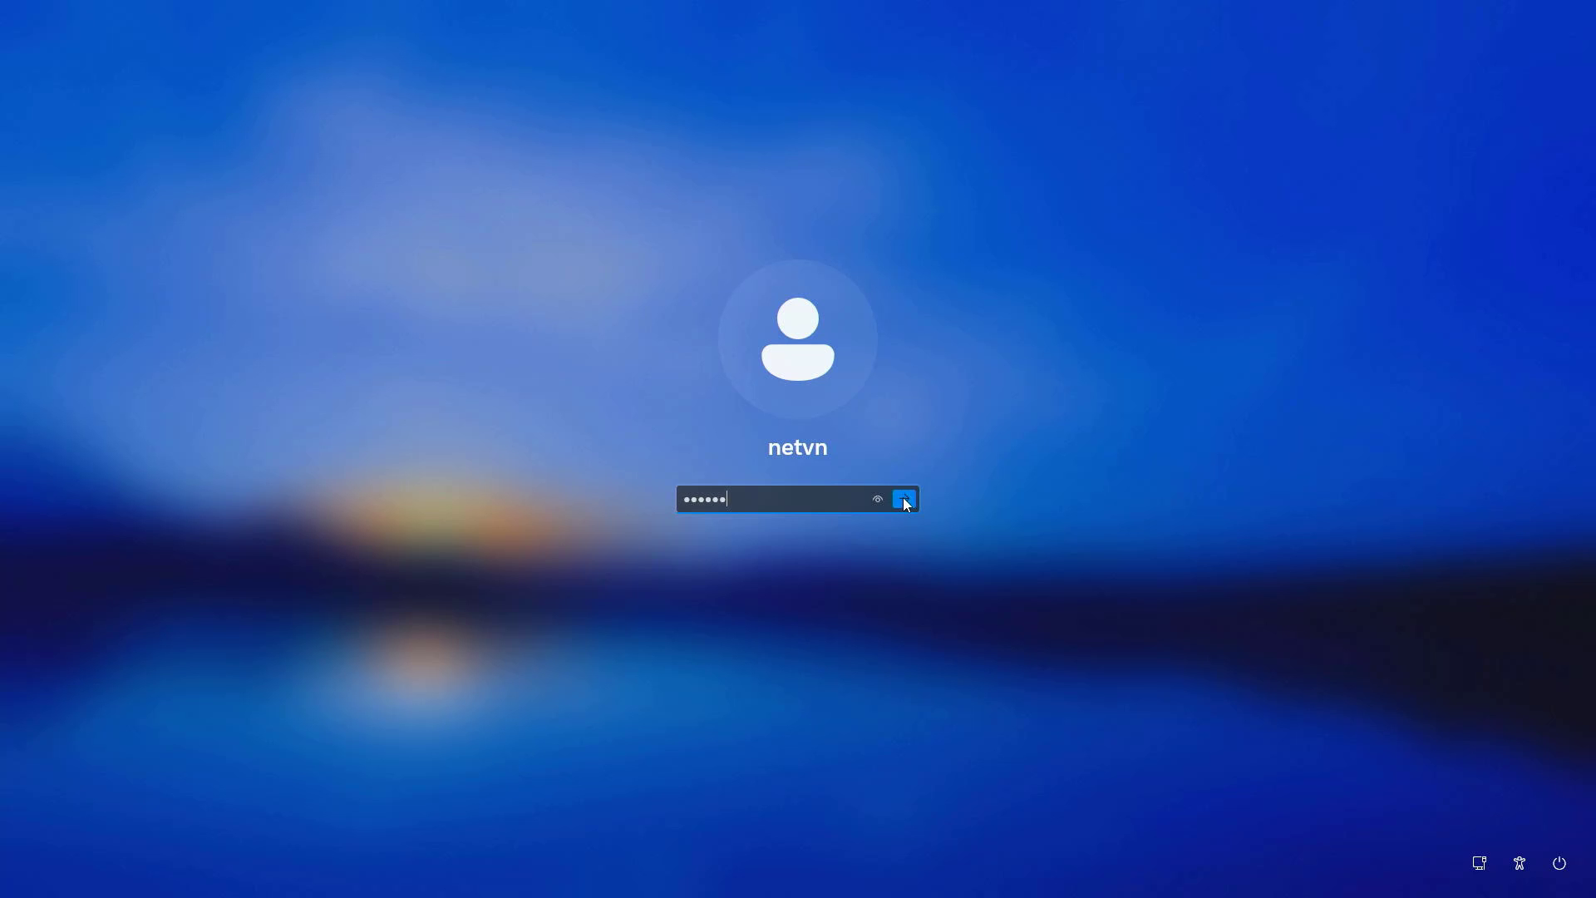
click(904, 498)
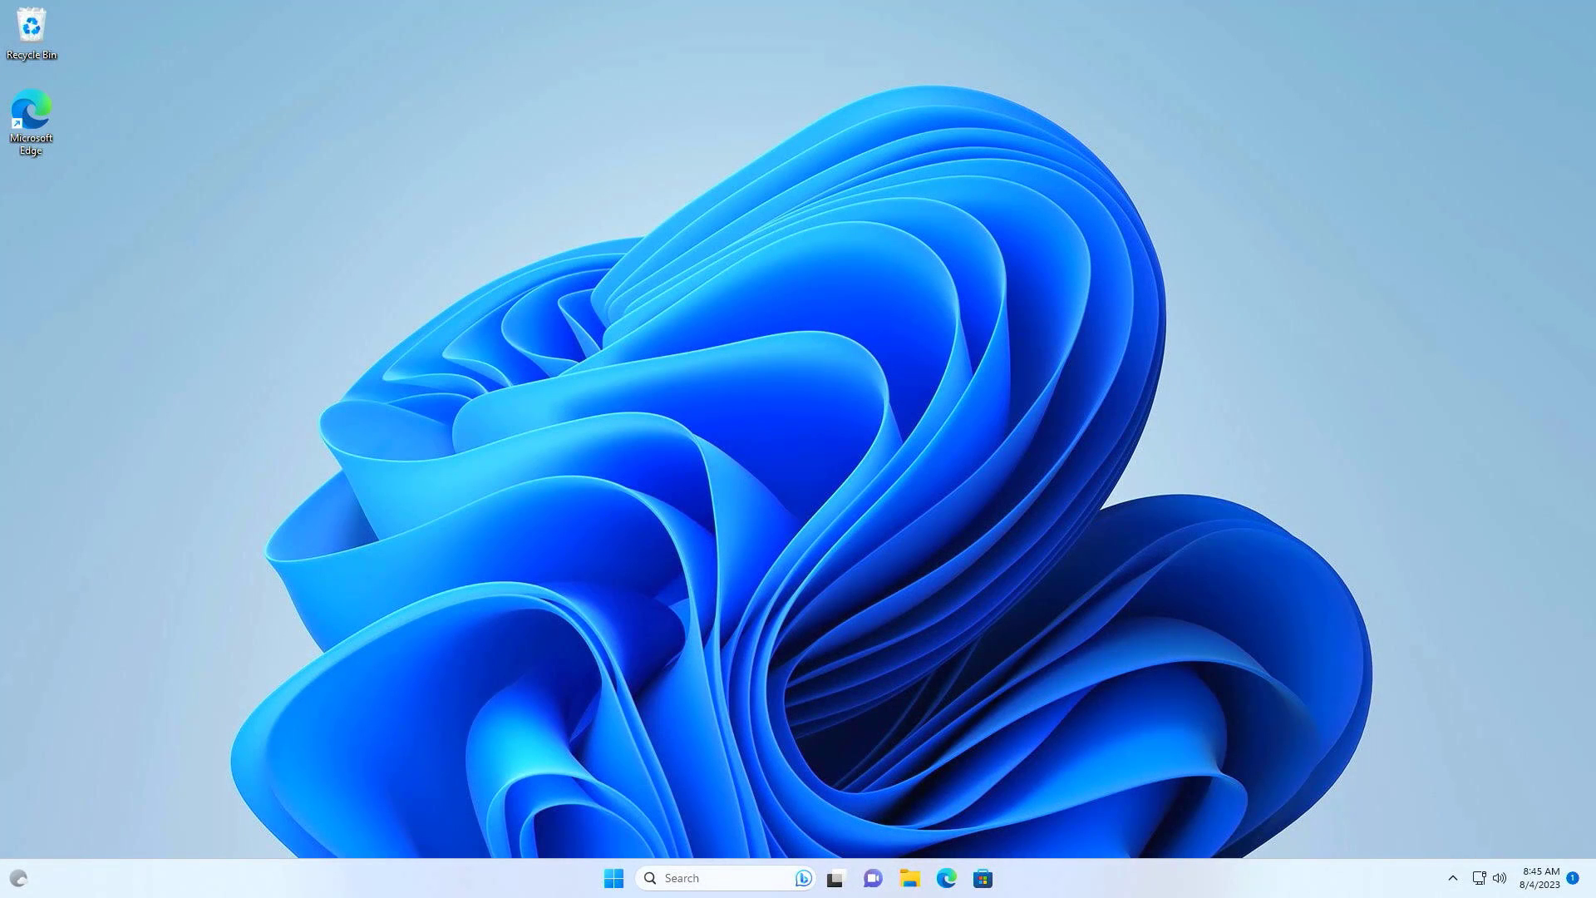